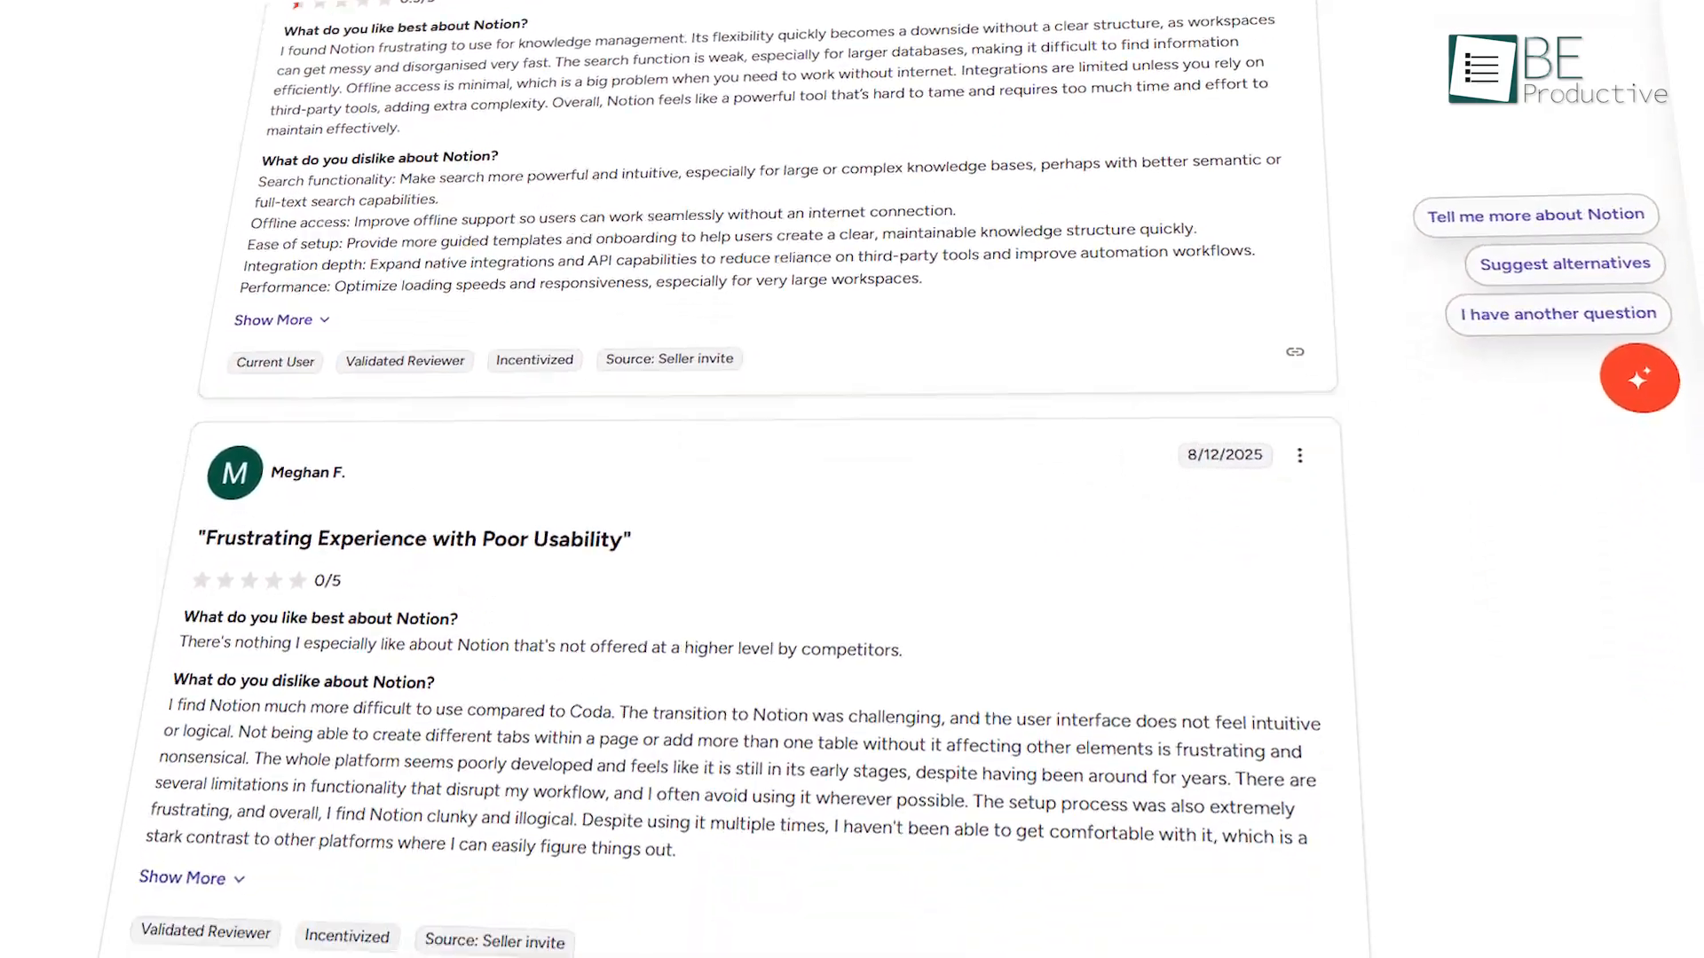
Scroll through the Obsidian window and open the vault.
scroll("down", 3)
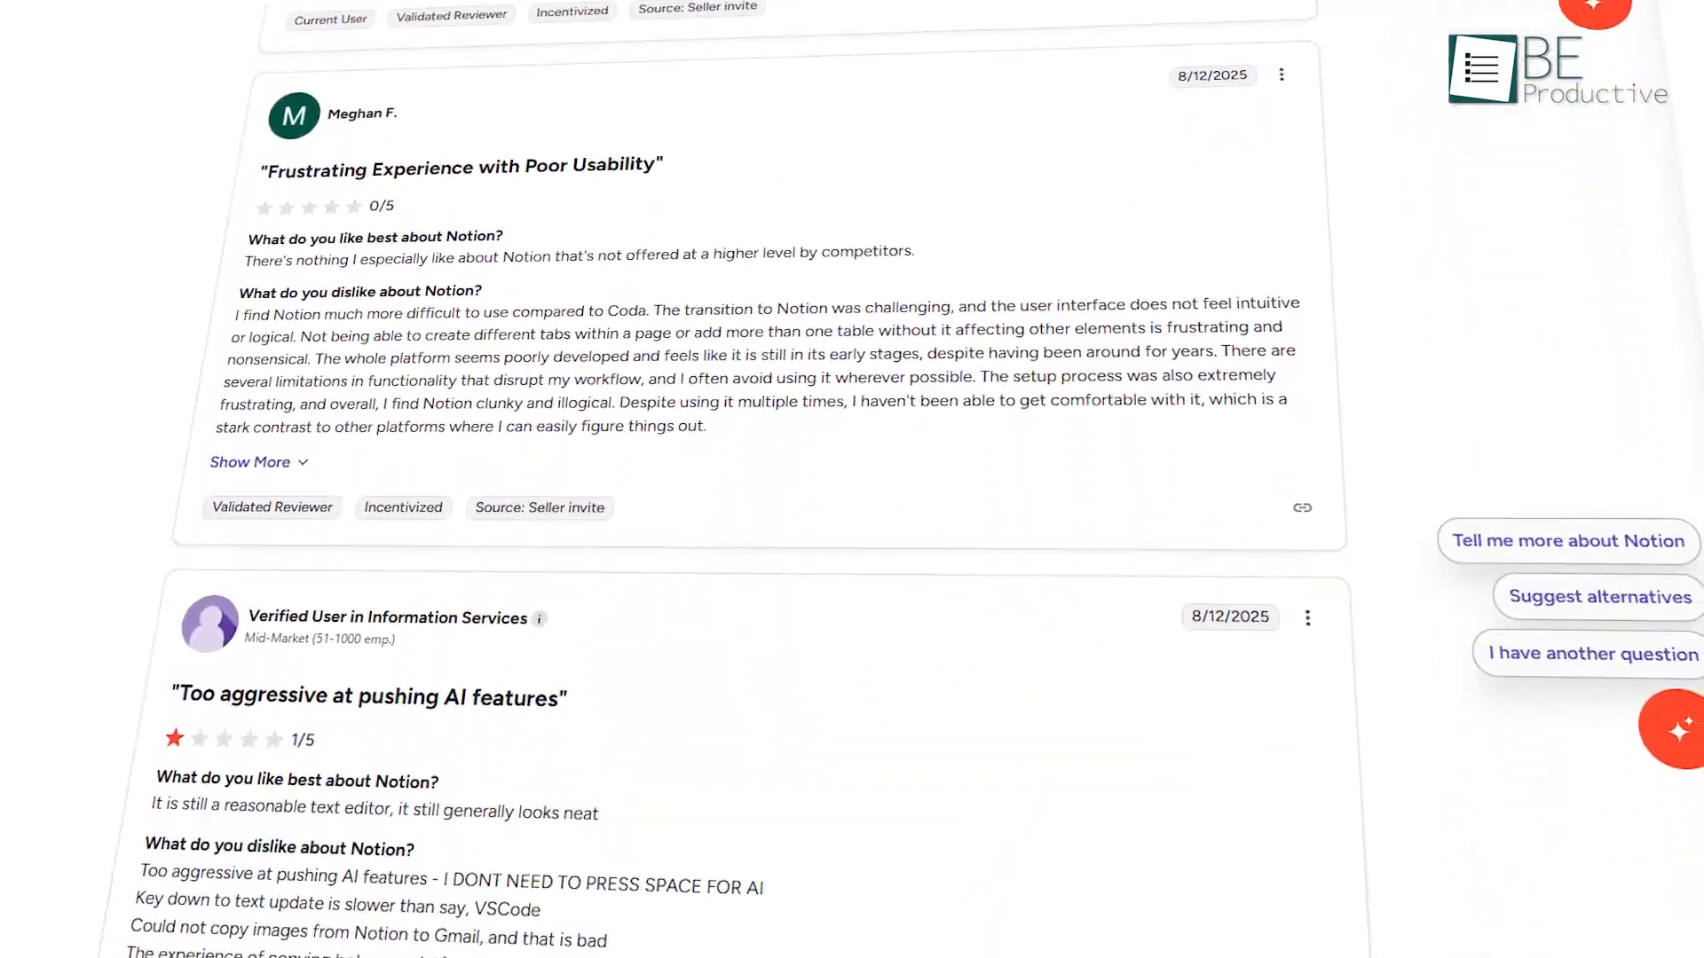
scroll("down", 3)
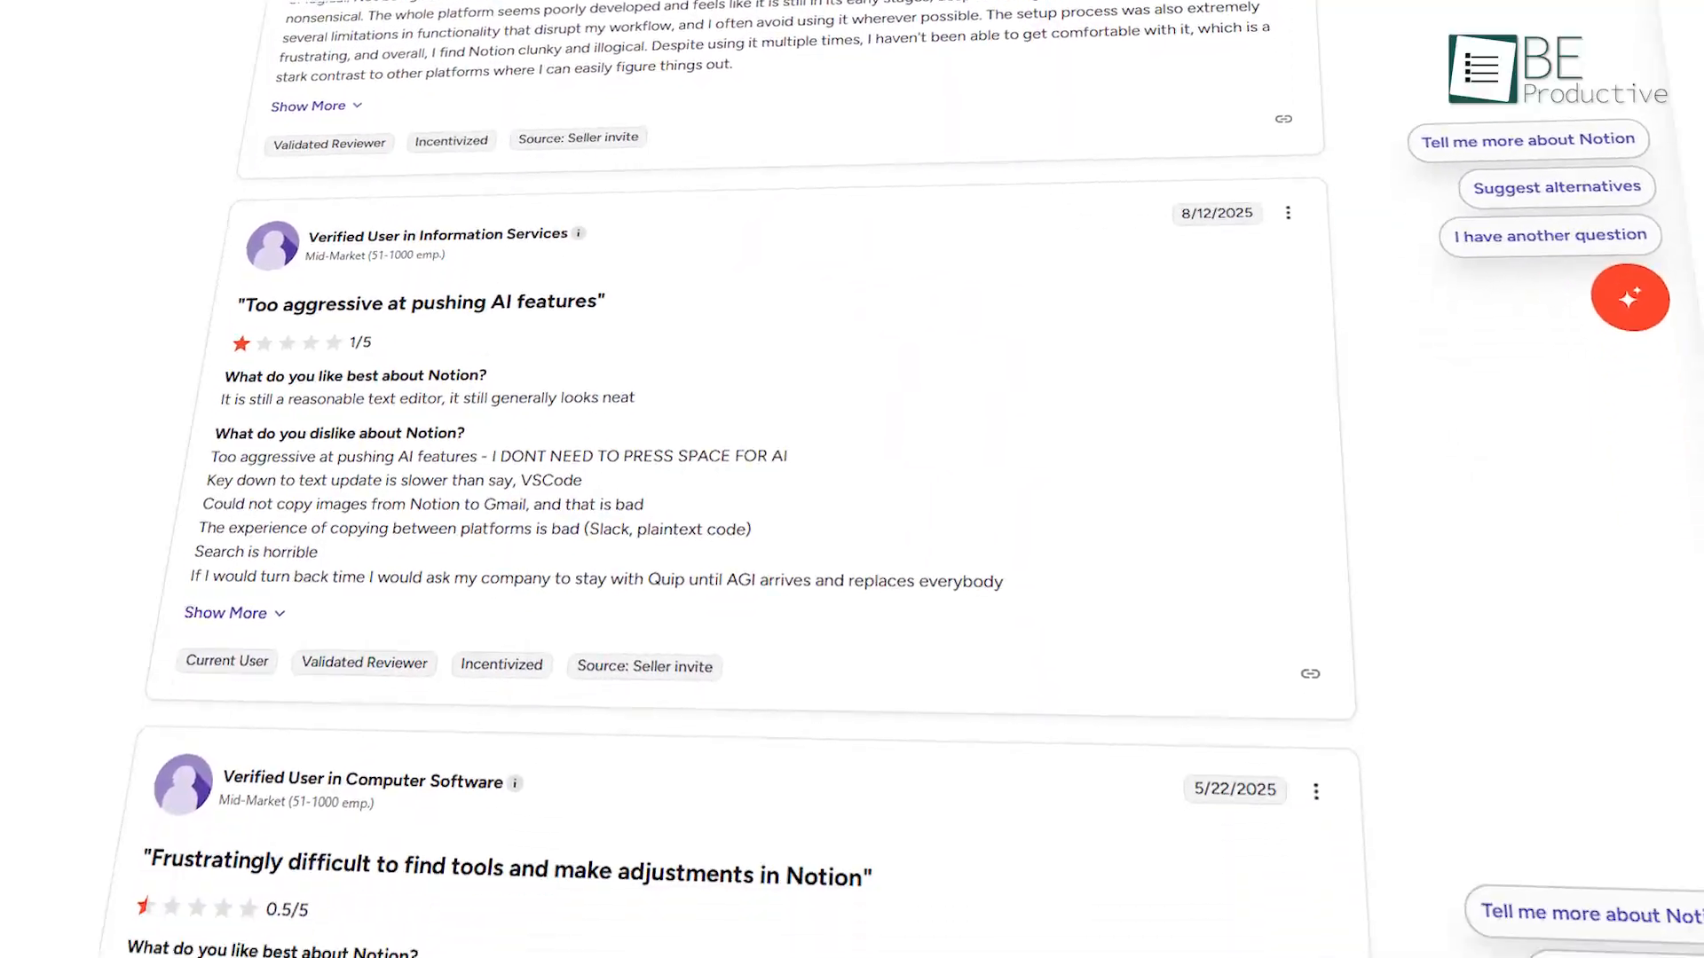
scroll("down", 3)
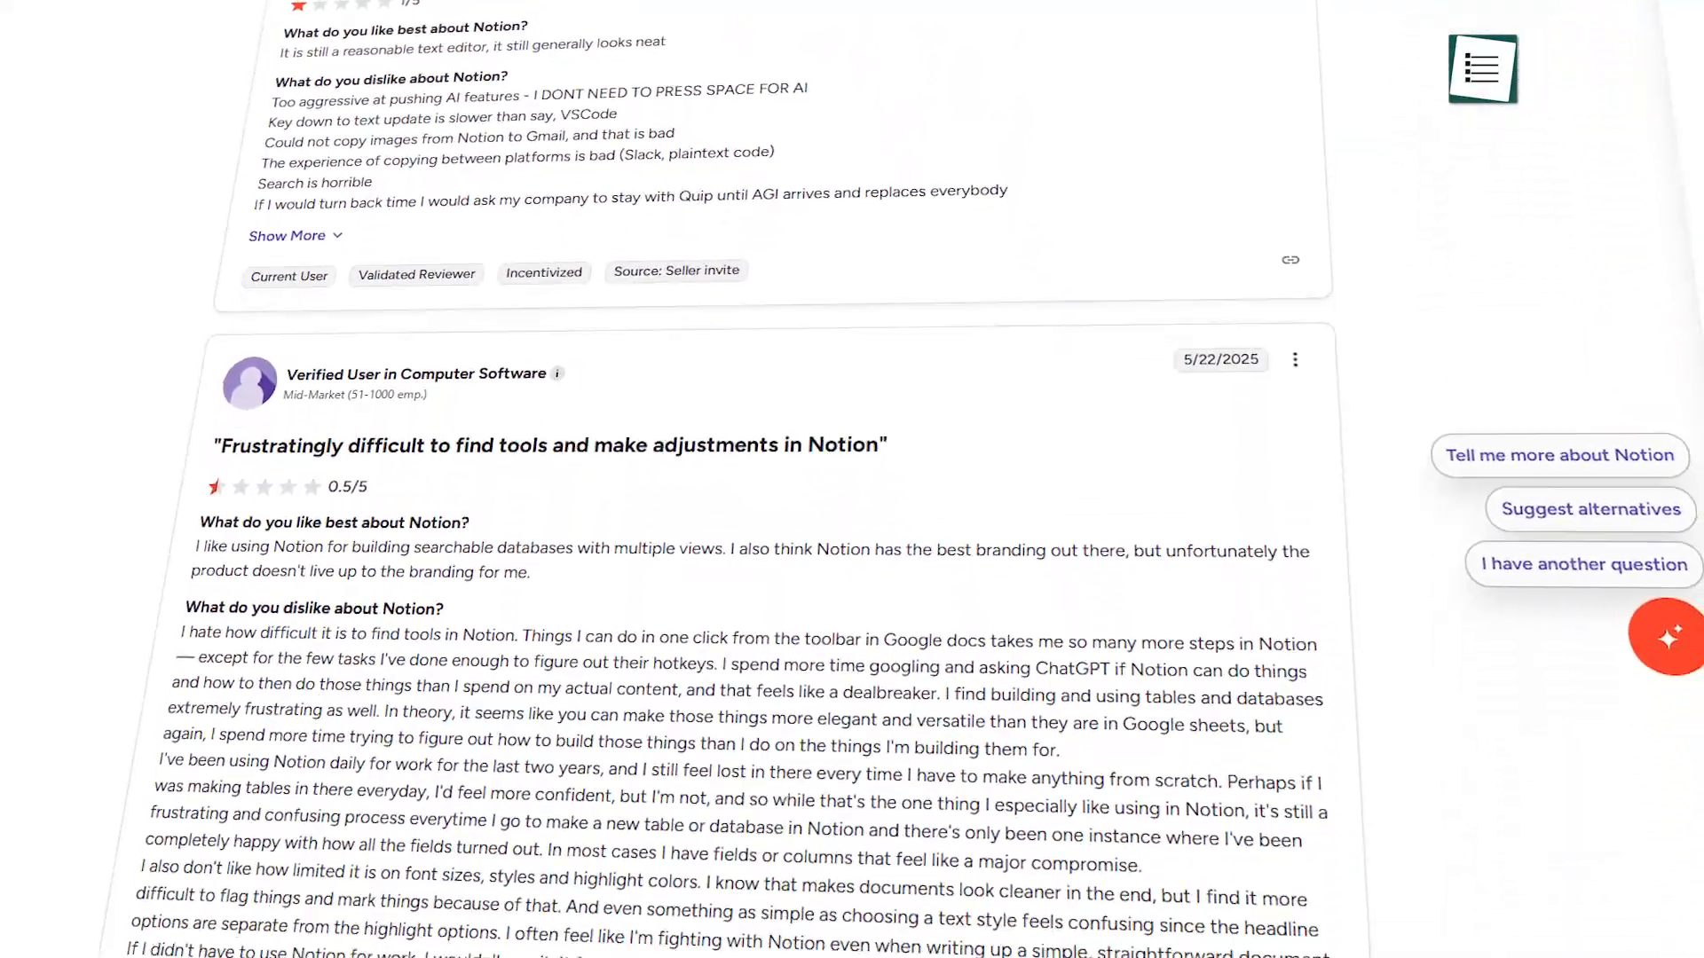
scroll("down", 3)
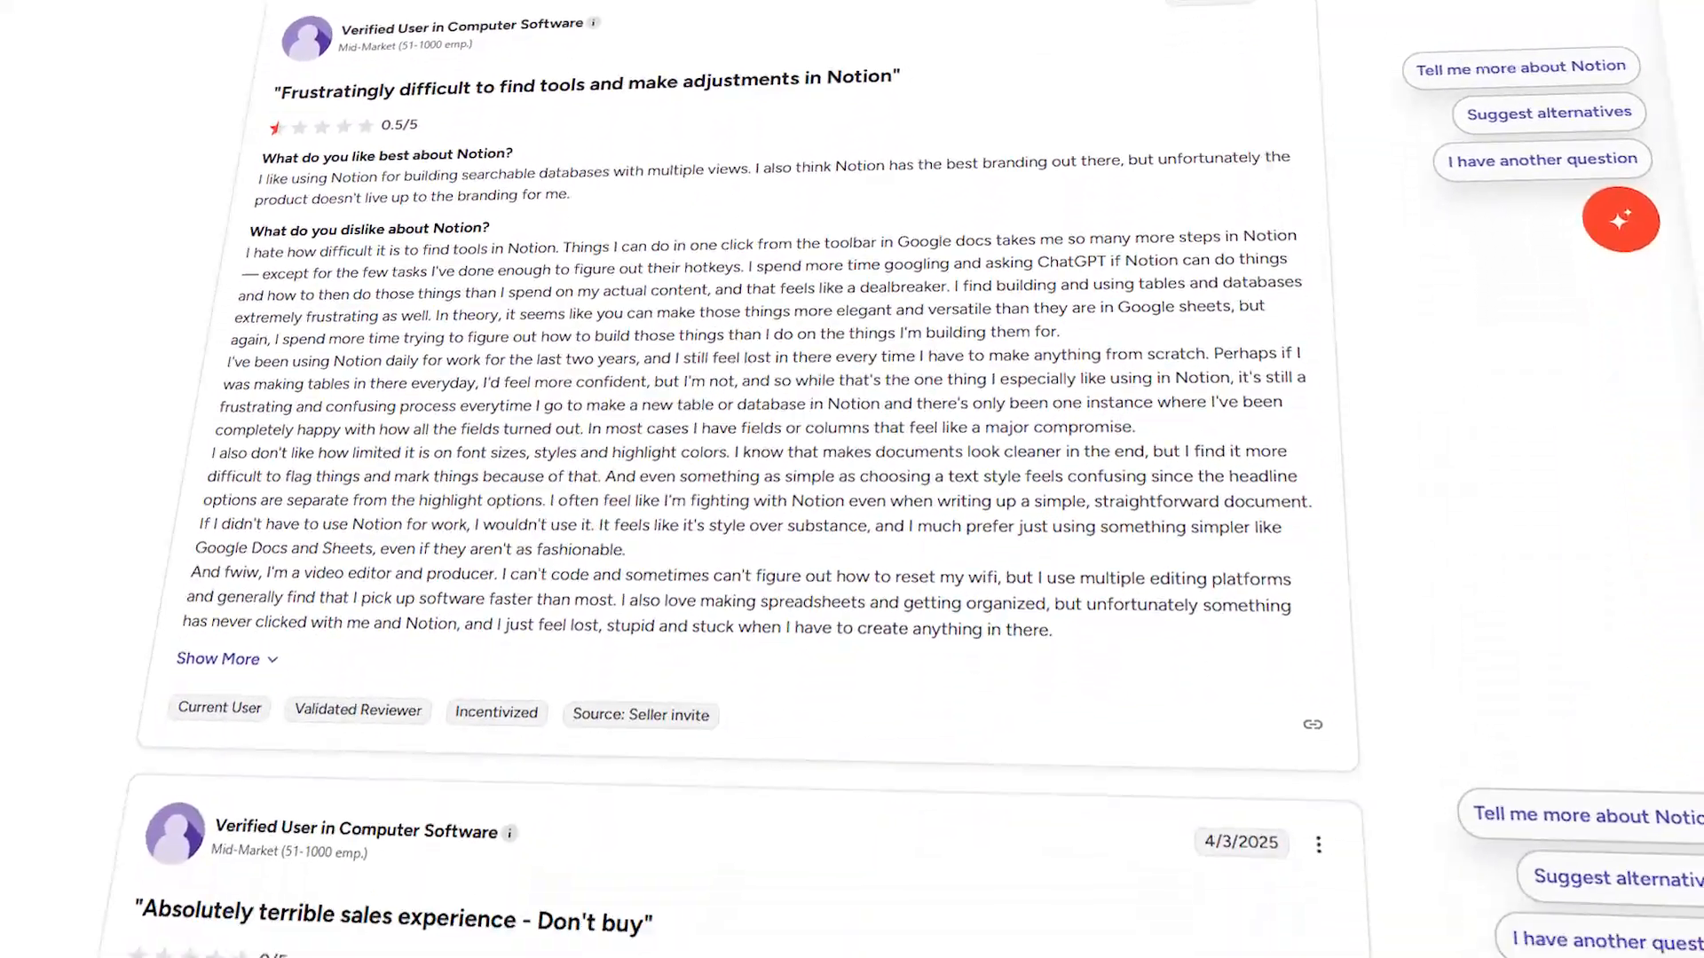
scroll("down", 3)
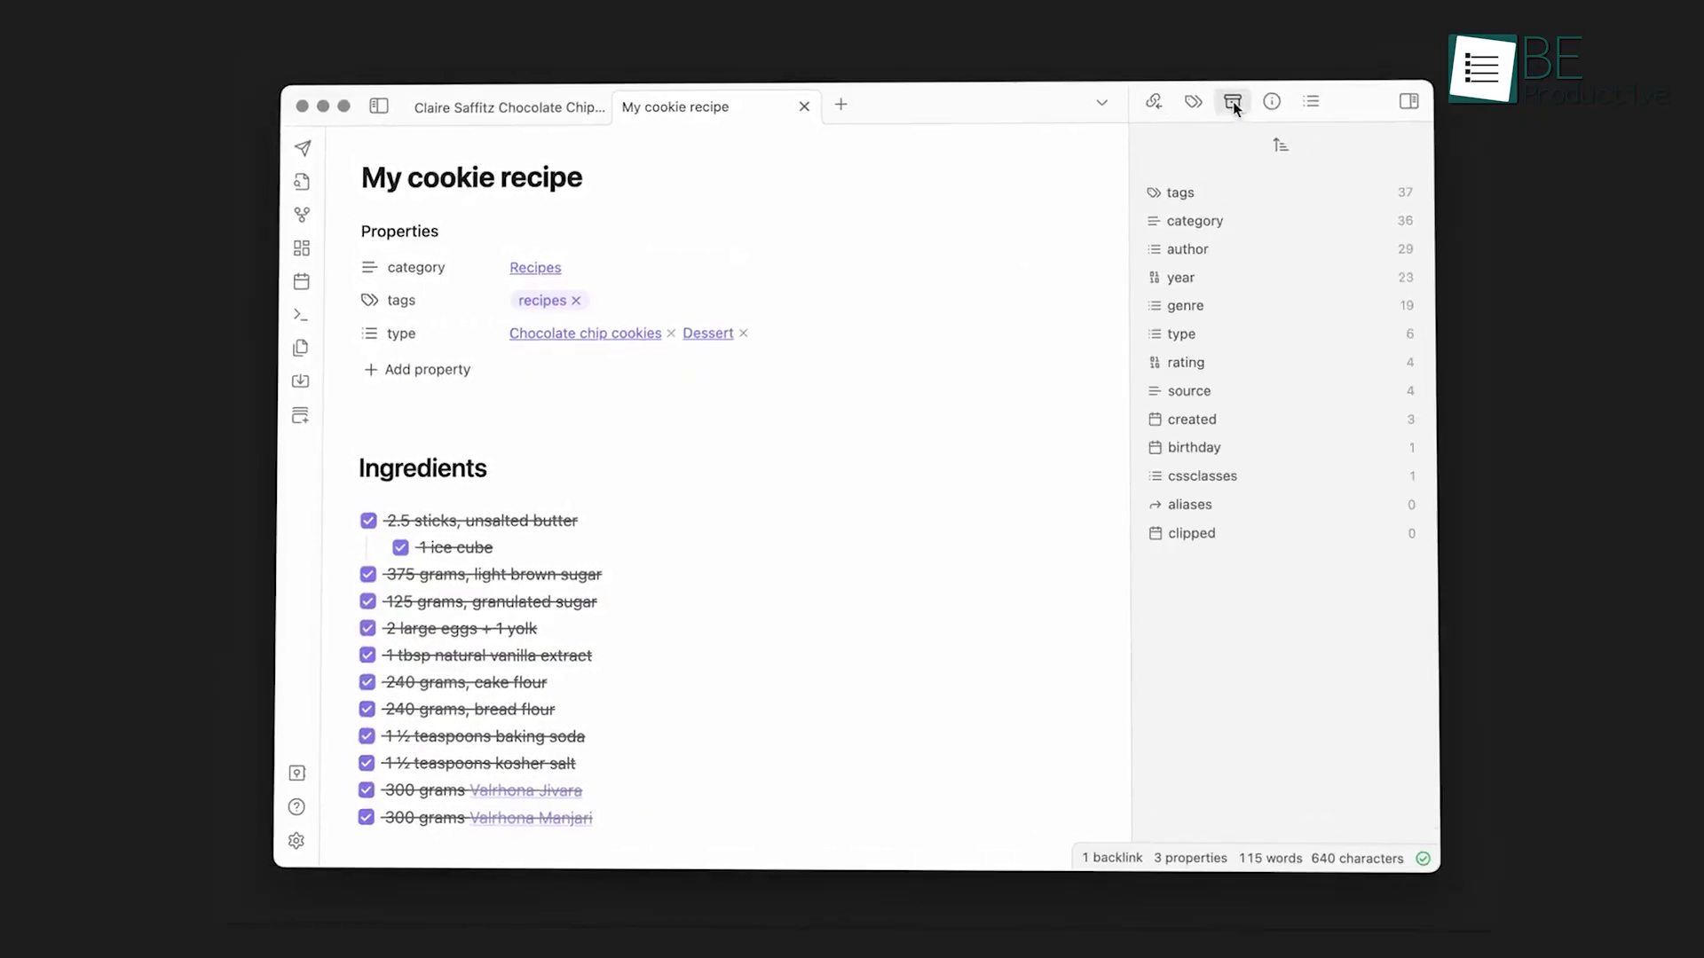
left_click(1192, 249)
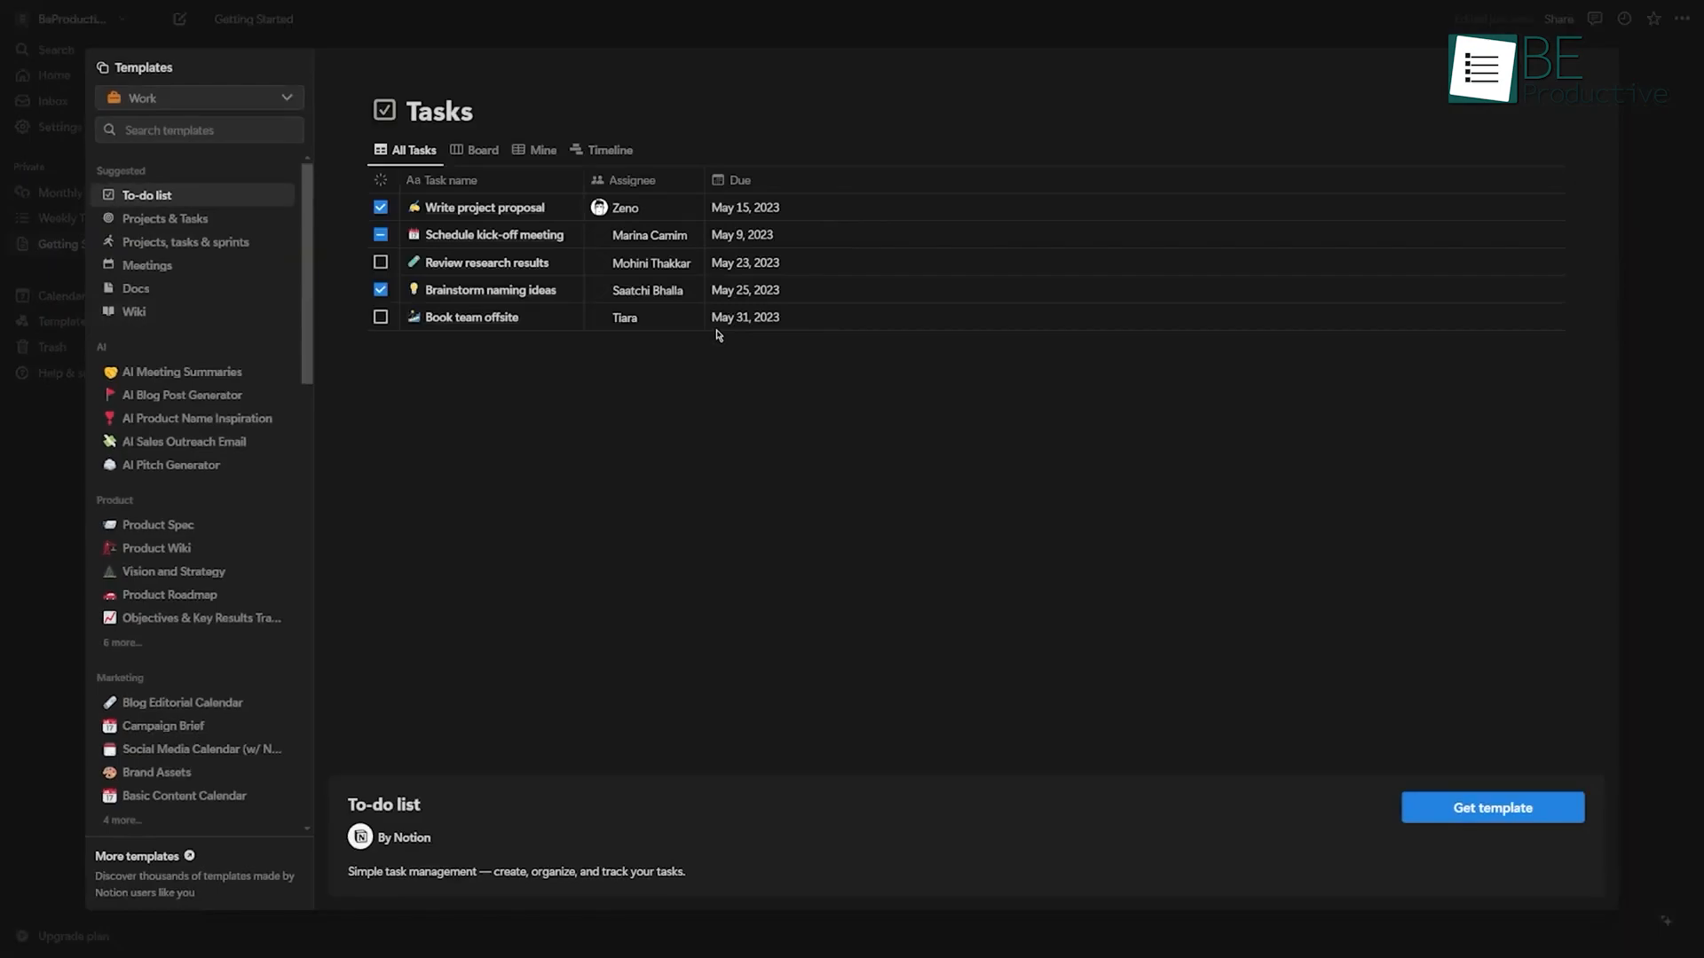
Open the Dessert Person note and show its Backlinks panel in the right sidebar.
scroll("down", 3)
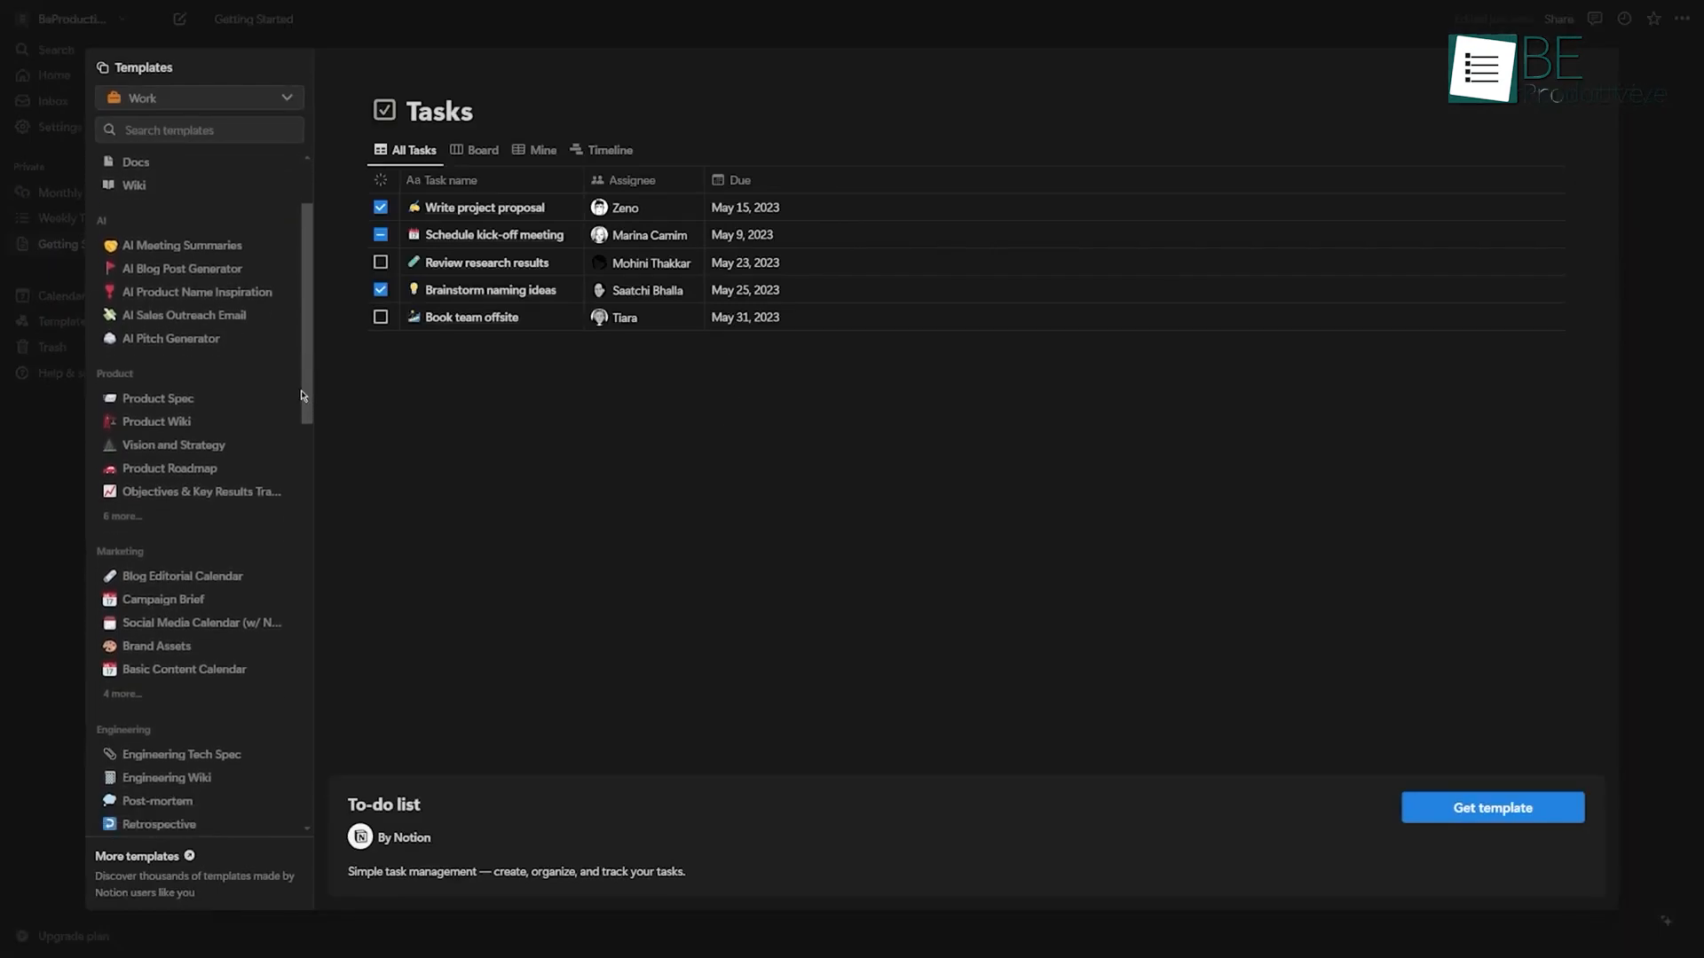
scroll("down", 3)
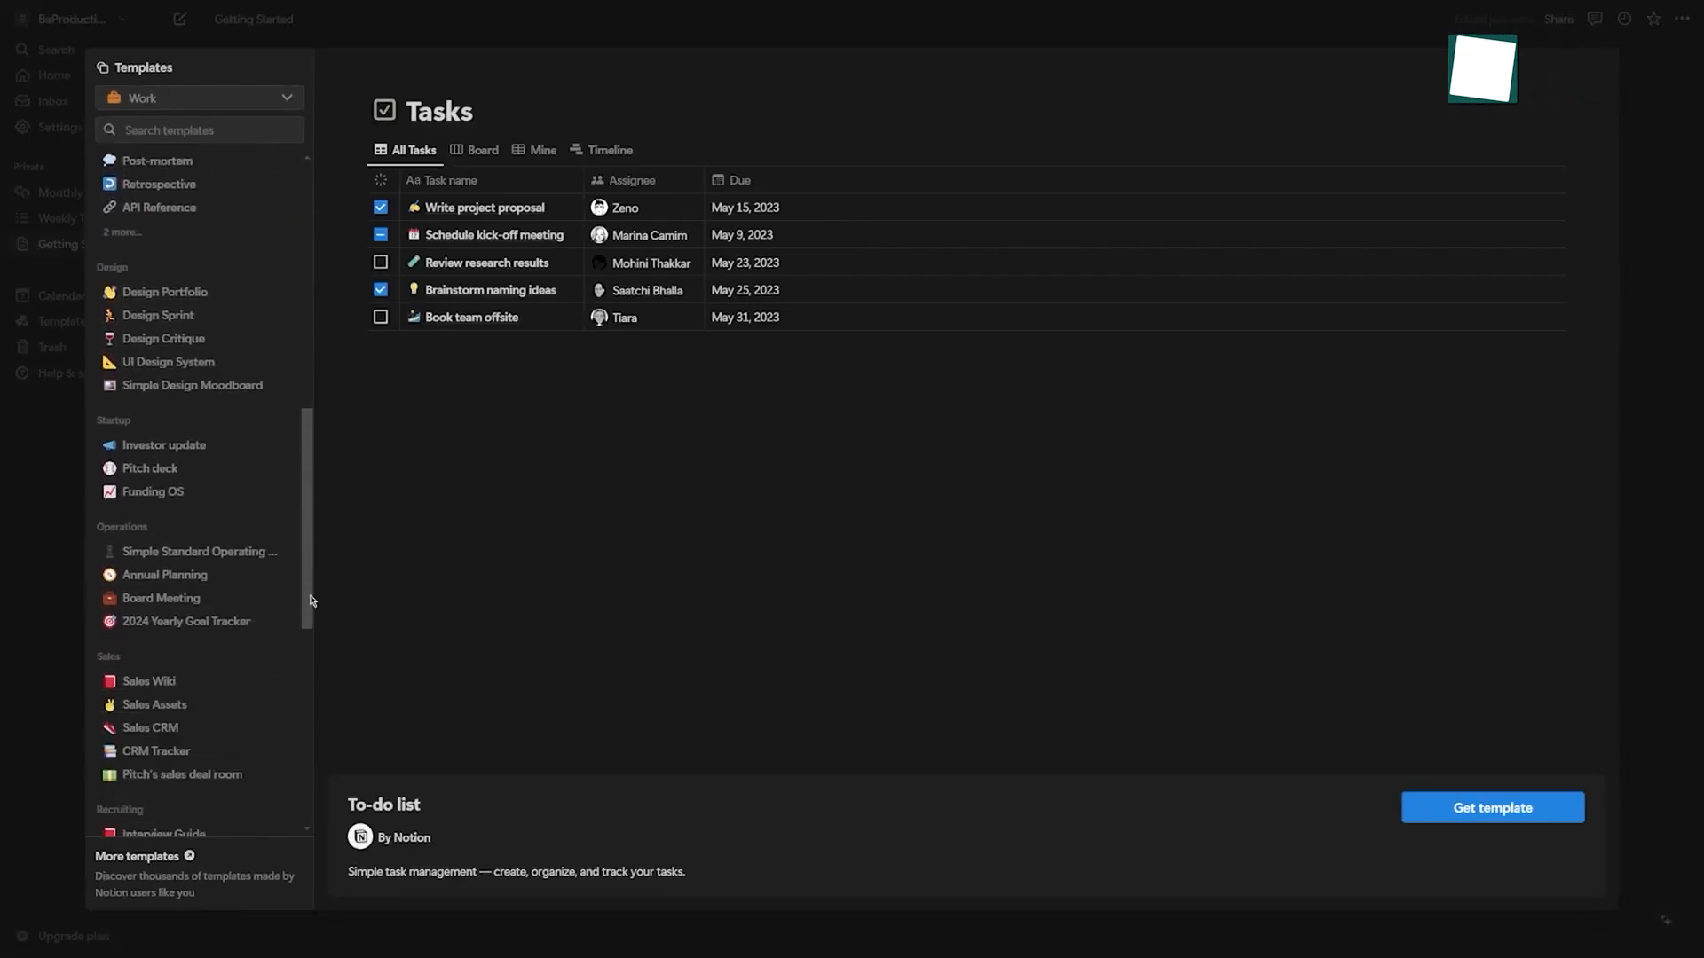
scroll("down", 3)
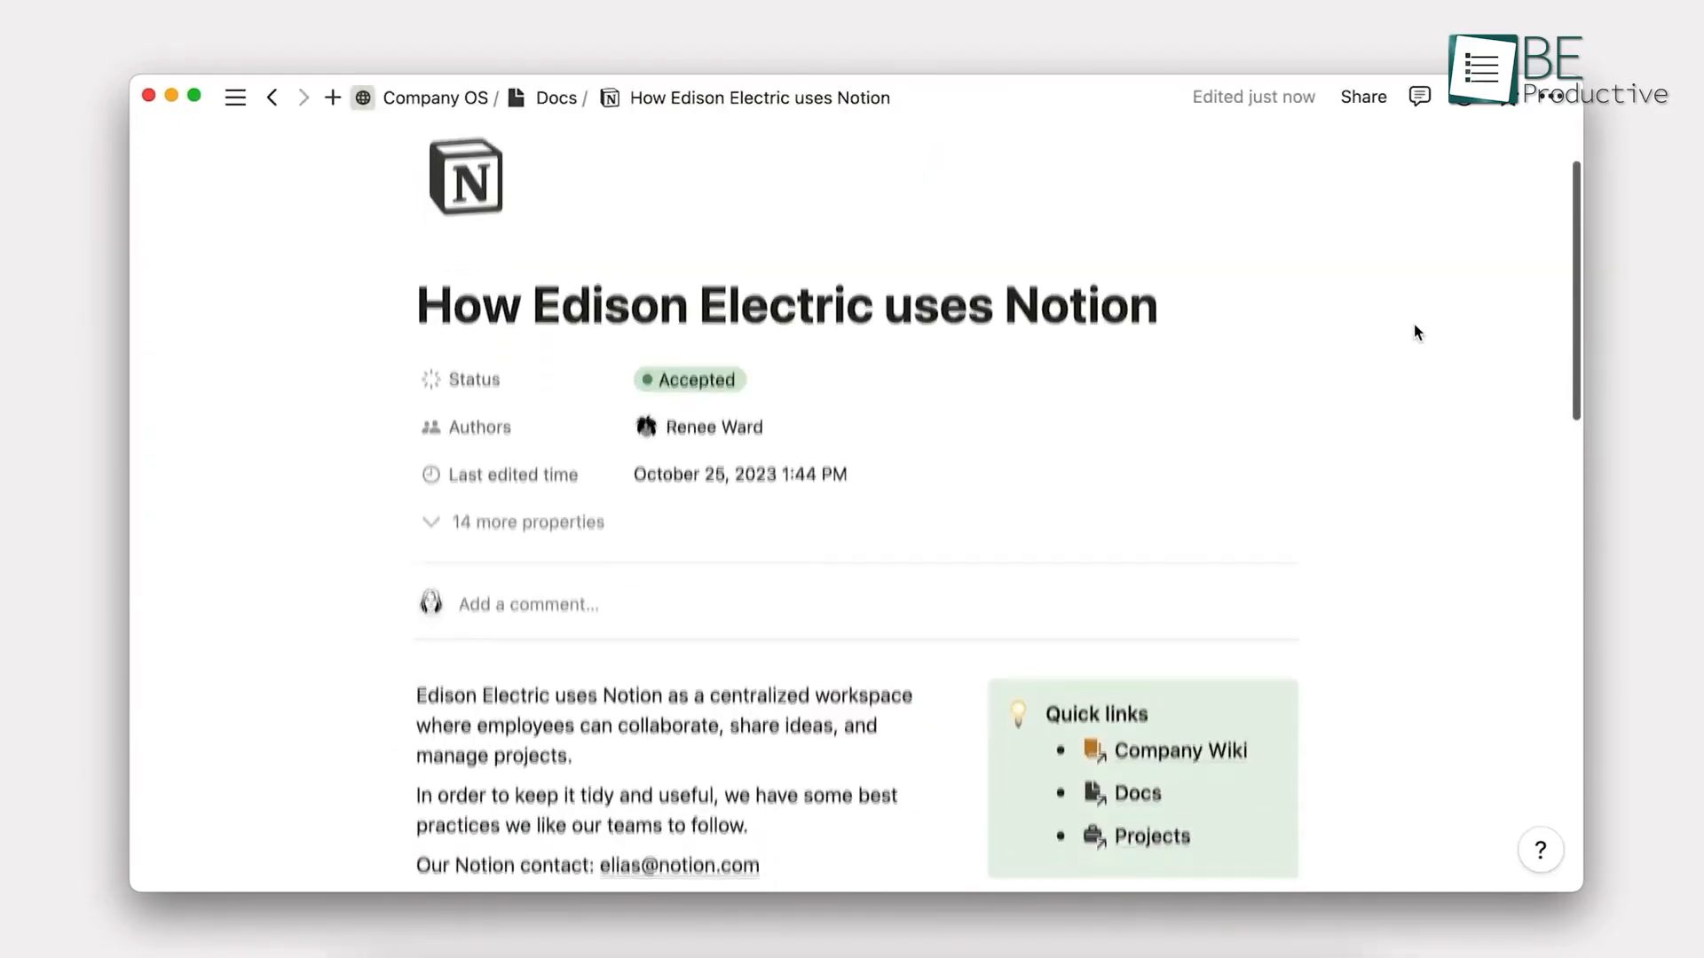
scroll("down", 3)
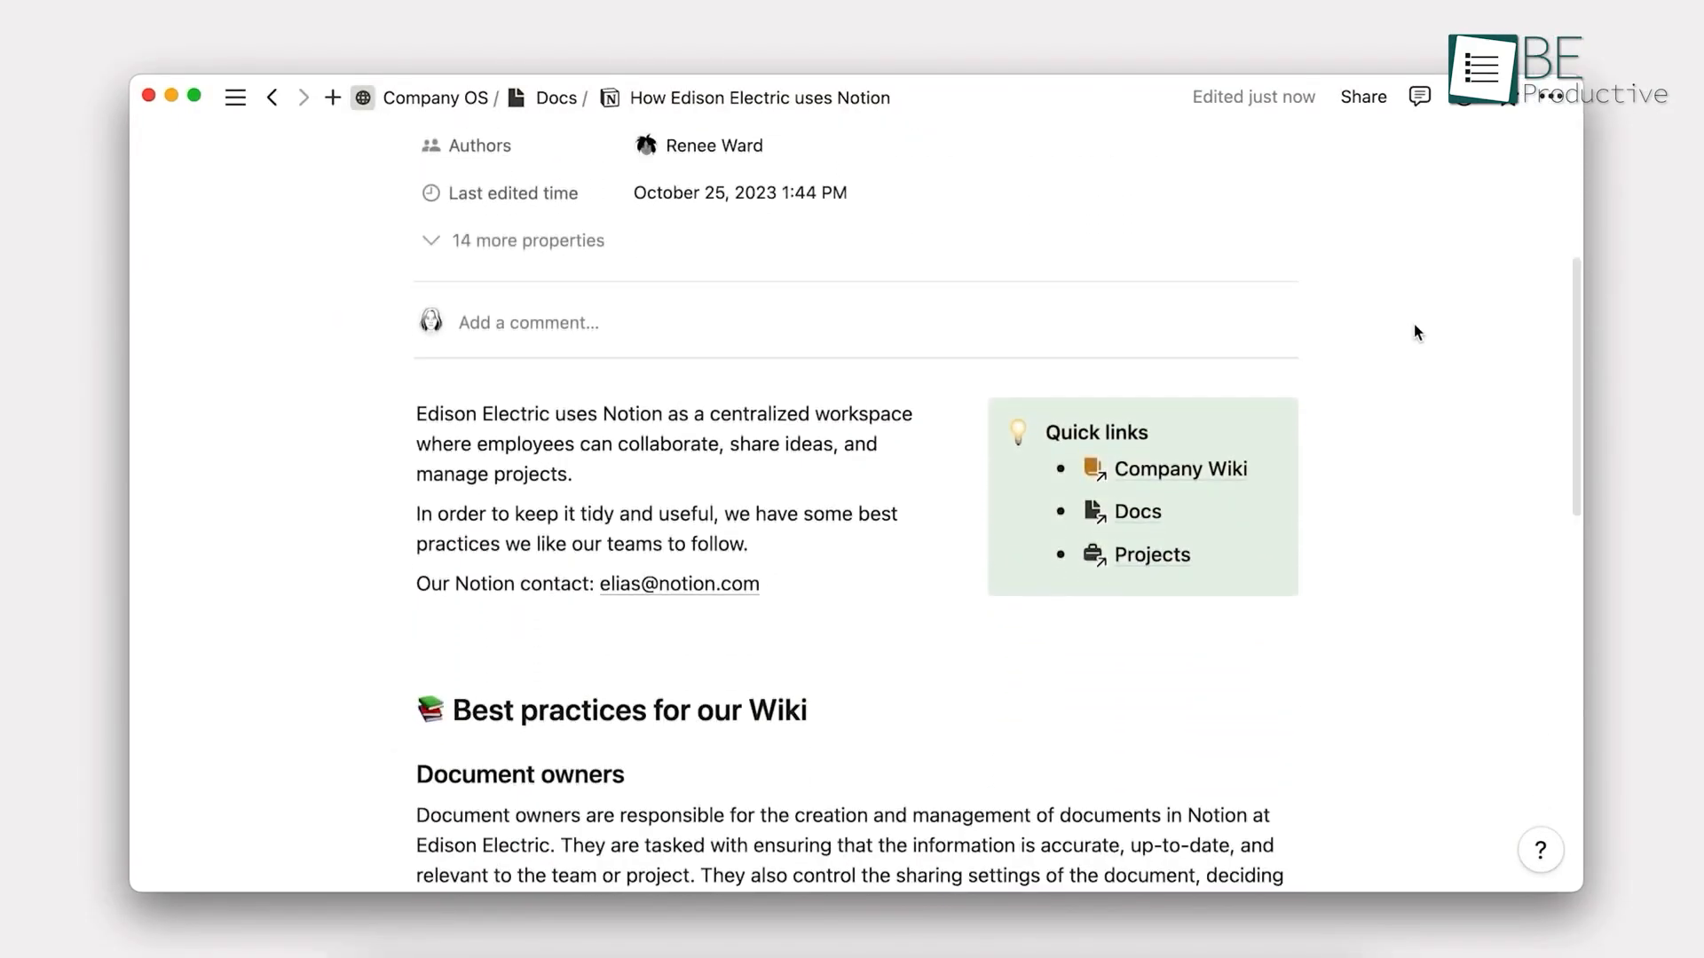
scroll("down", 3)
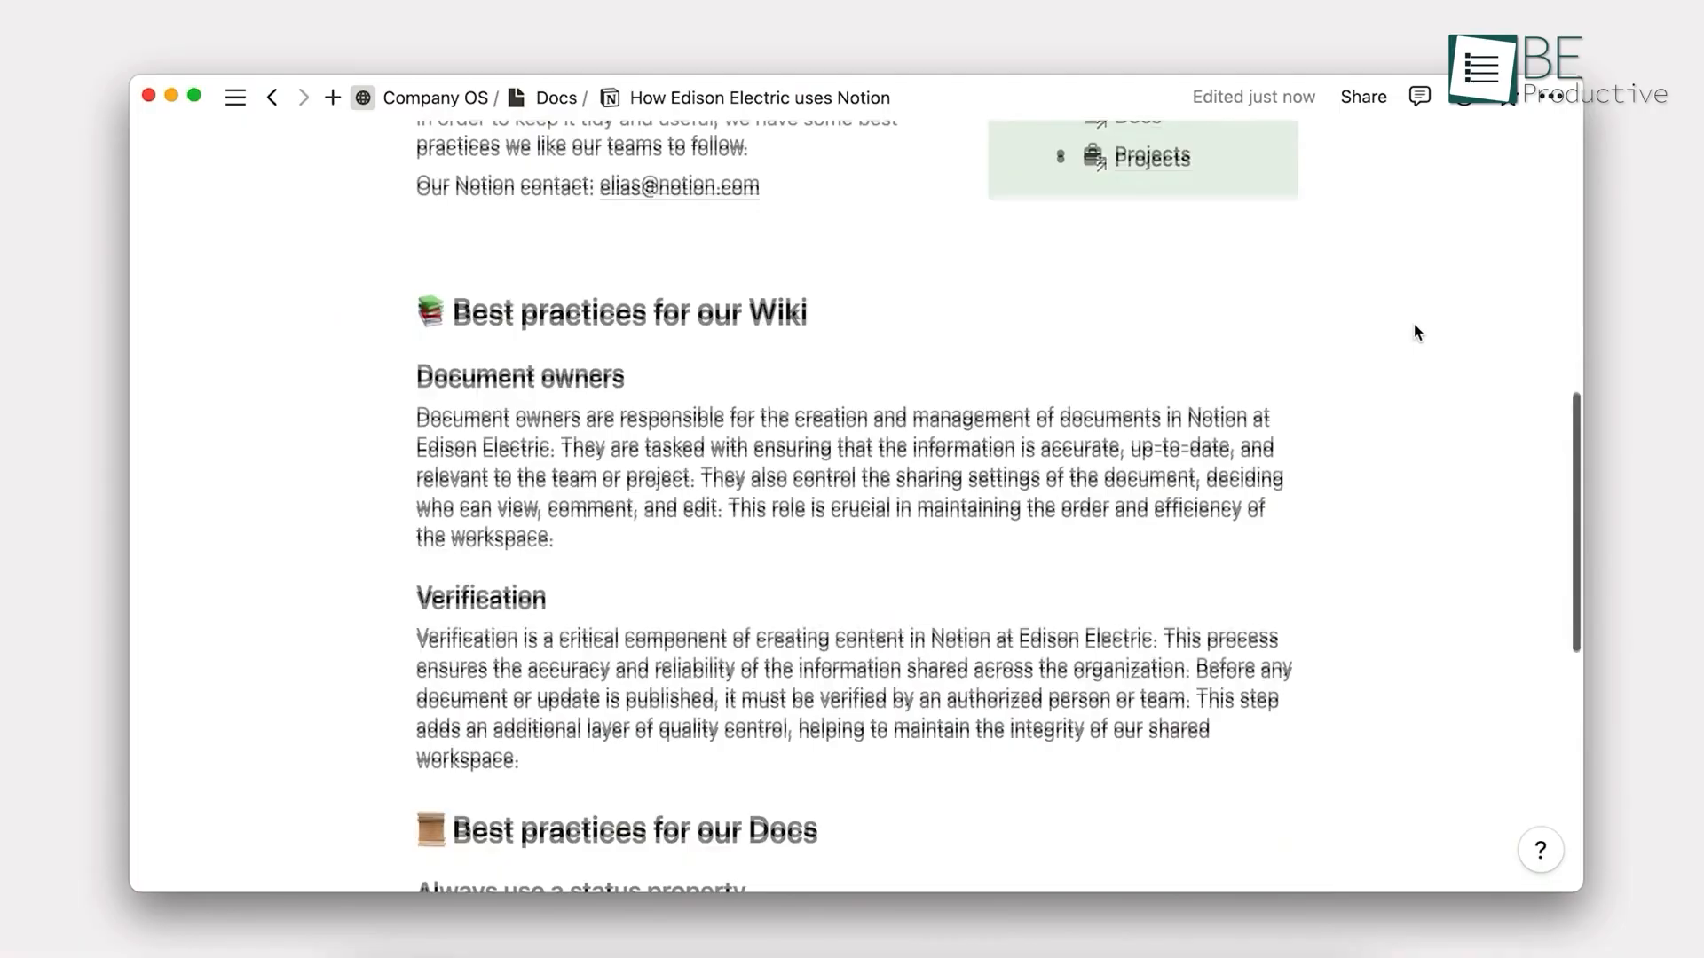
scroll("down", 3)
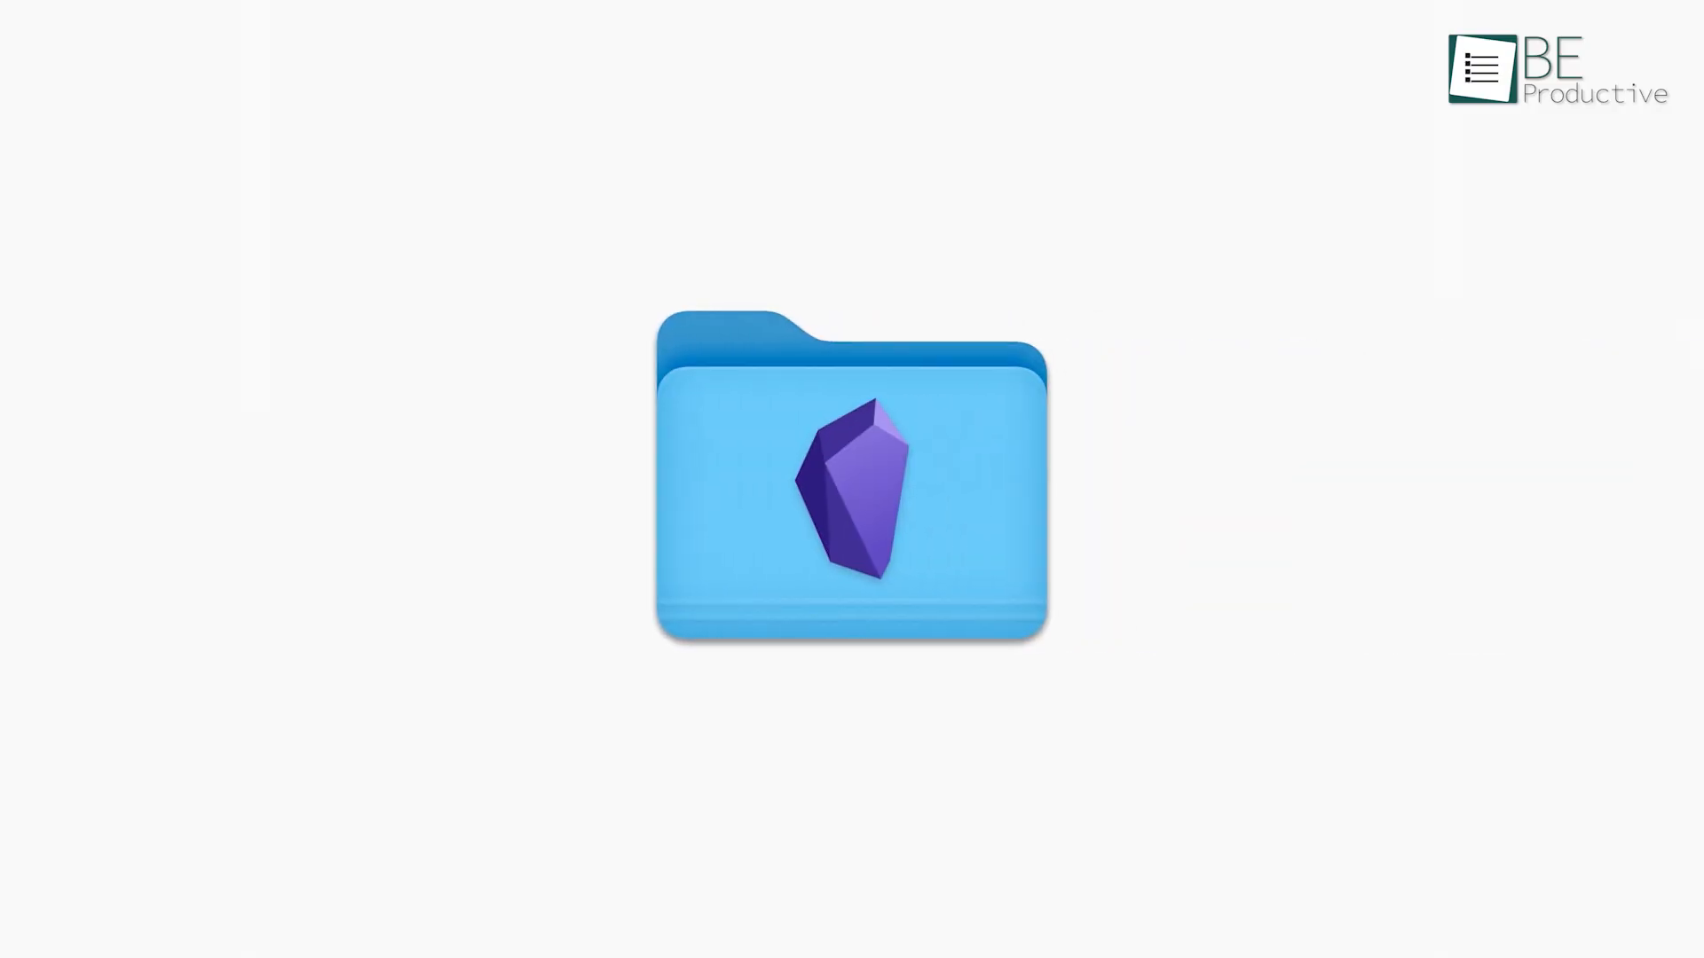
double_click(851, 484)
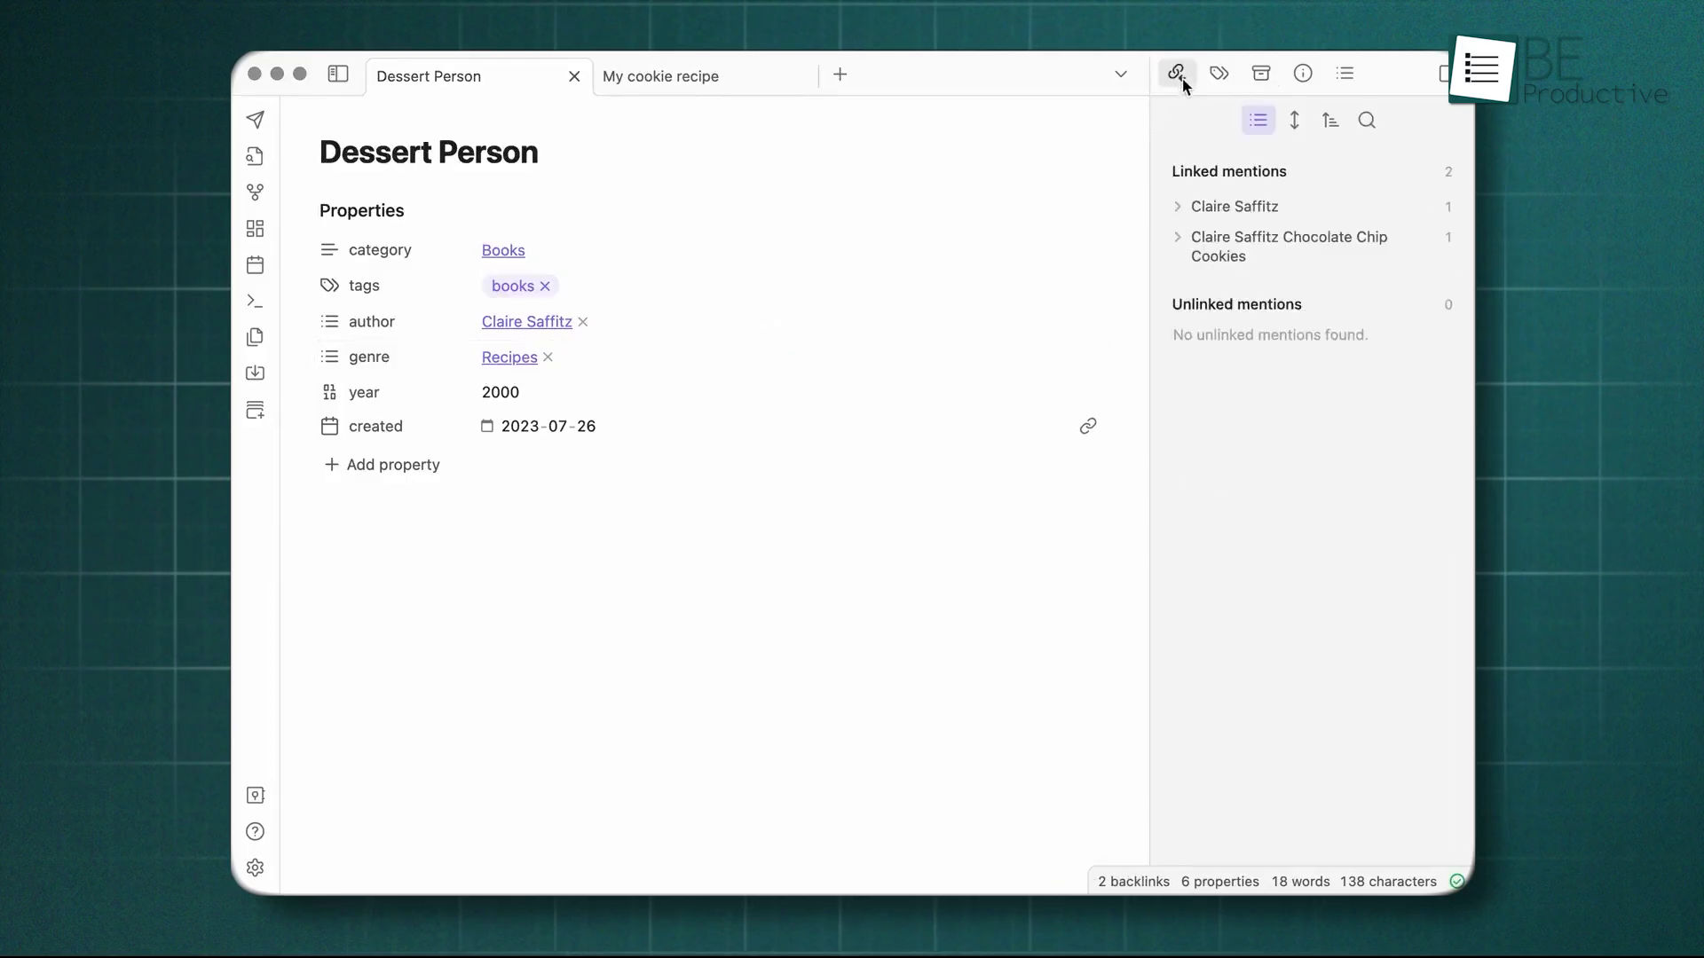
left_click(1289, 246)
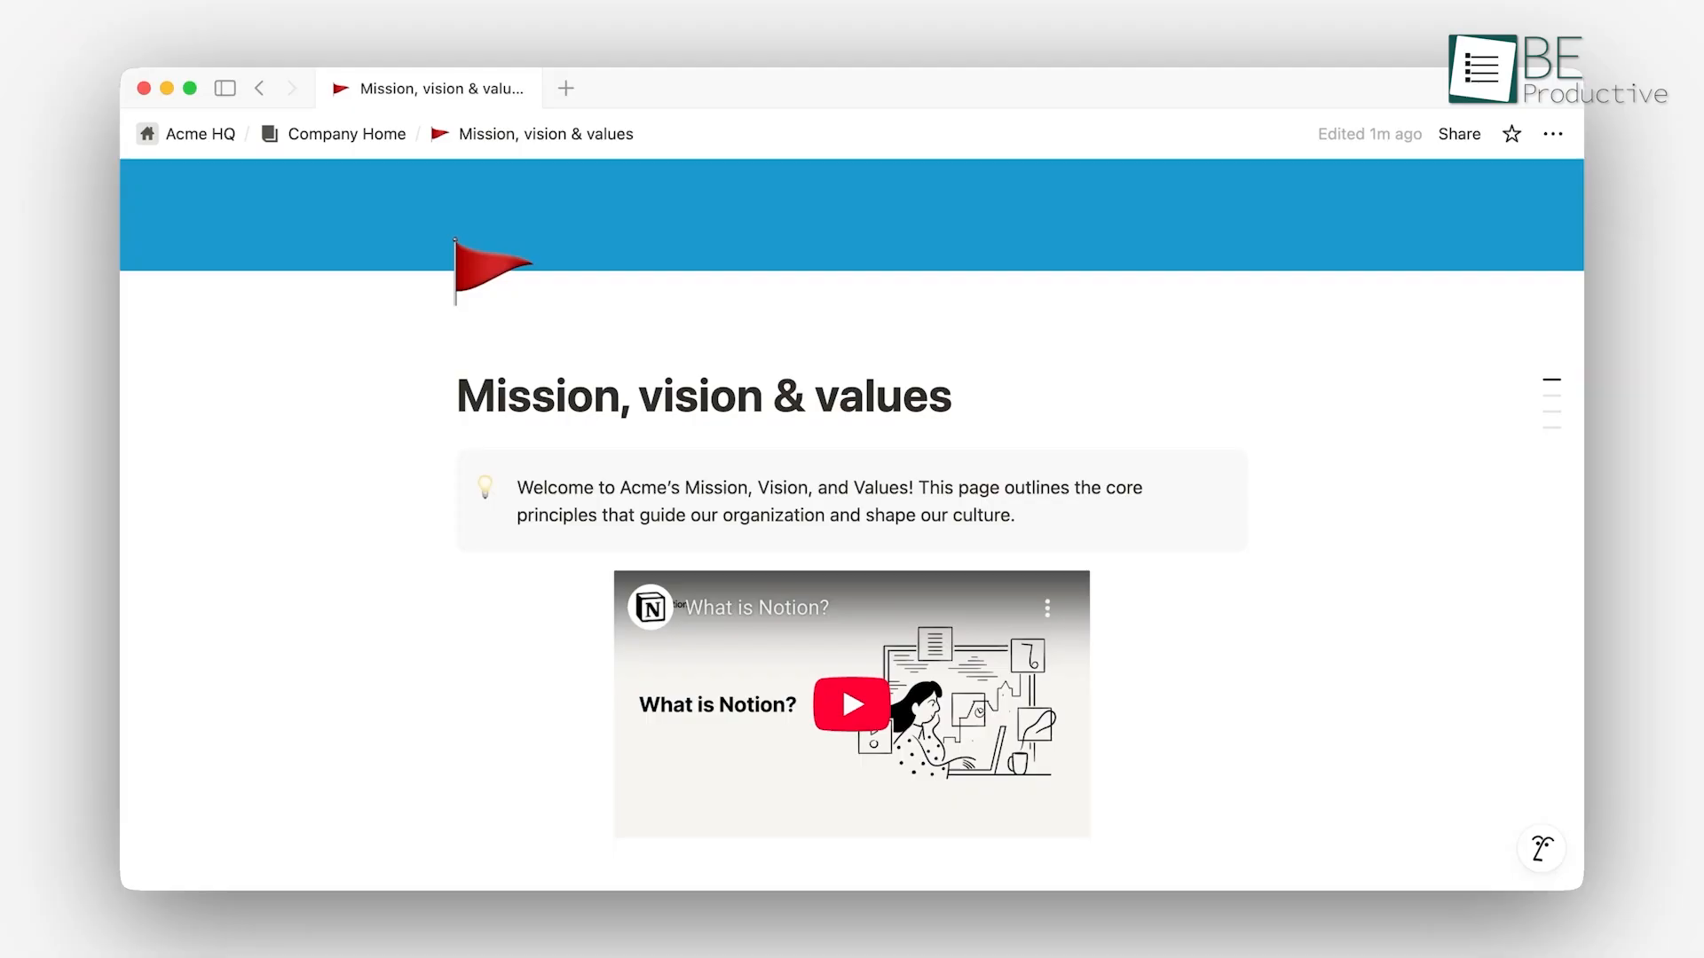
scroll("down", 3)
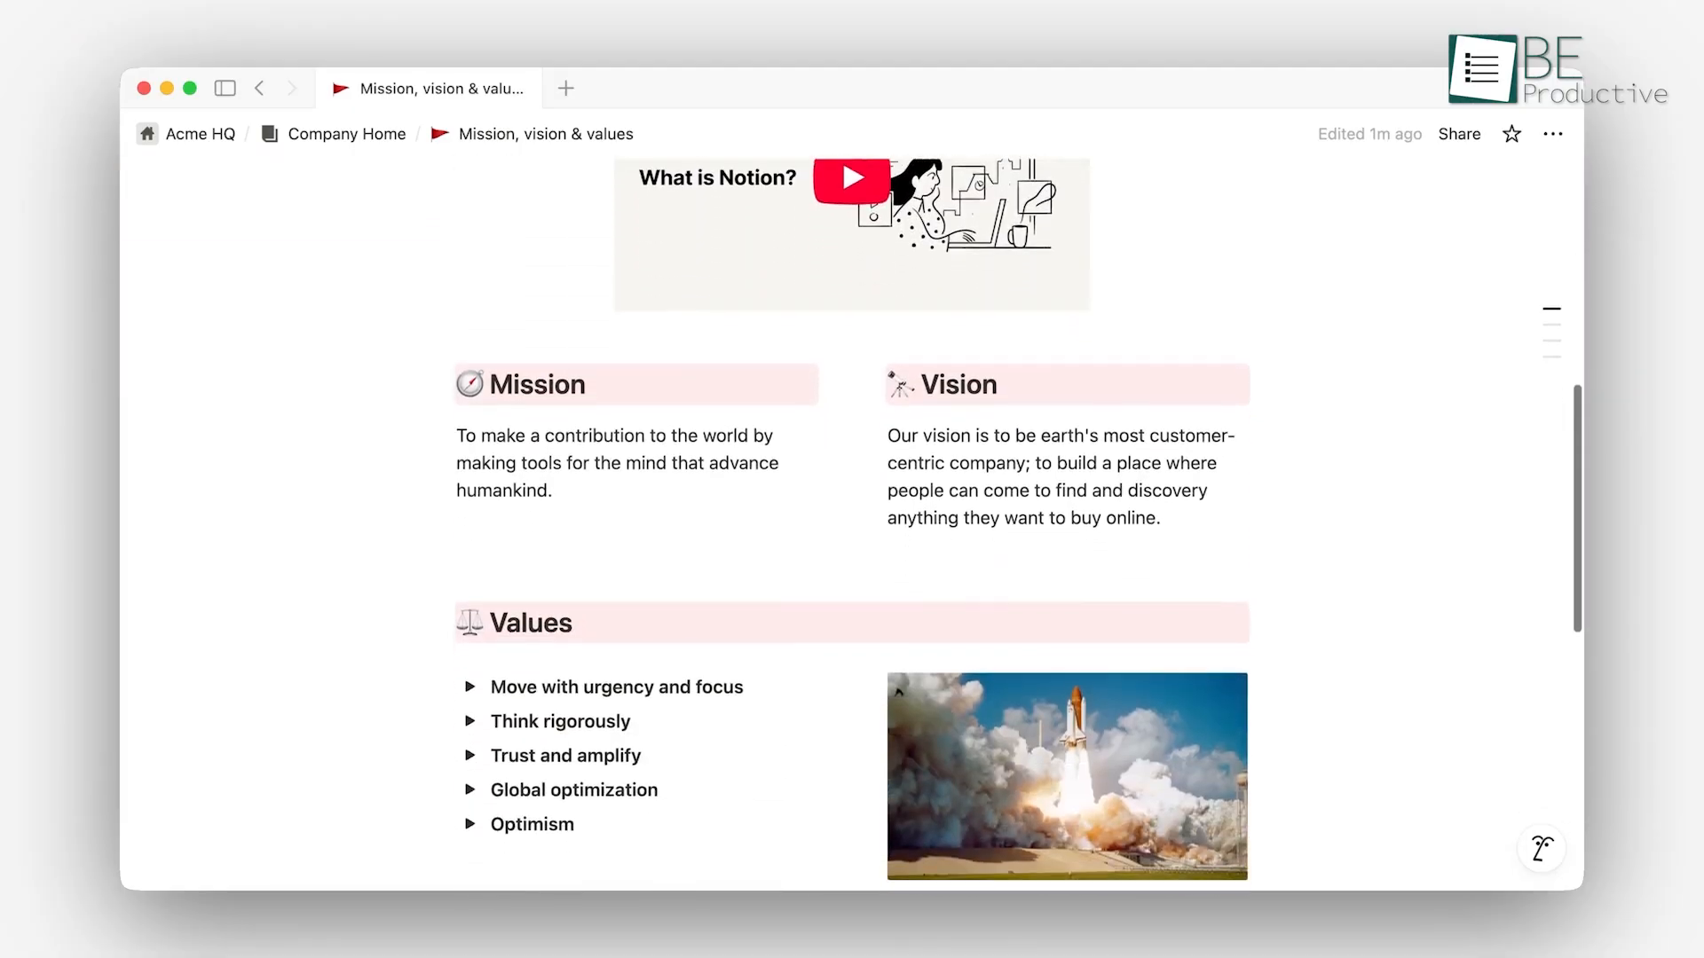
scroll("down", 3)
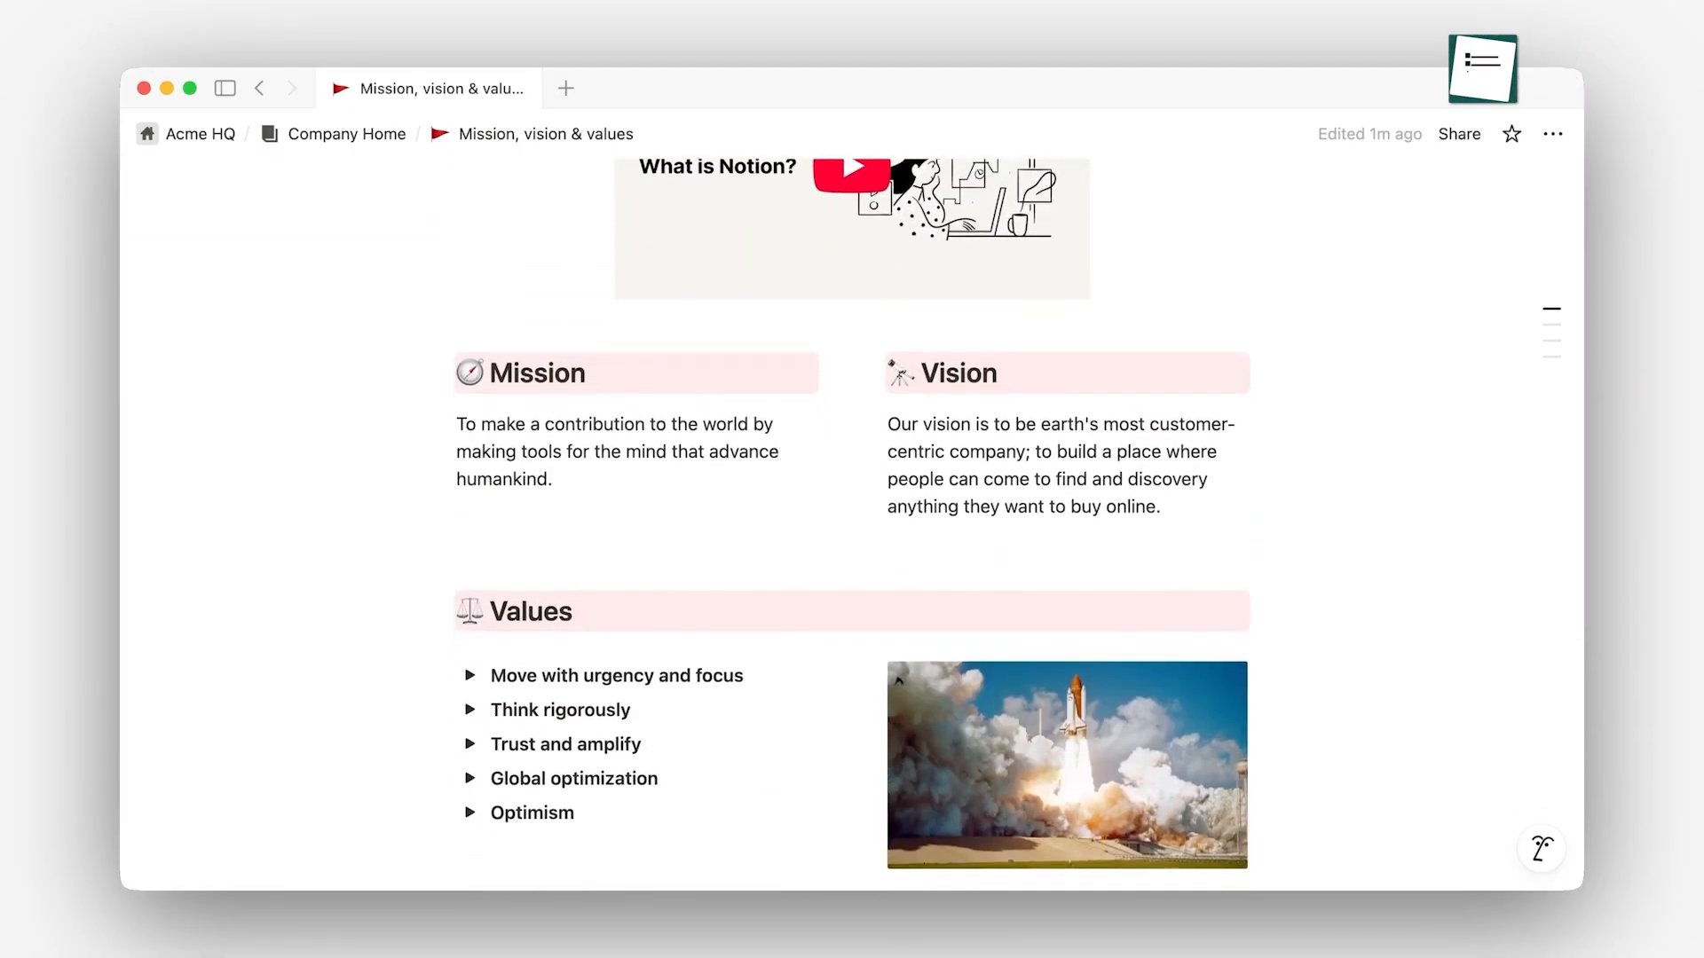
mouse_move(581, 402)
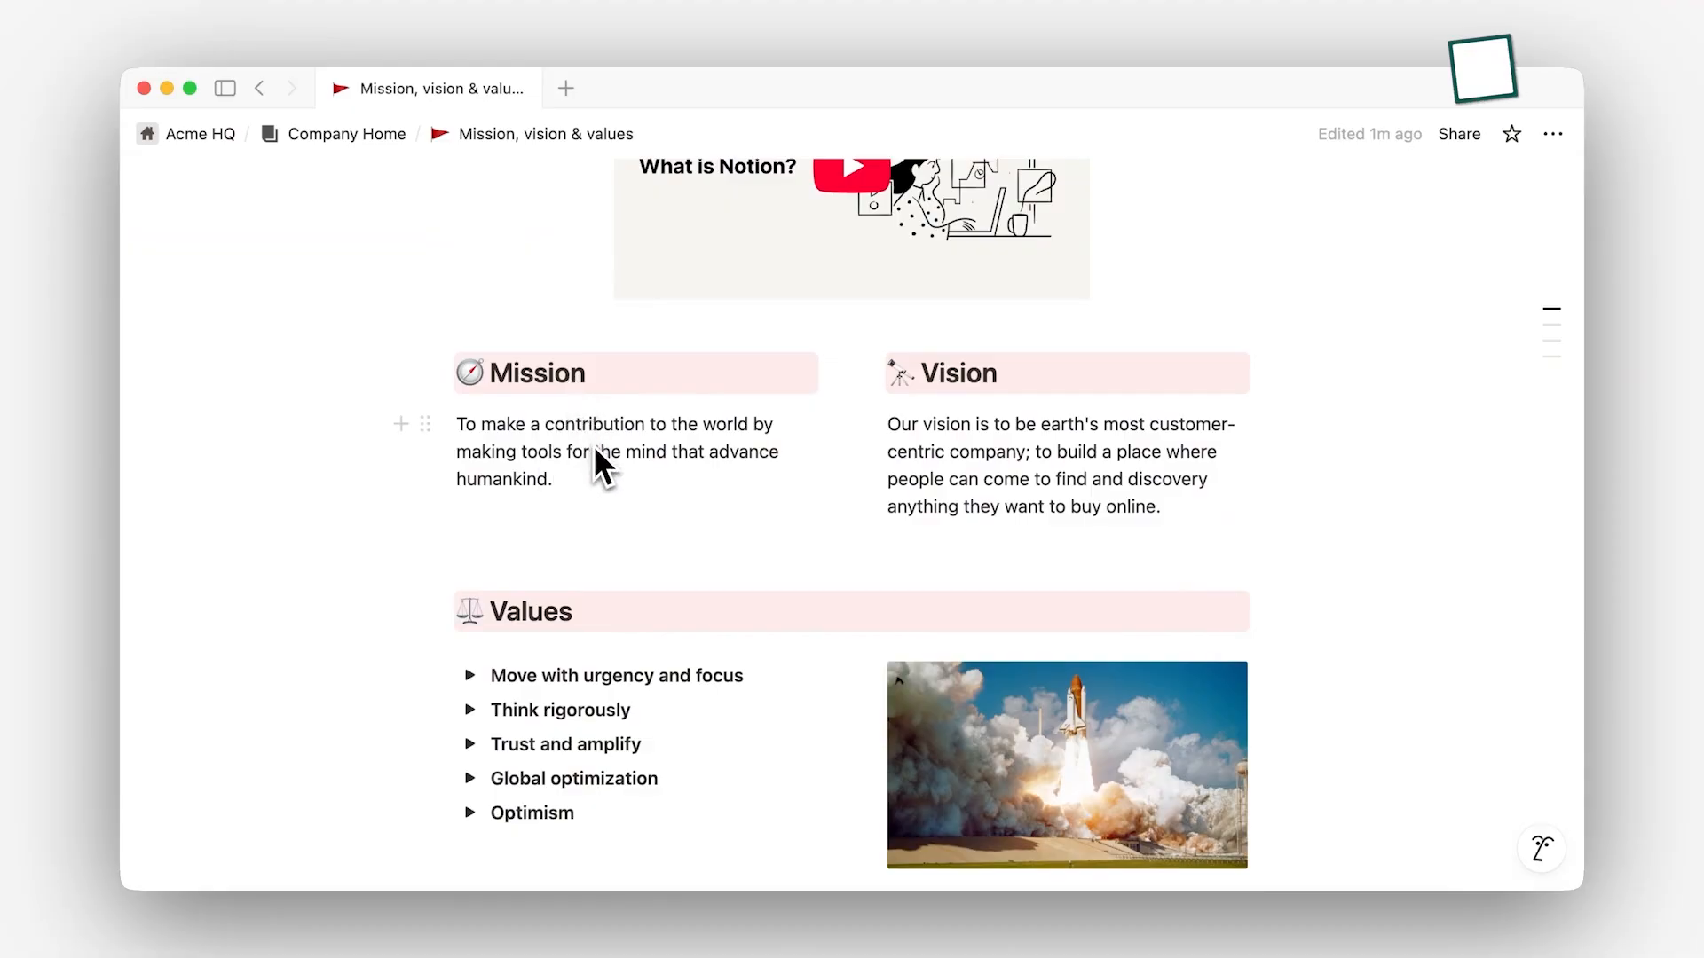
scroll("down", 3)
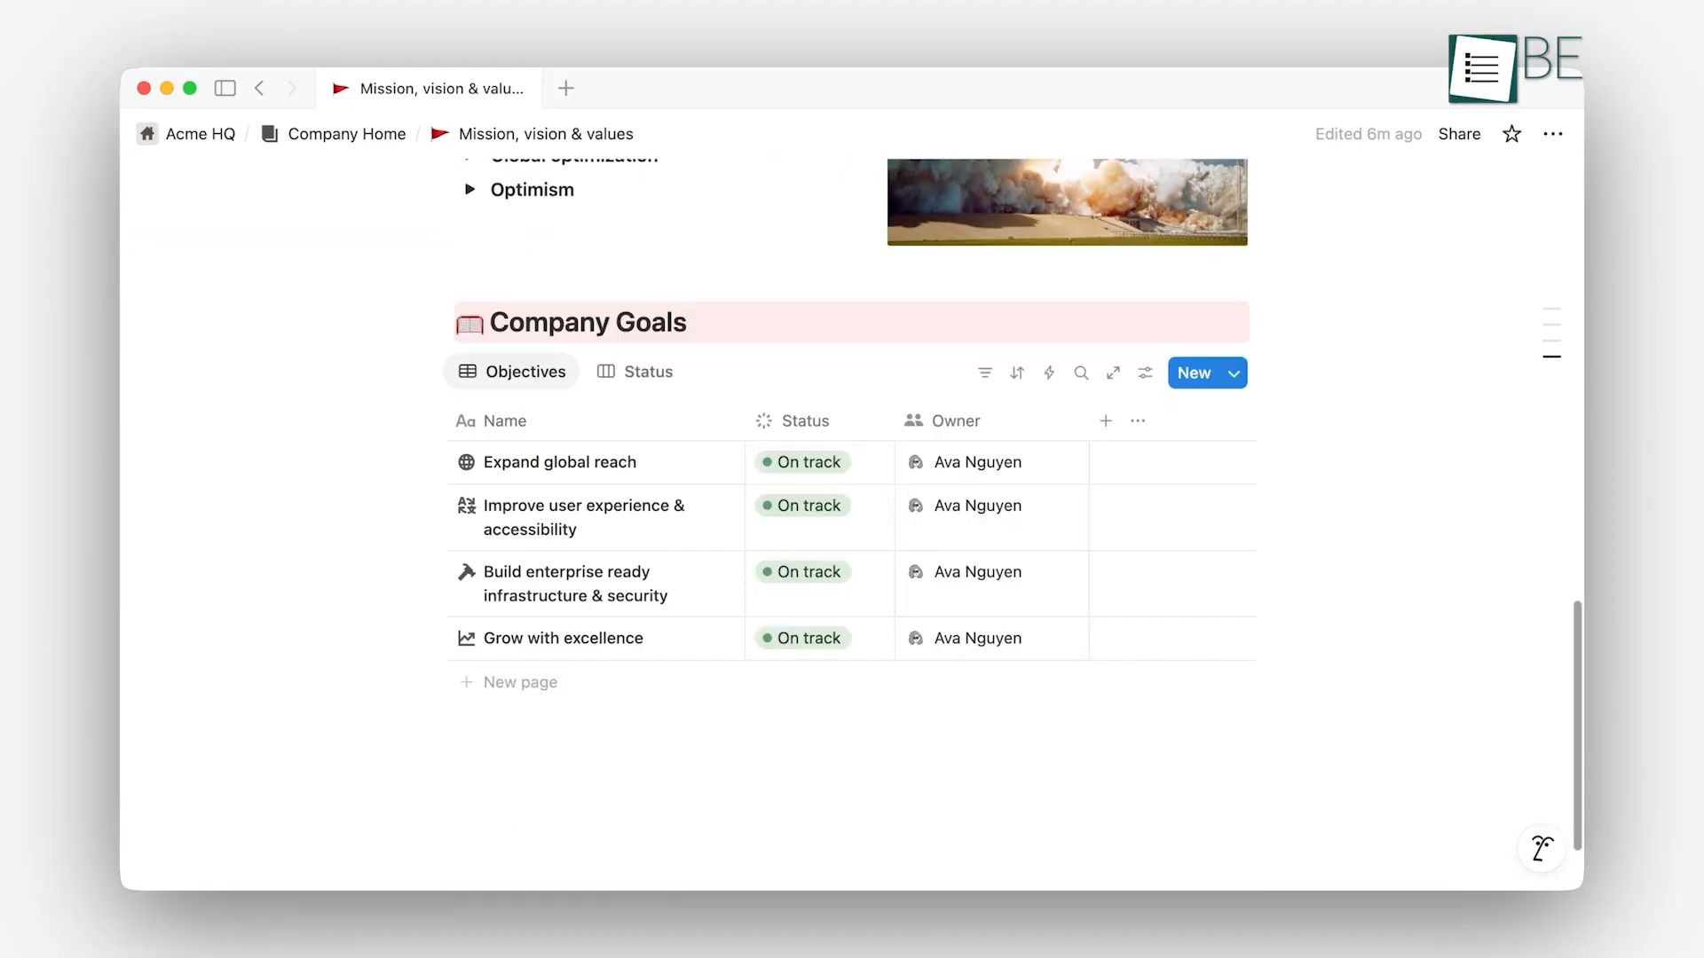
mouse_move(308, 445)
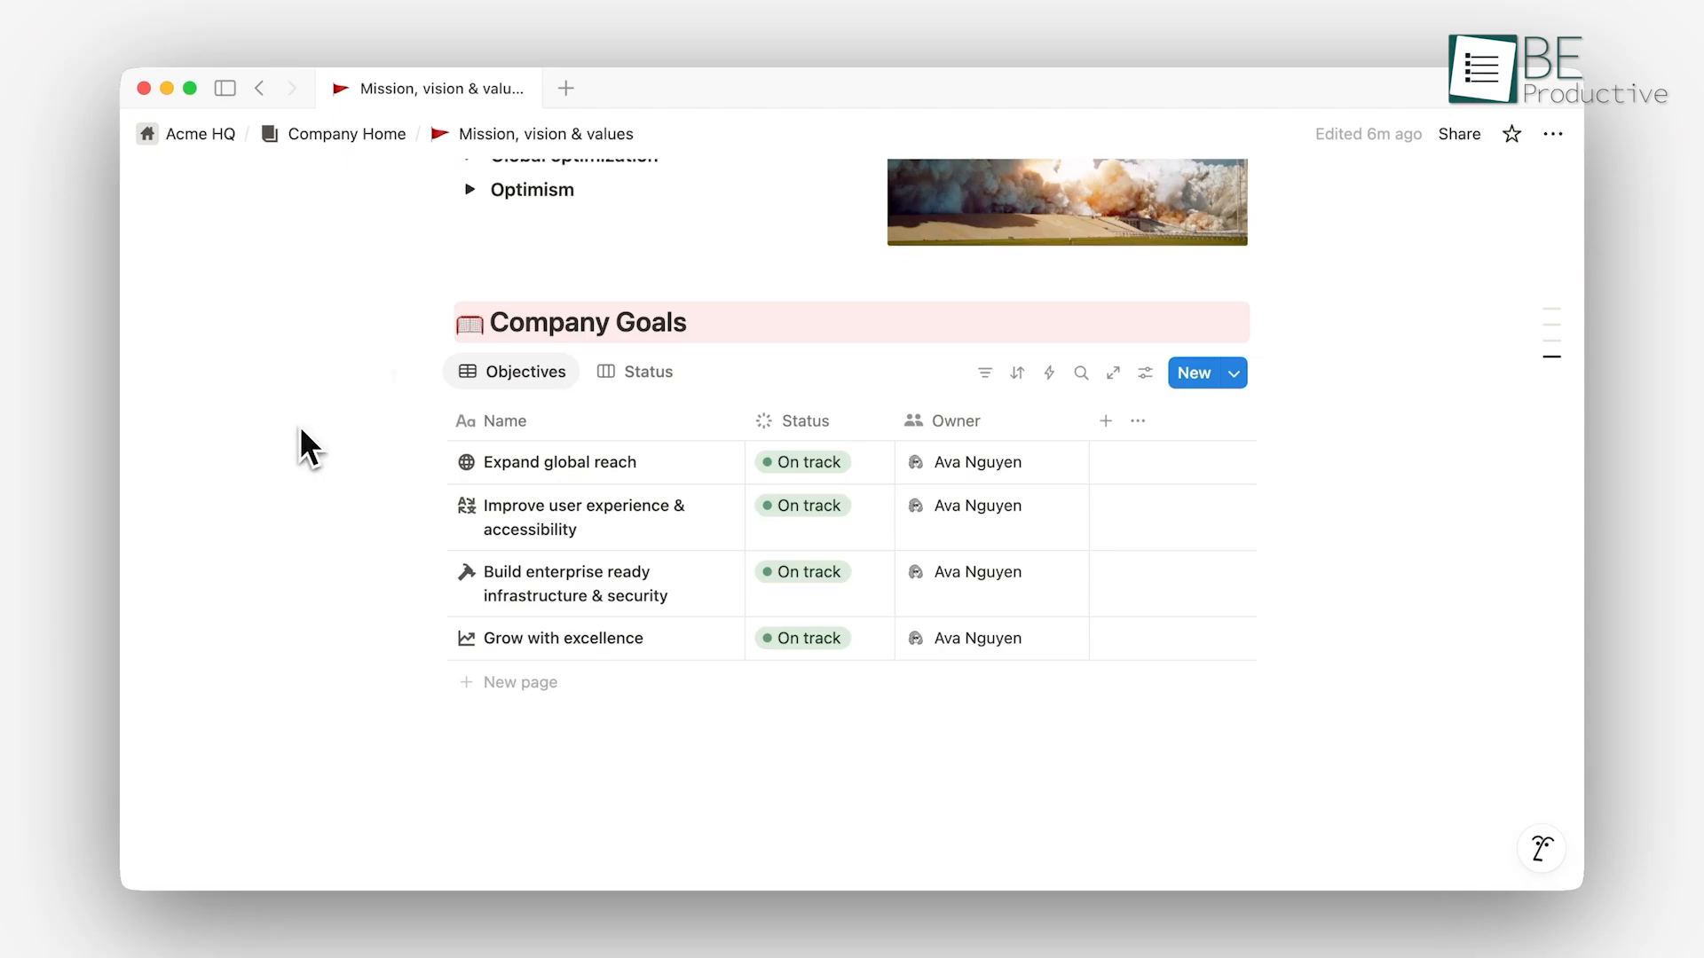
mouse_move(639, 576)
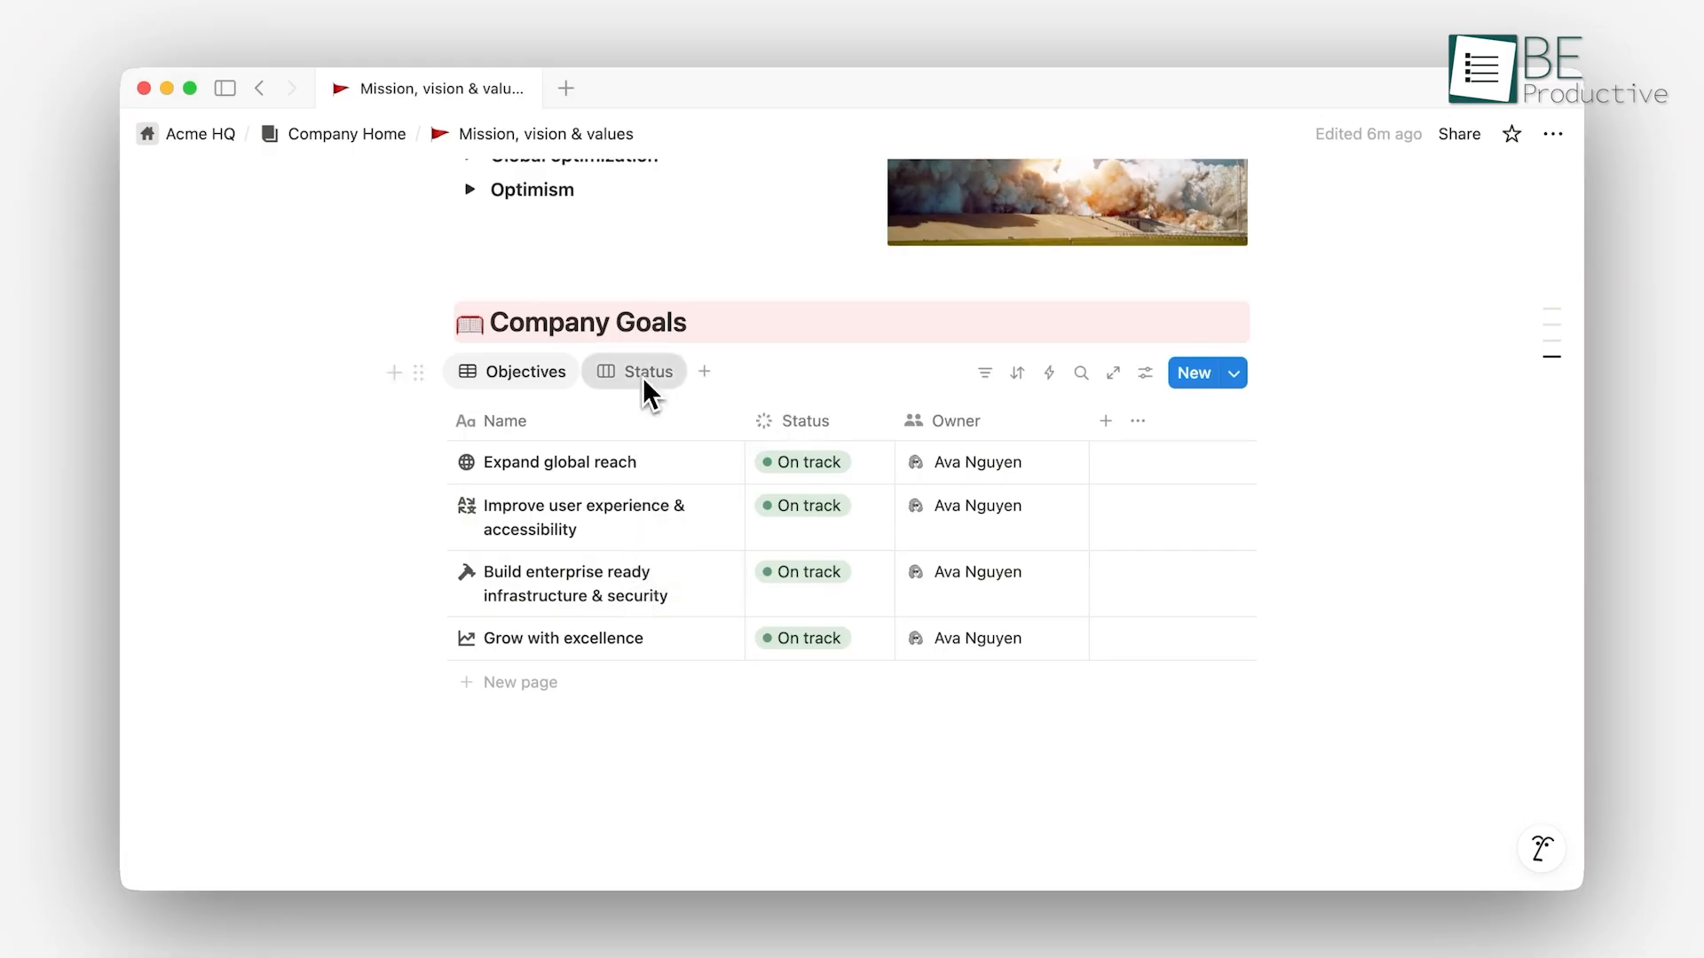
left_click(648, 371)
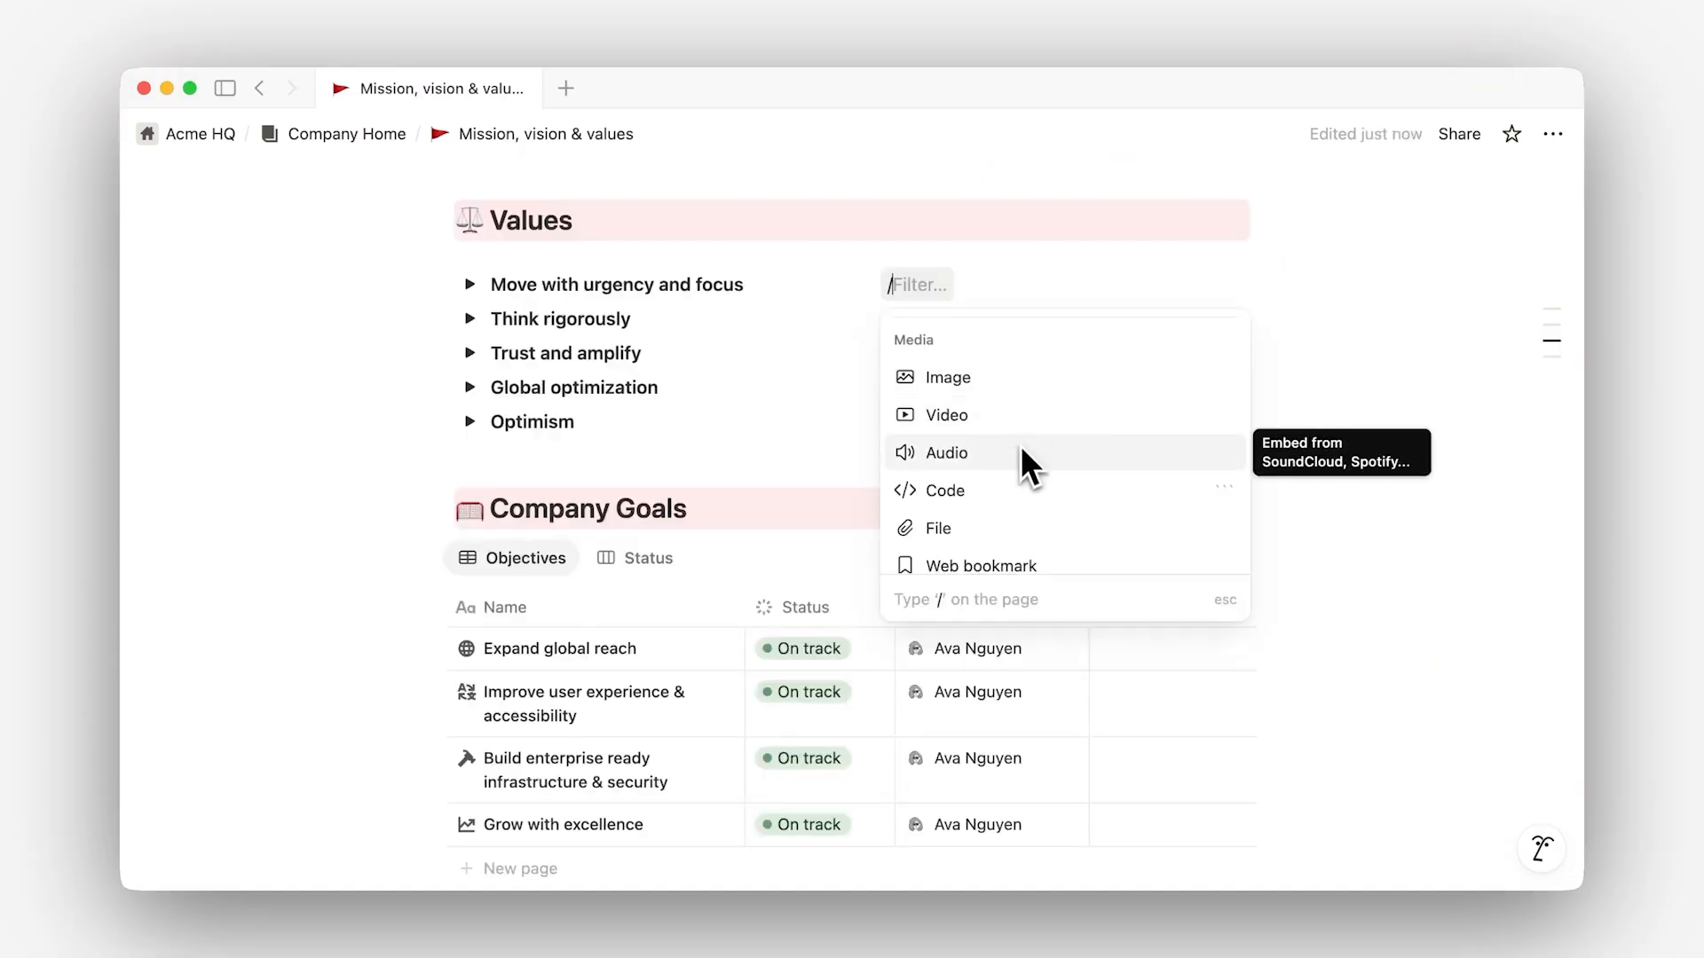
left_click(947, 377)
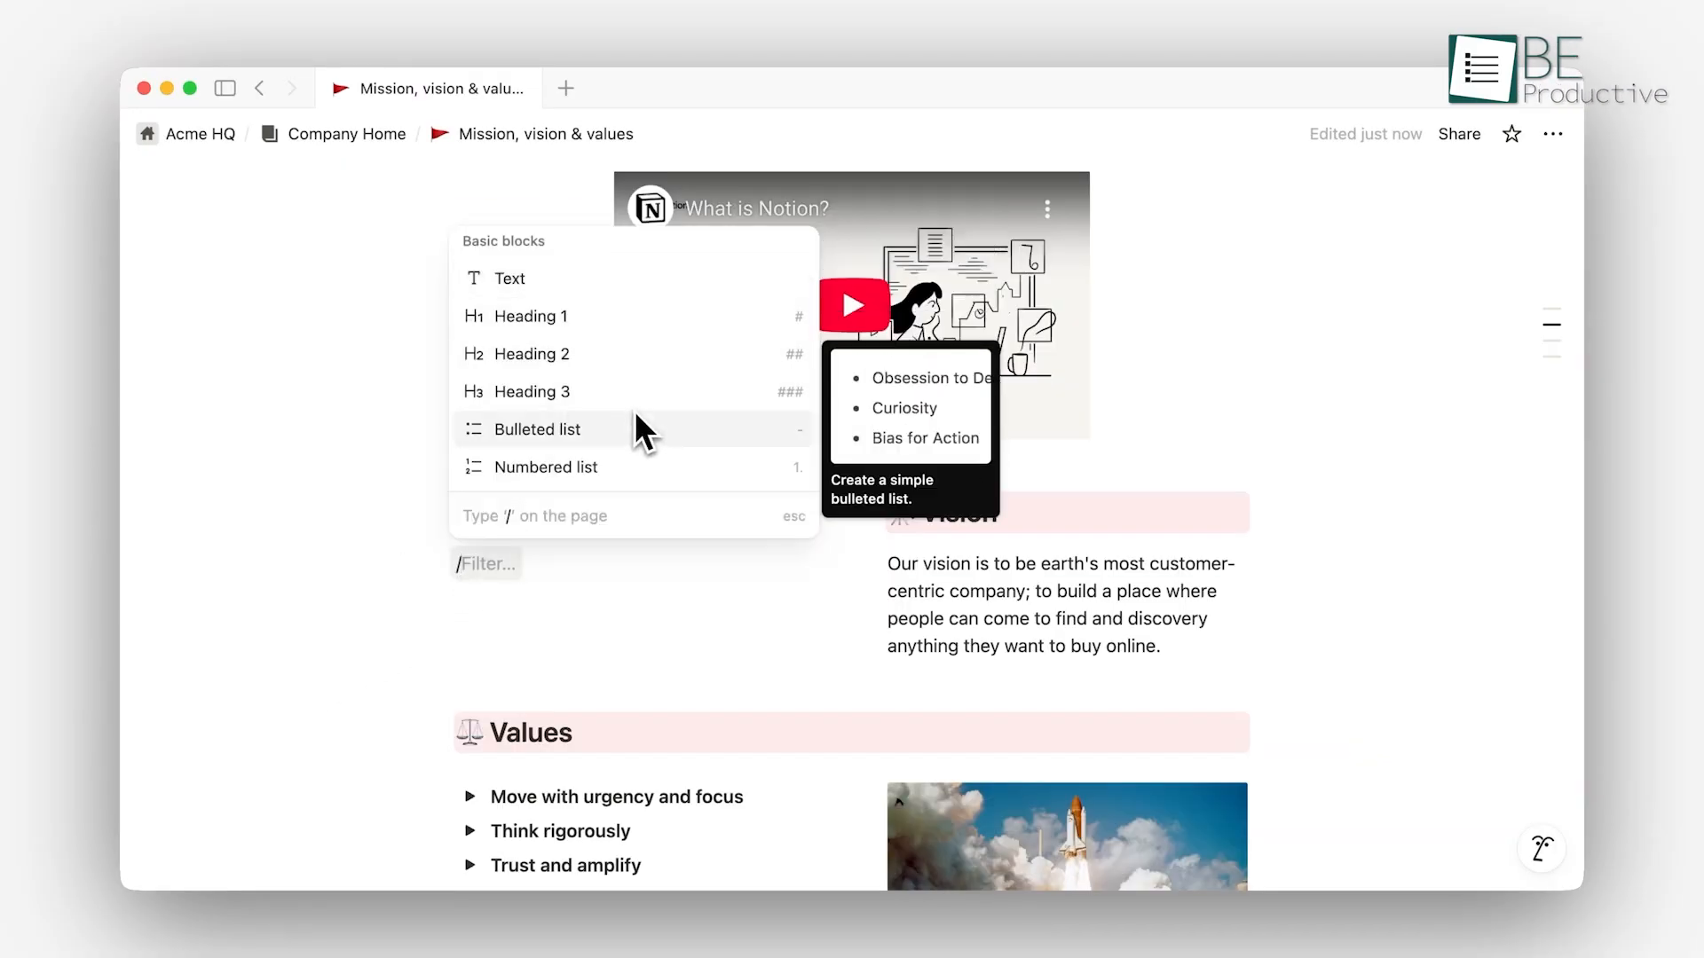
mouse_move(575, 292)
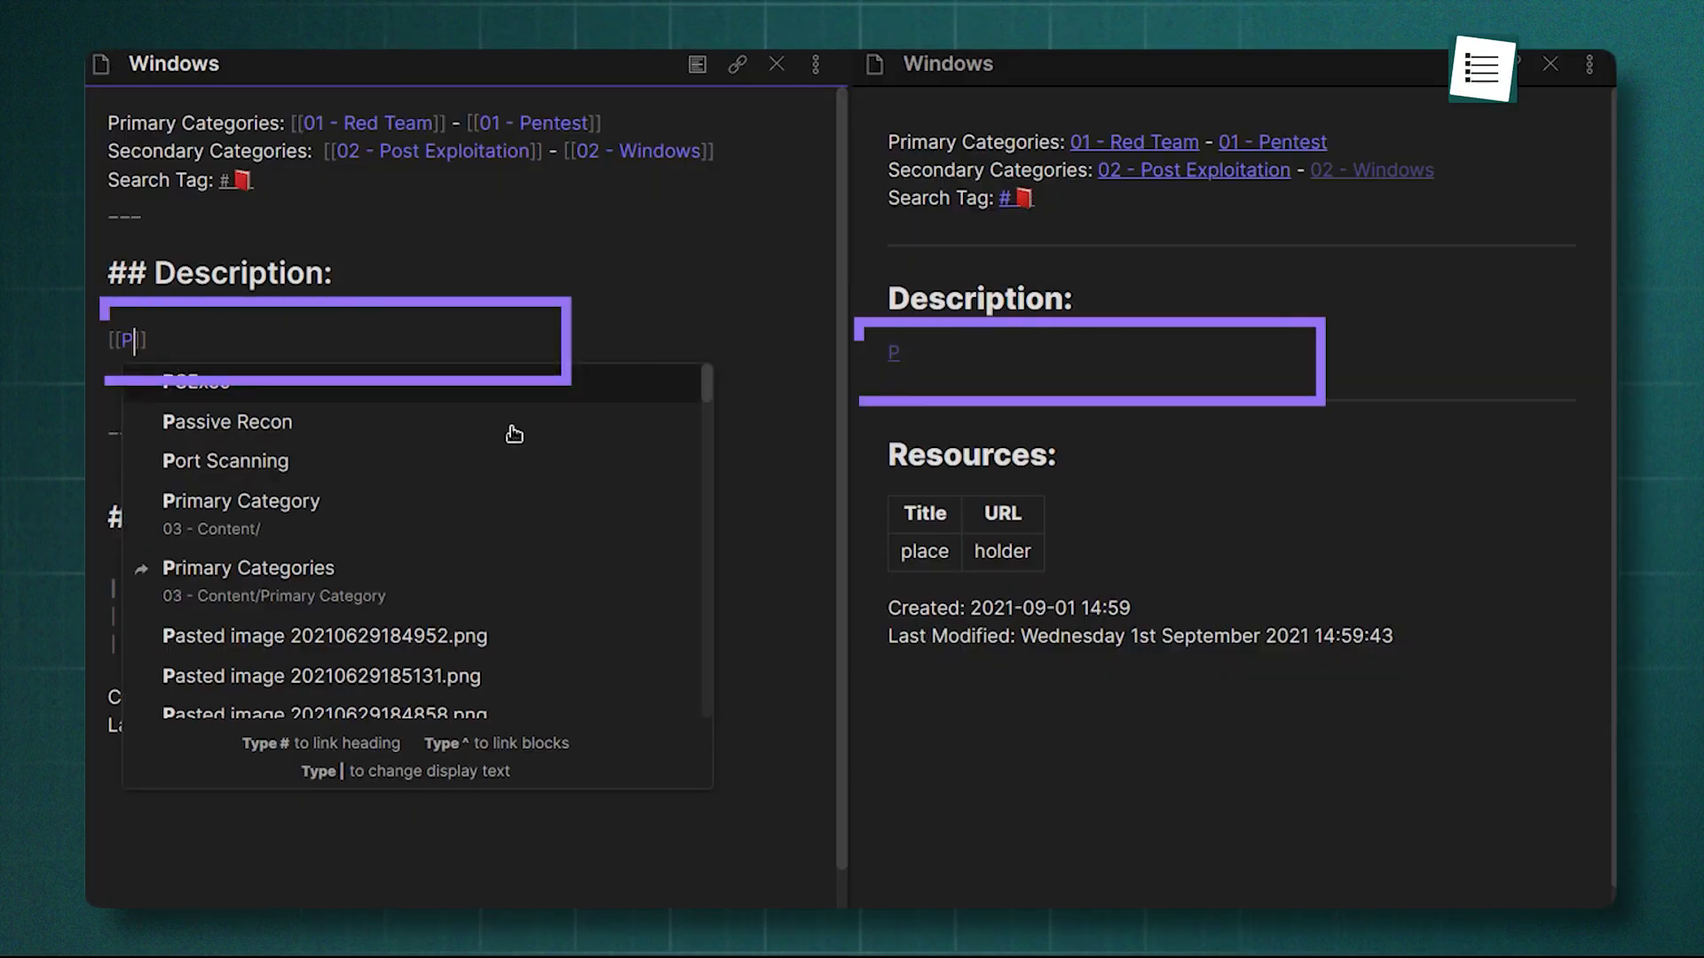
Under Description, type '[[02 - Persistence#' and pick the autocomplete suggestion.
type("02 - Persistence#")
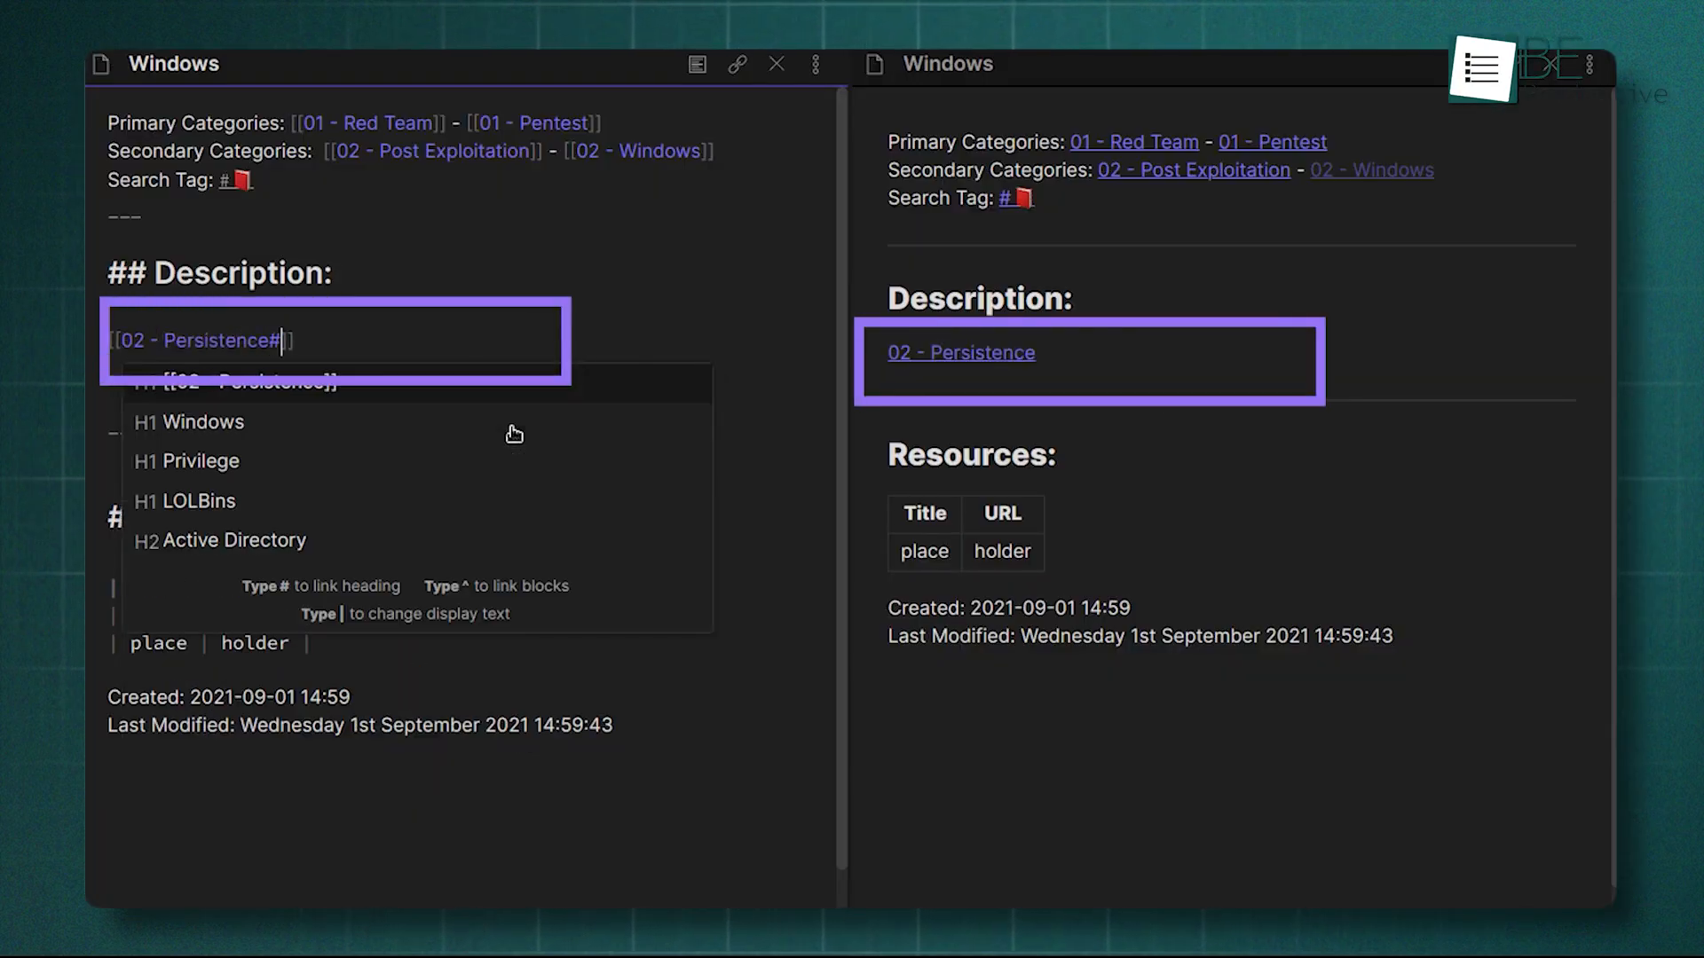
left_click(198, 500)
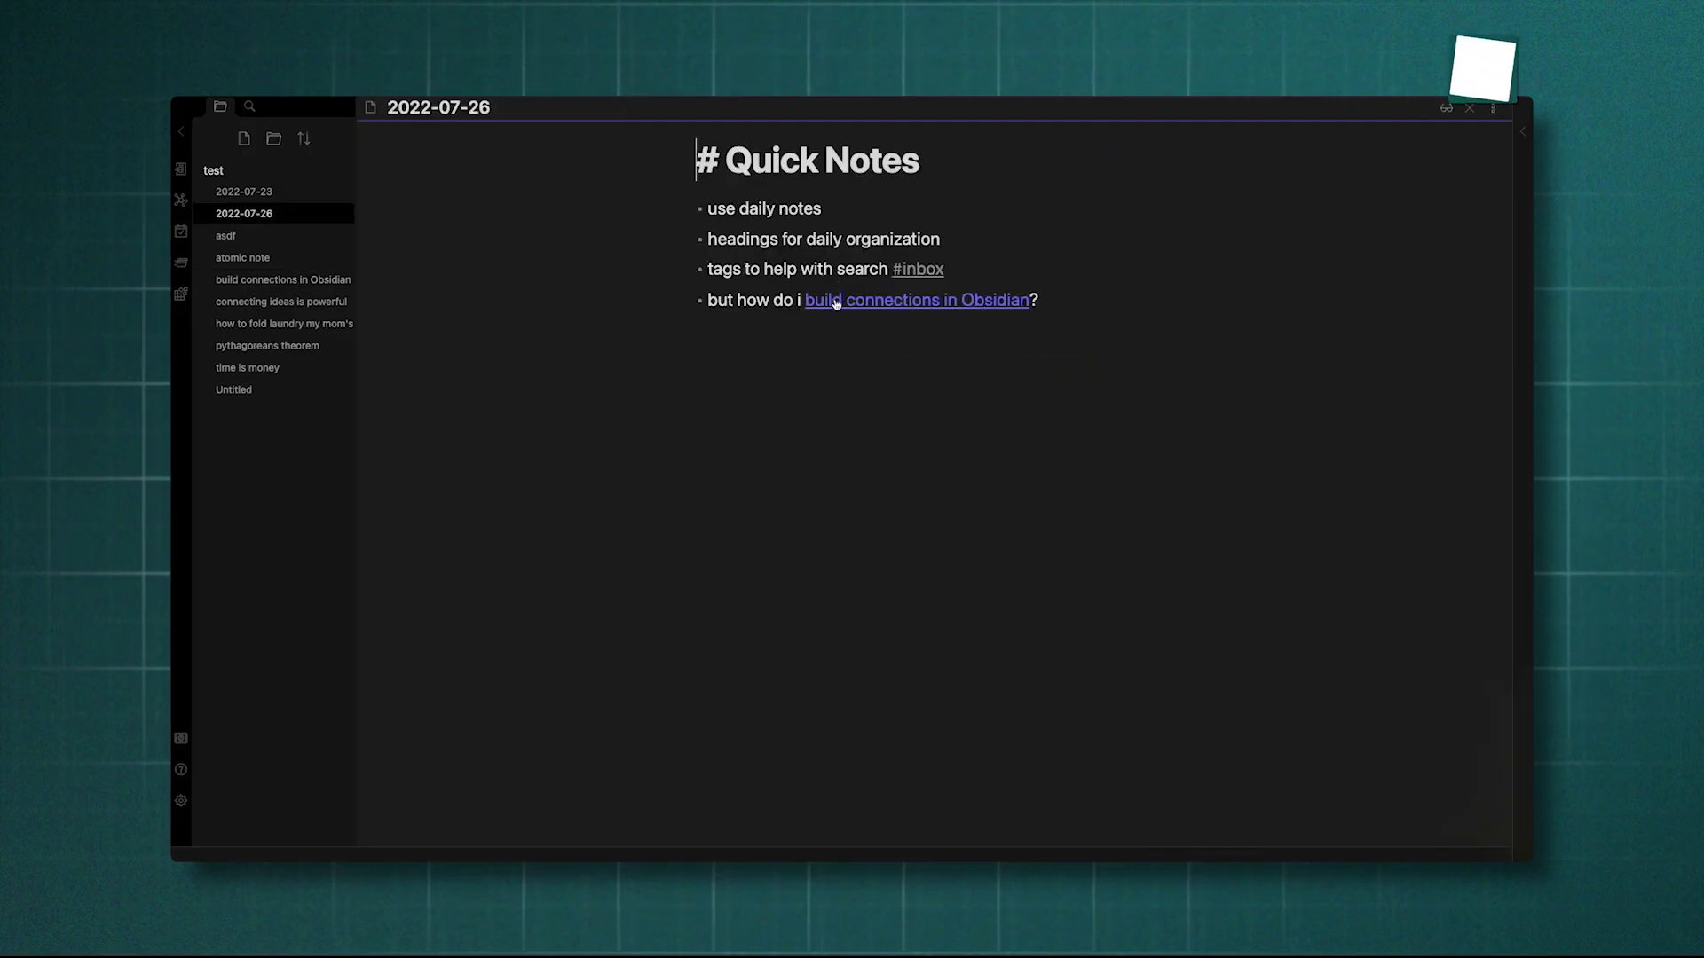
mouse_move(915, 300)
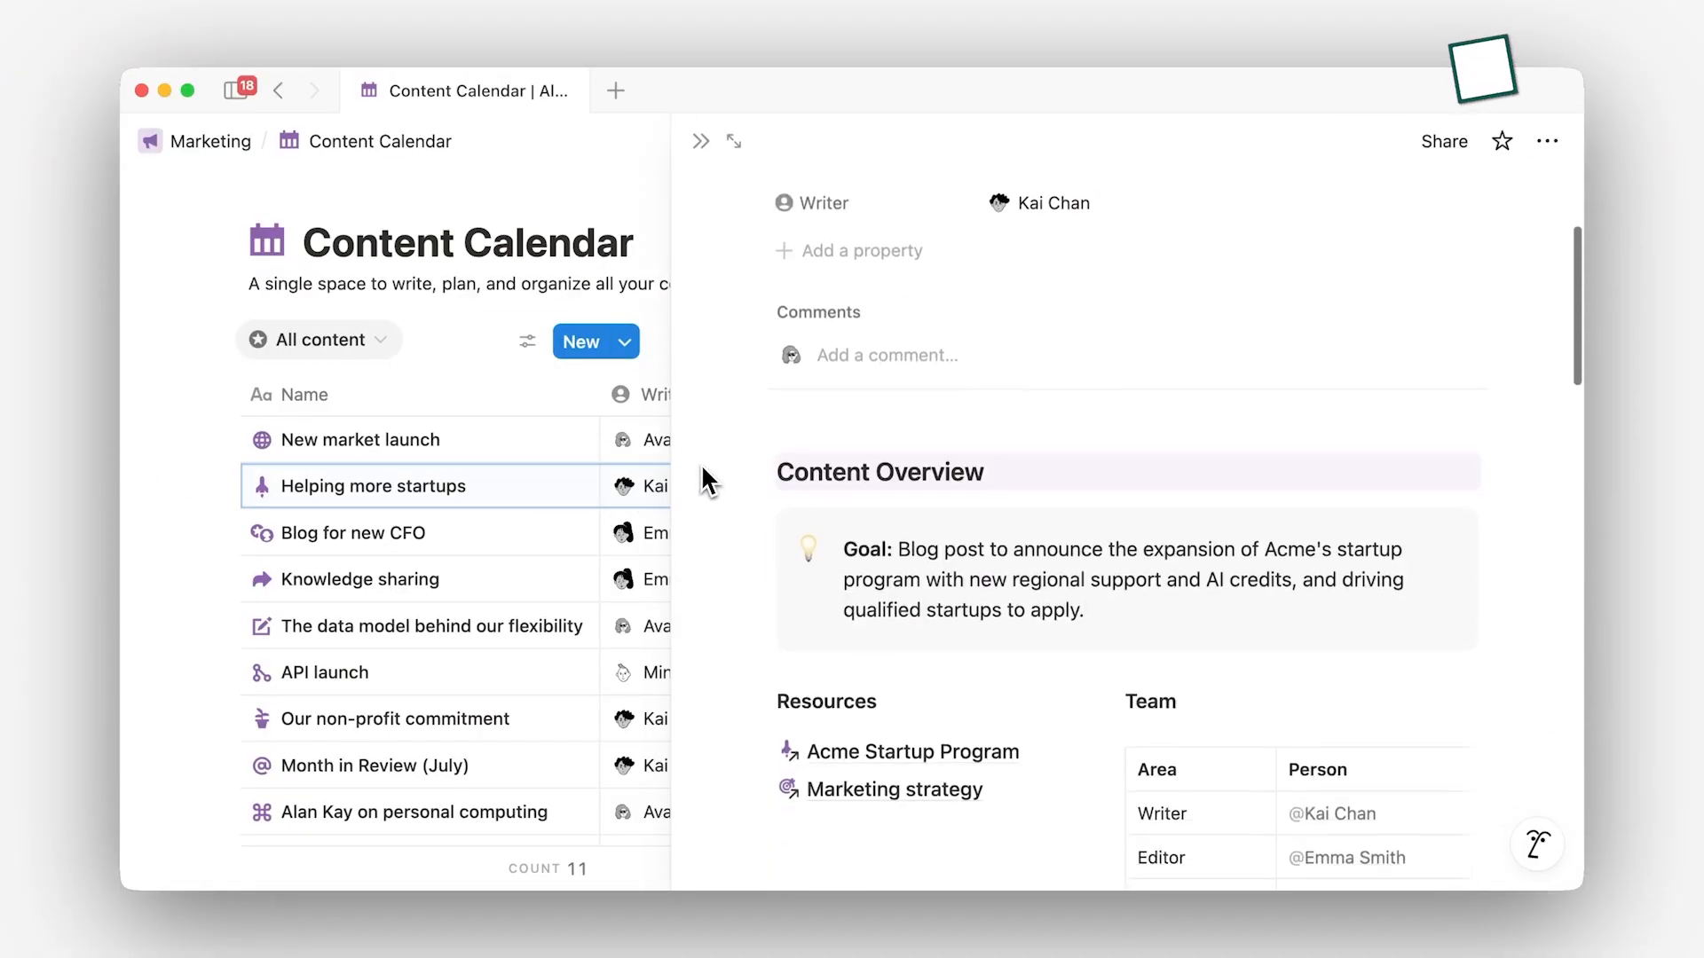
scroll("down", 3)
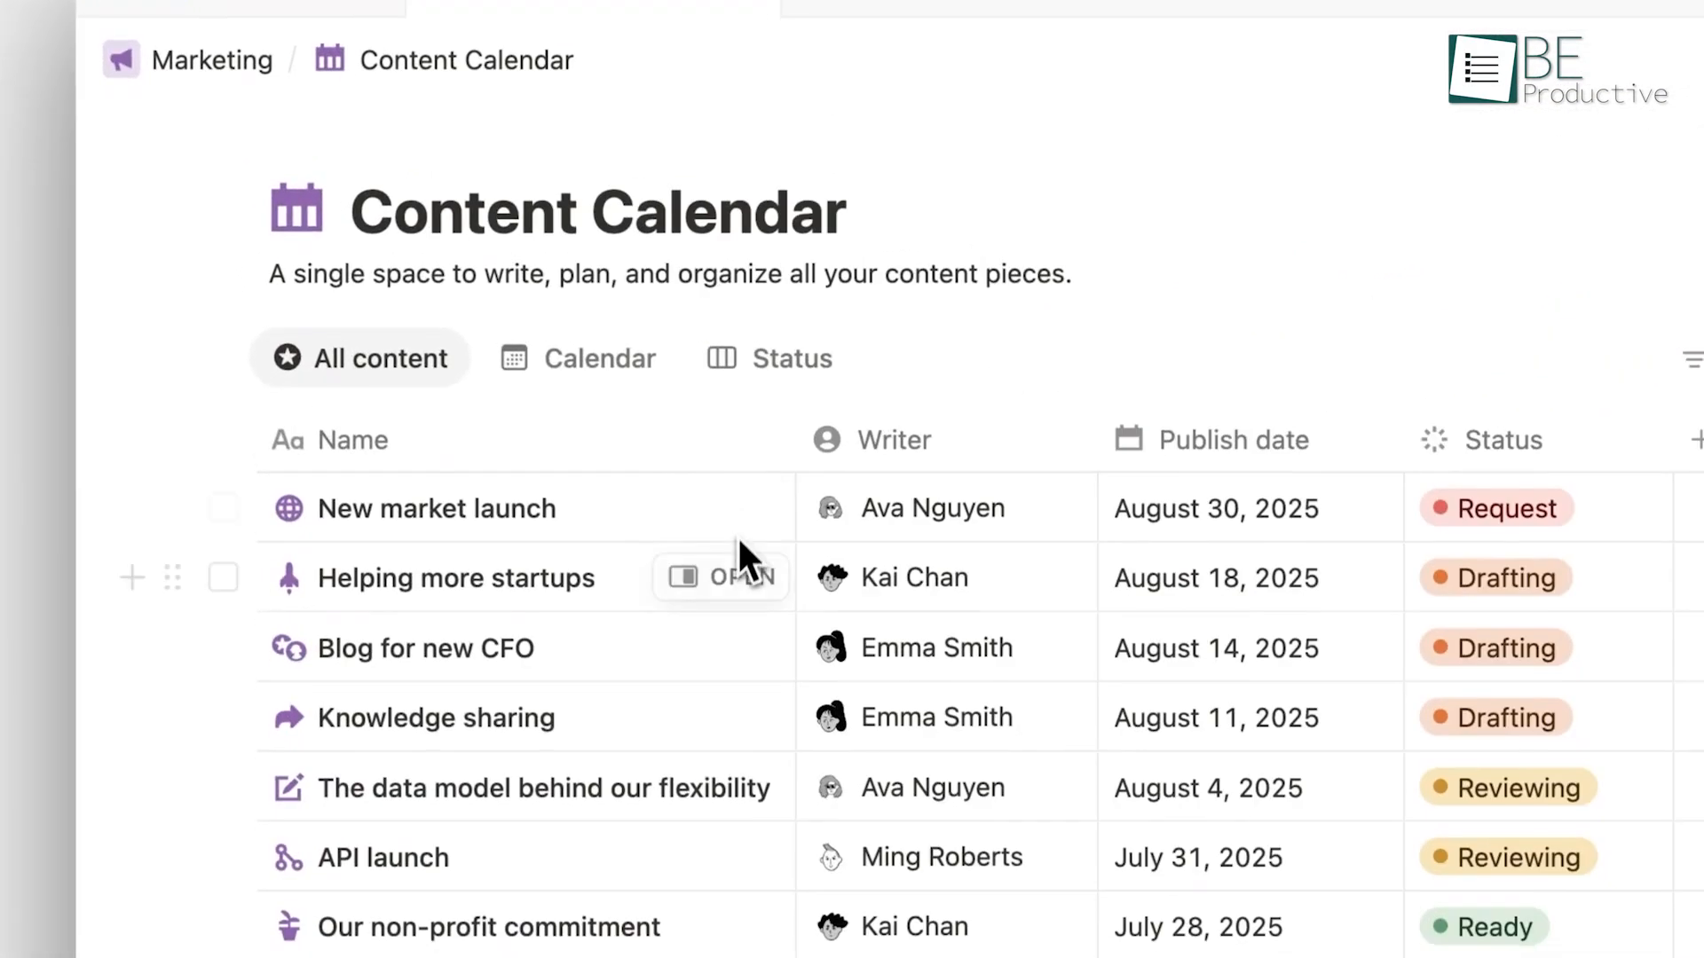
scroll("down", 3)
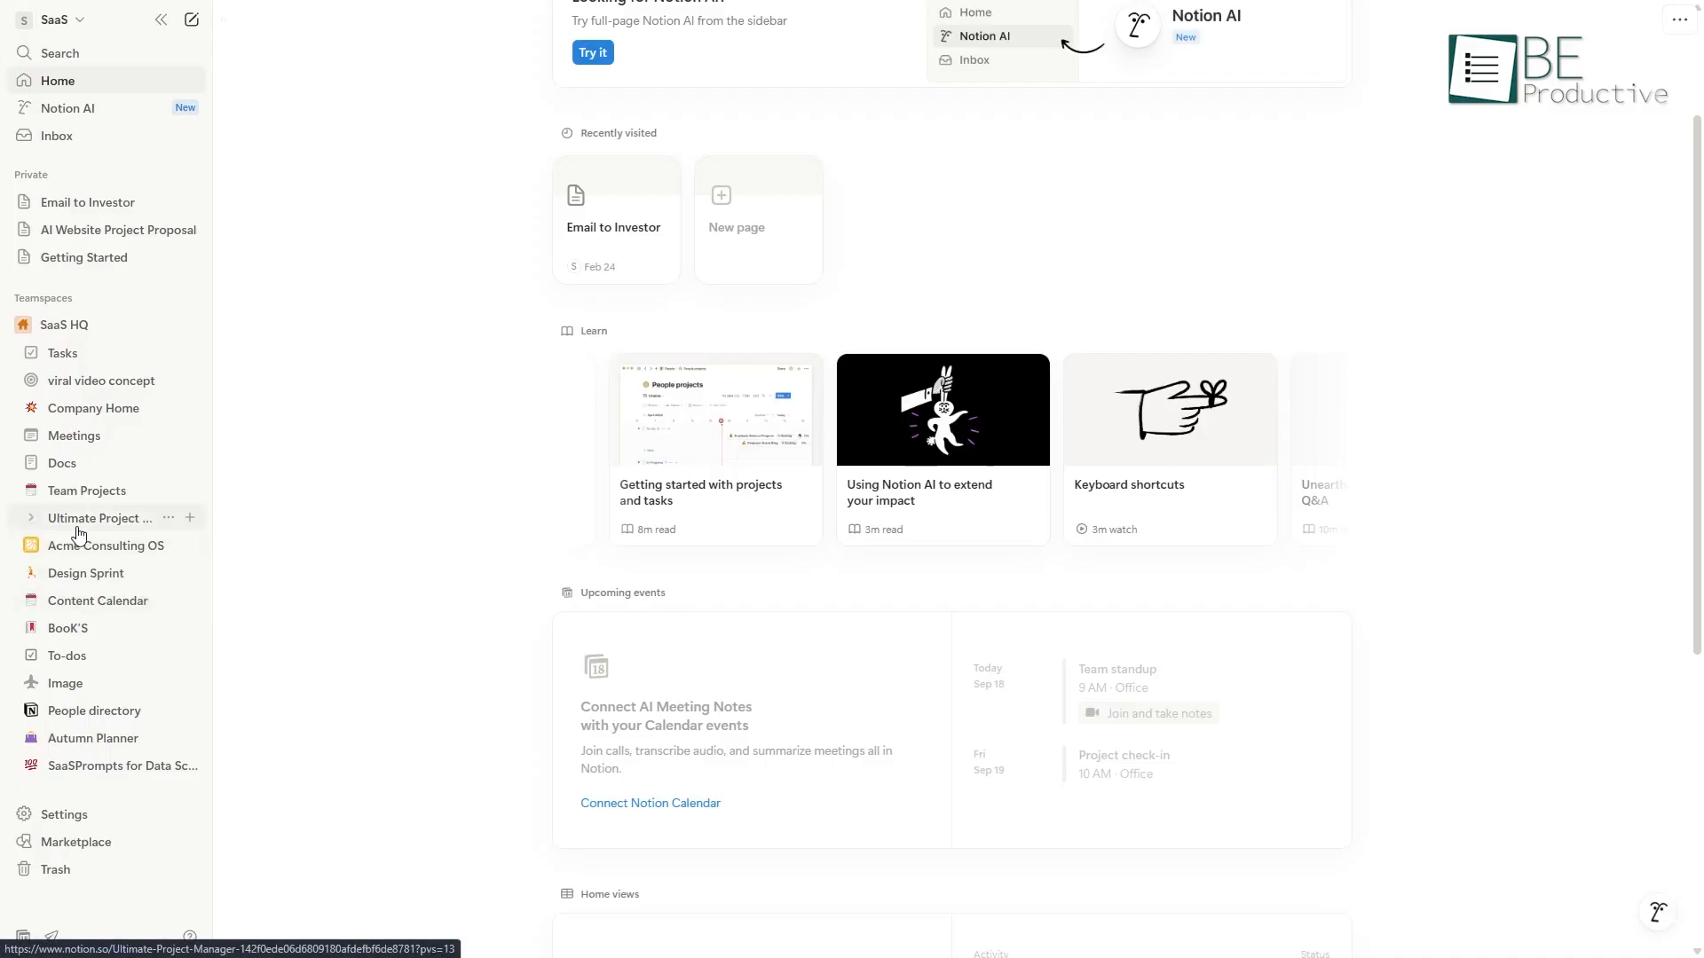
Open the Meetings page from the SaaS HQ teamspace in the sidebar.
left_click(74, 435)
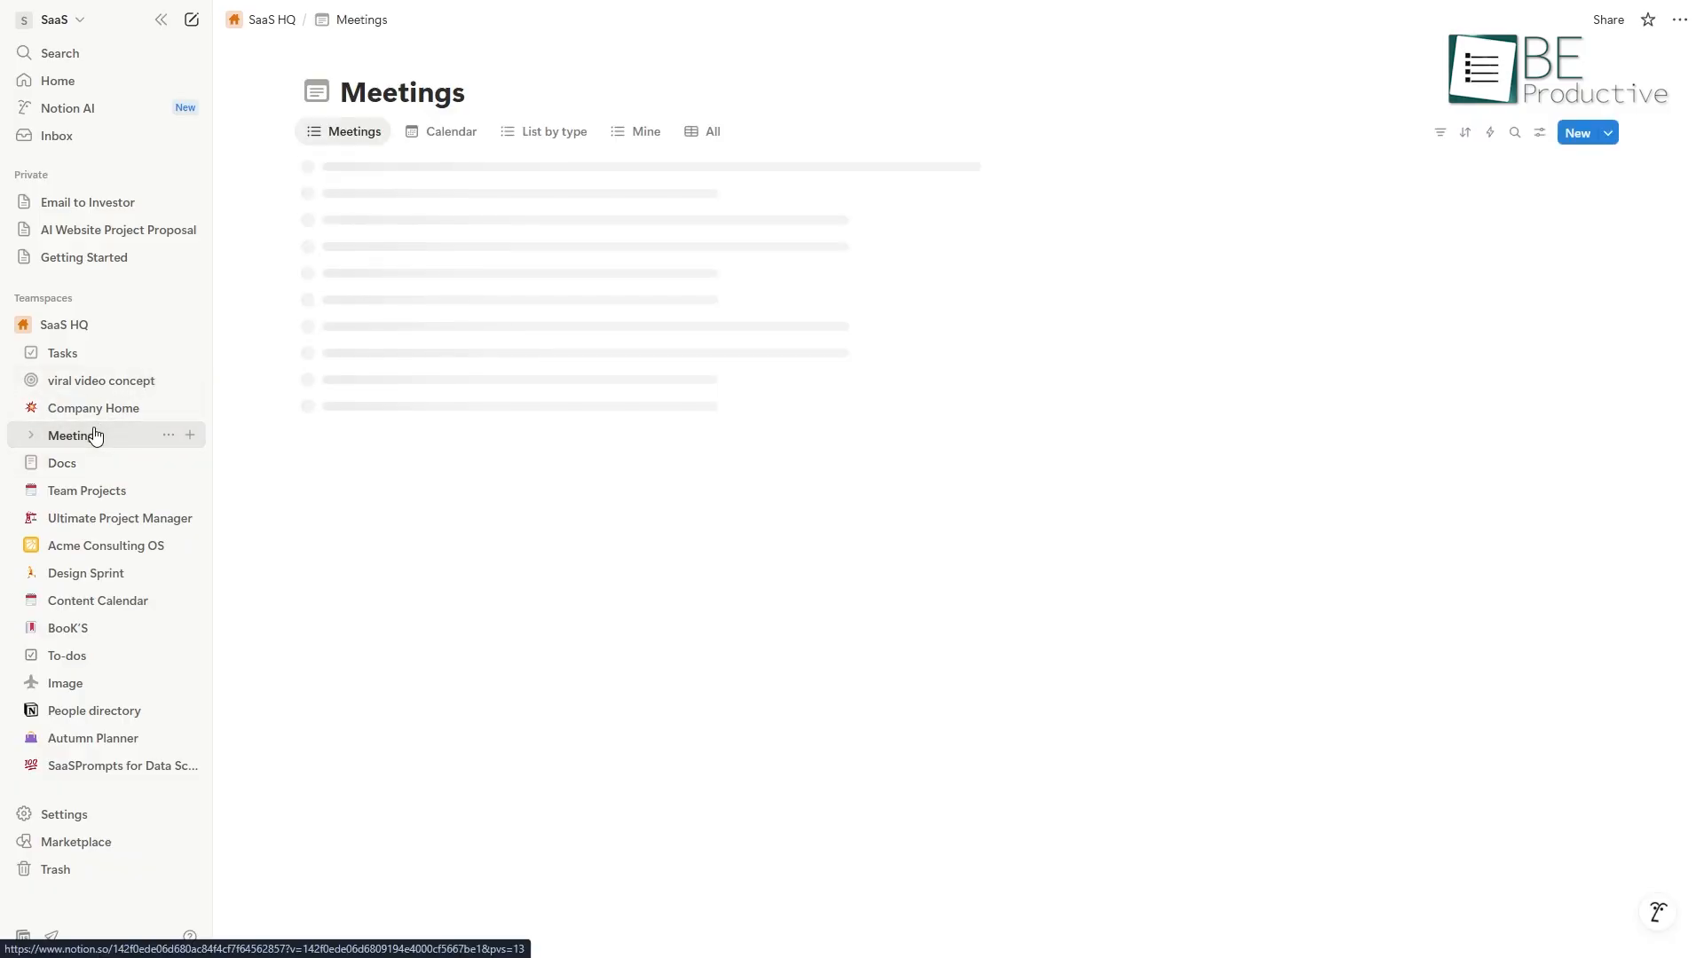
left_click(57, 81)
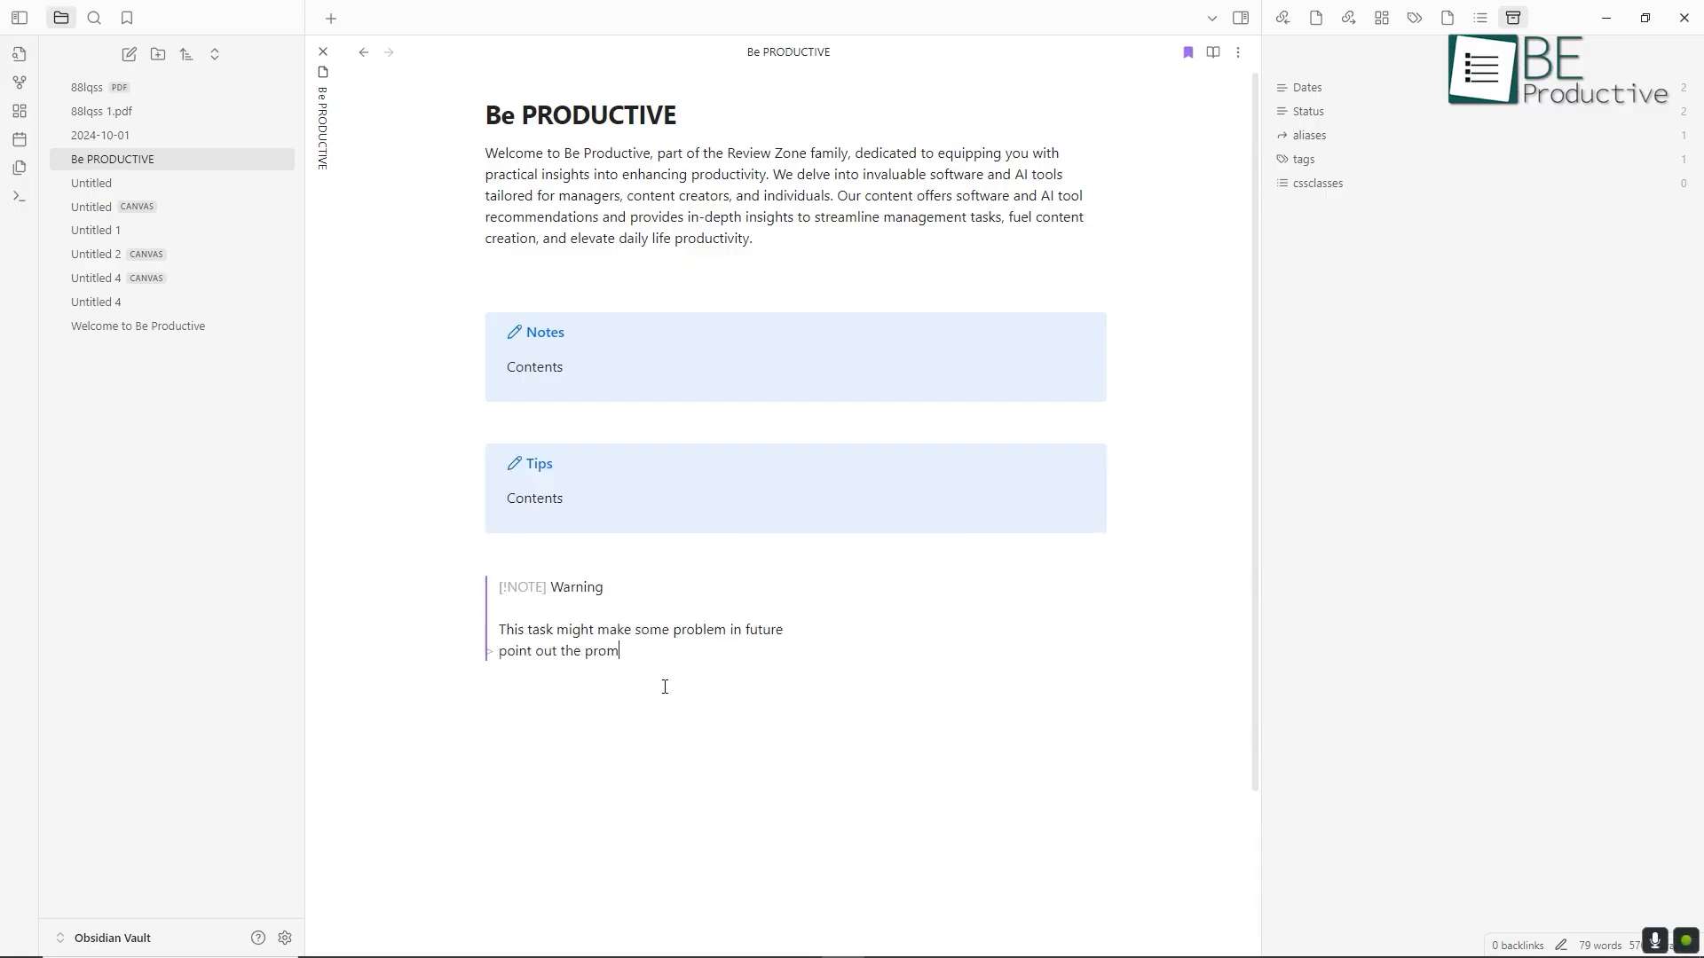
Finish the callout with 'point out the problems' and scroll the Kanban and Git plugin pages.
type("lems")
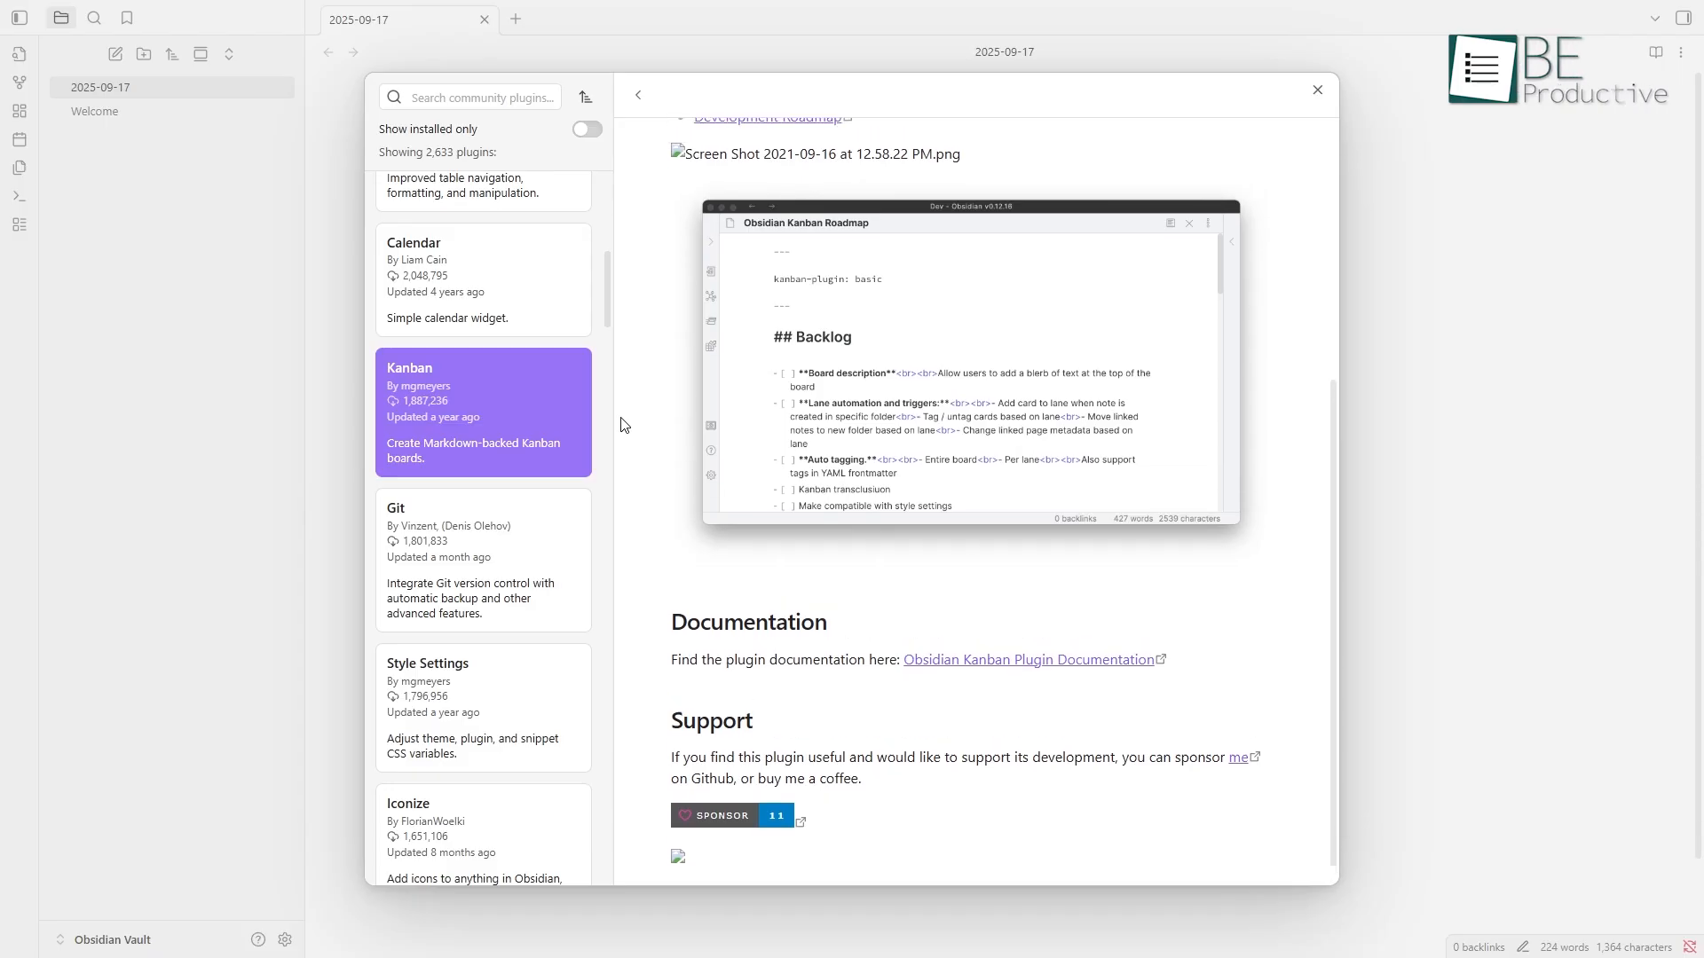
scroll("down", 3)
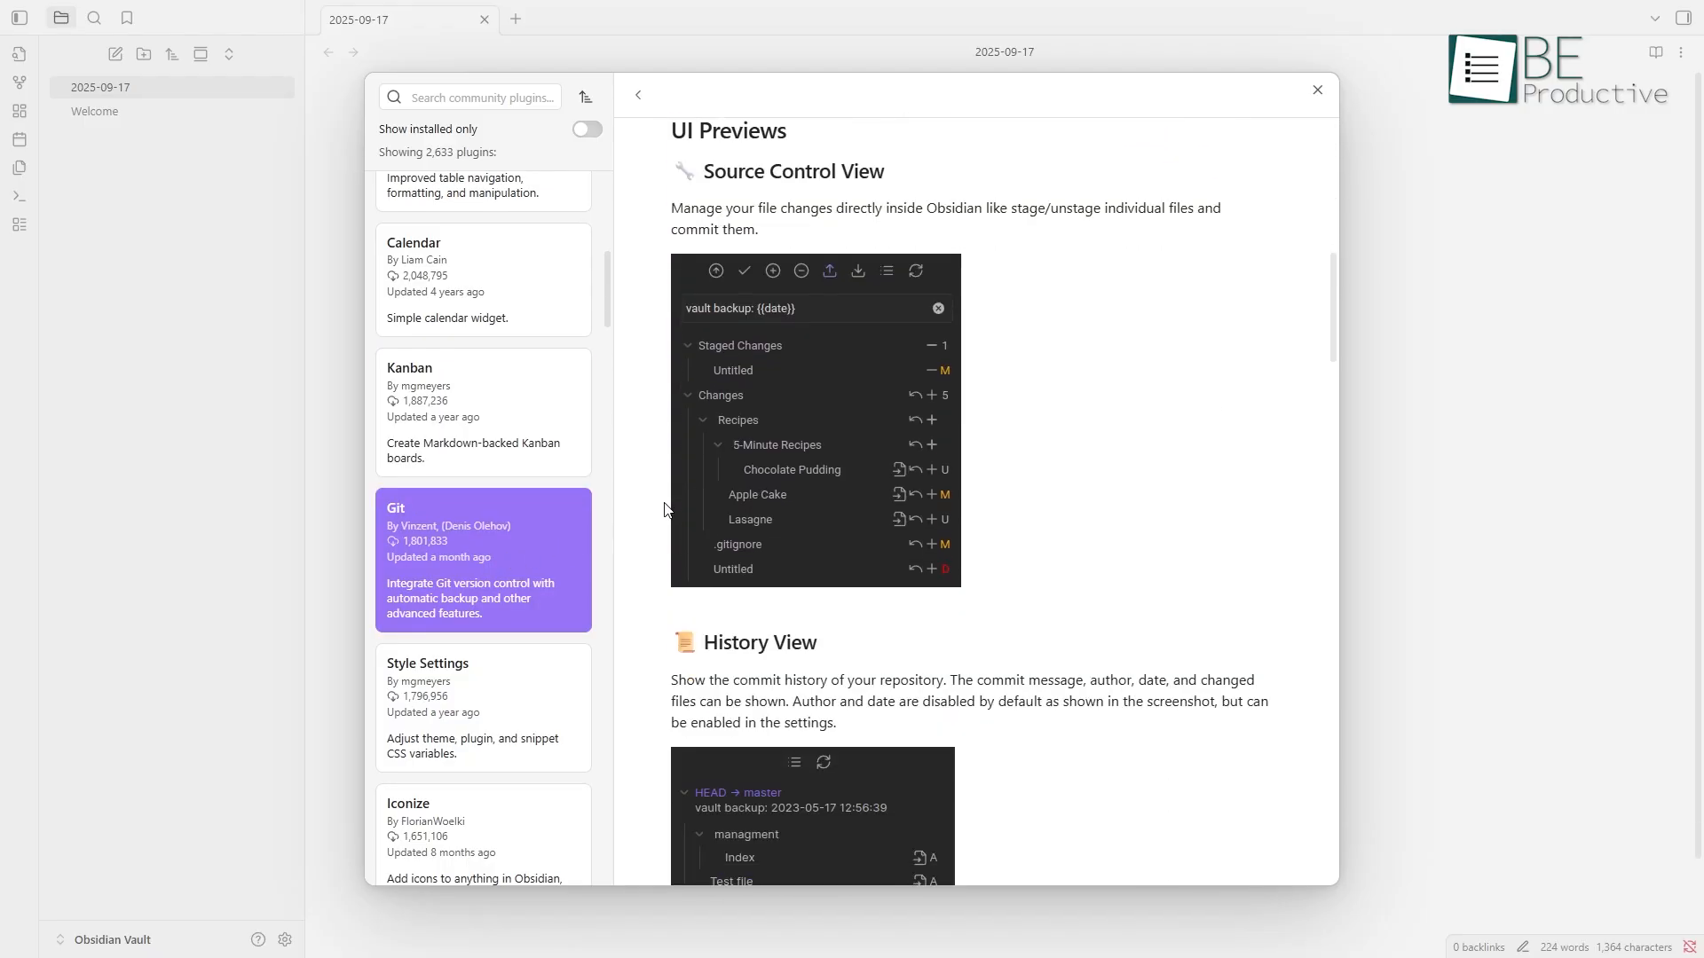
scroll("down", 3)
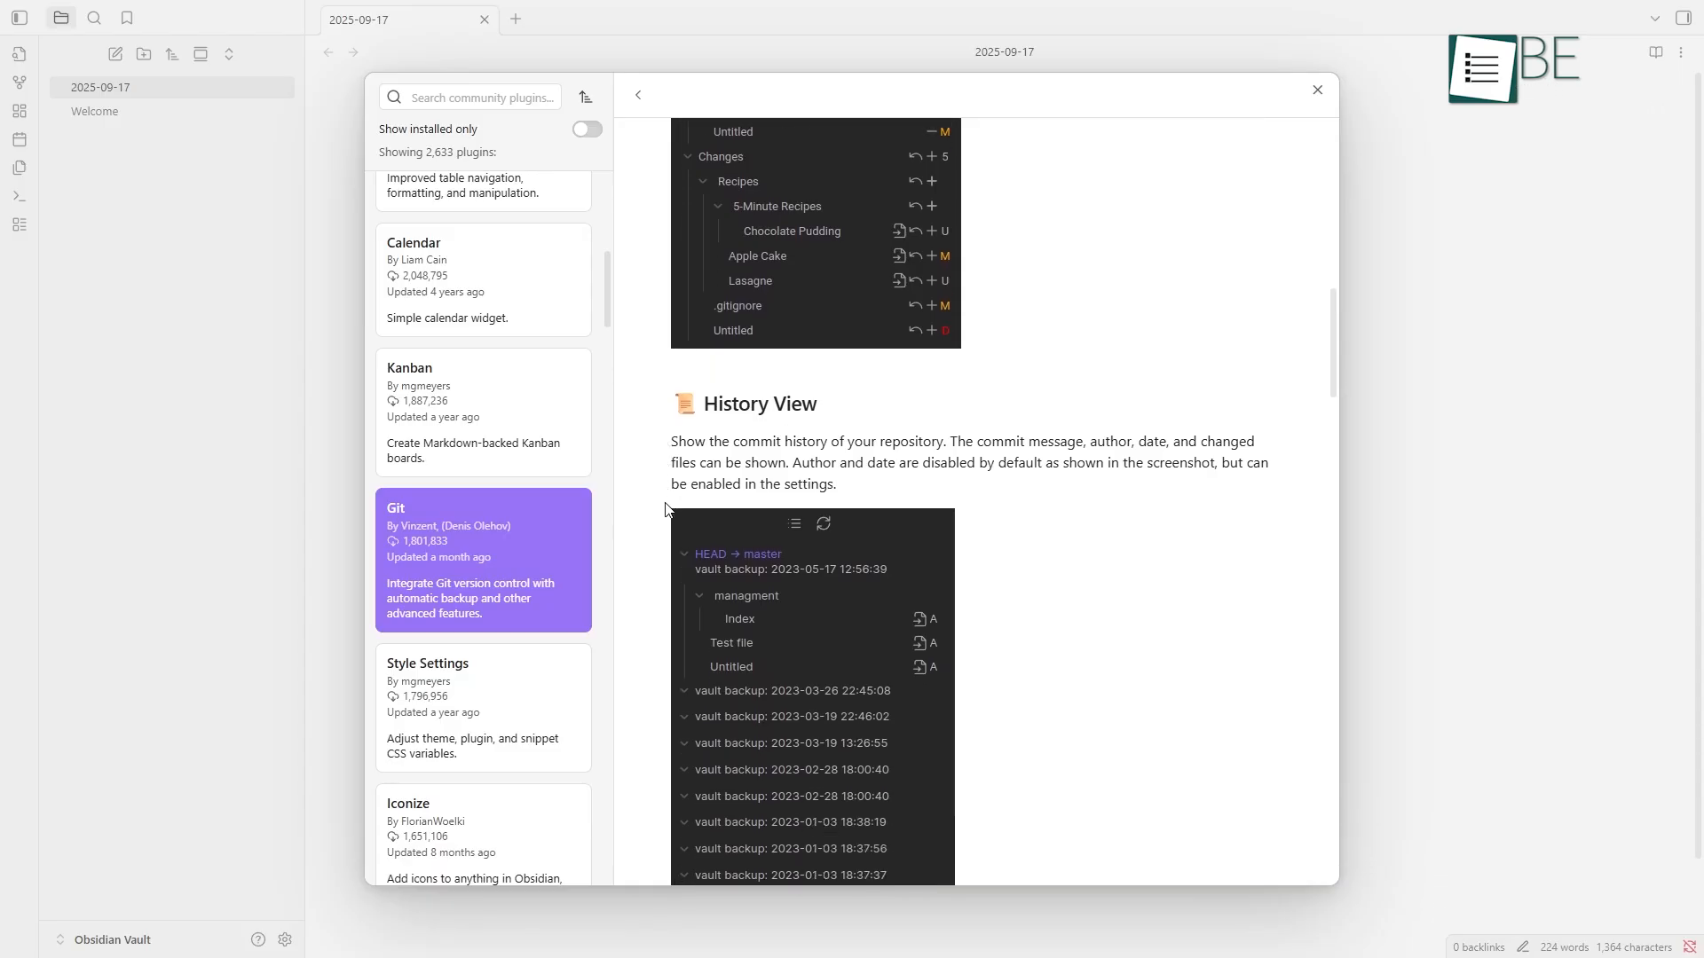
scroll("down", 3)
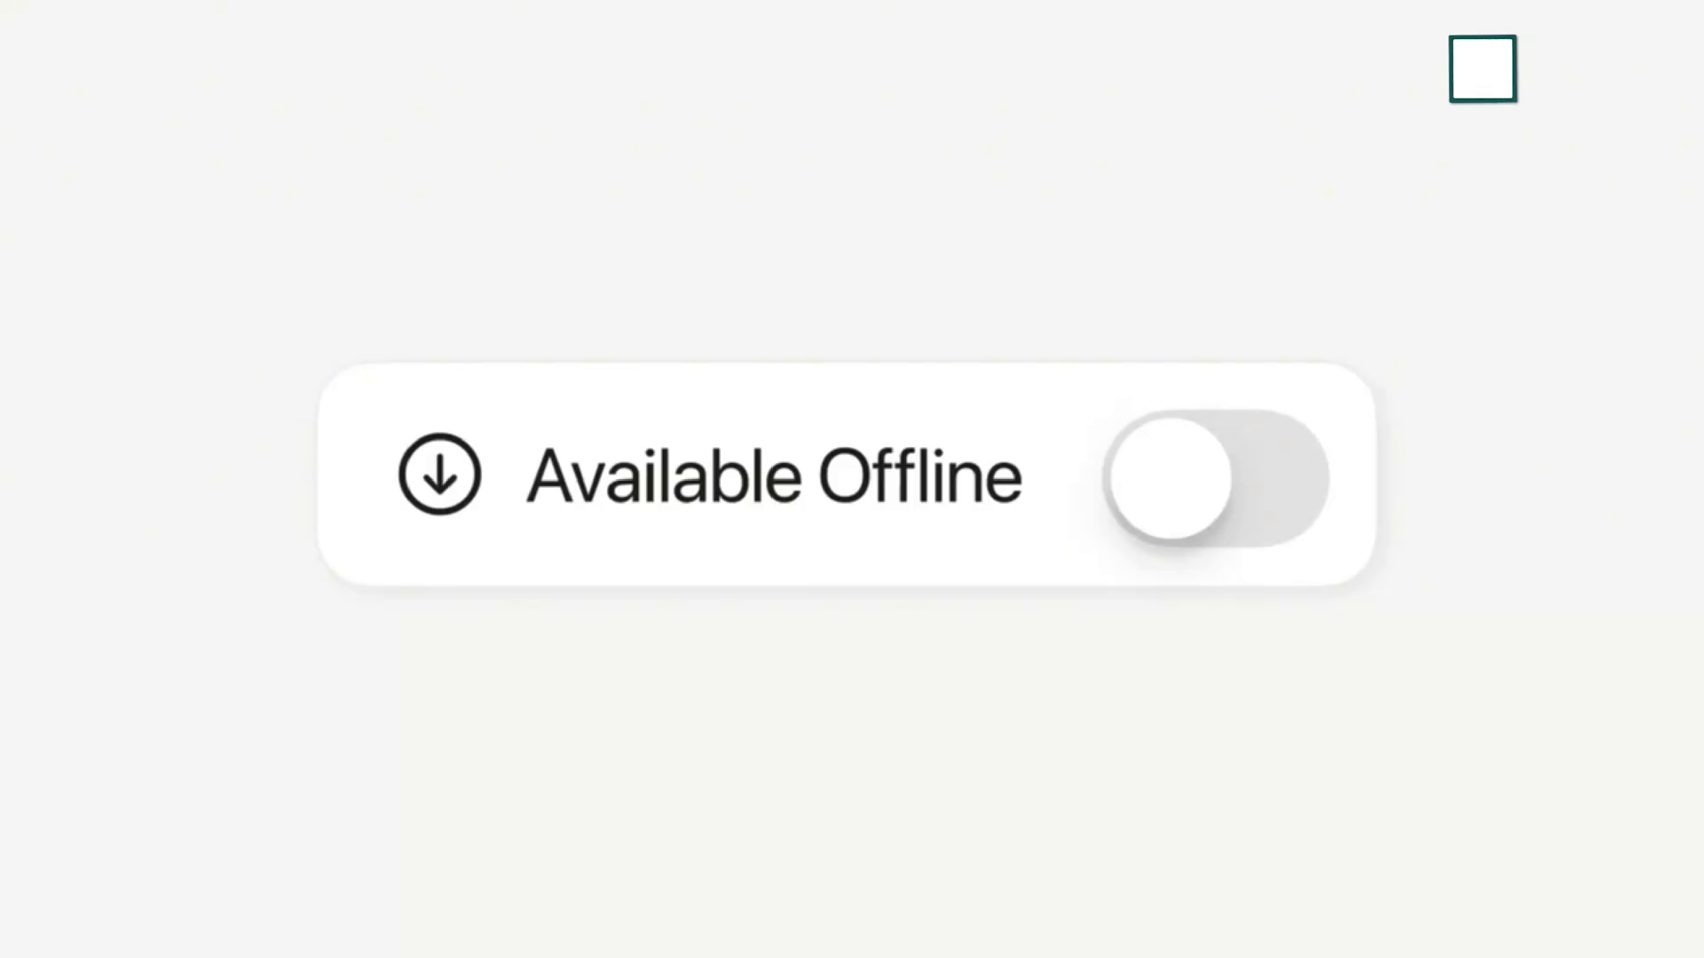
Make Company Home available offline and open it from the Offline pages list.
left_click(1219, 478)
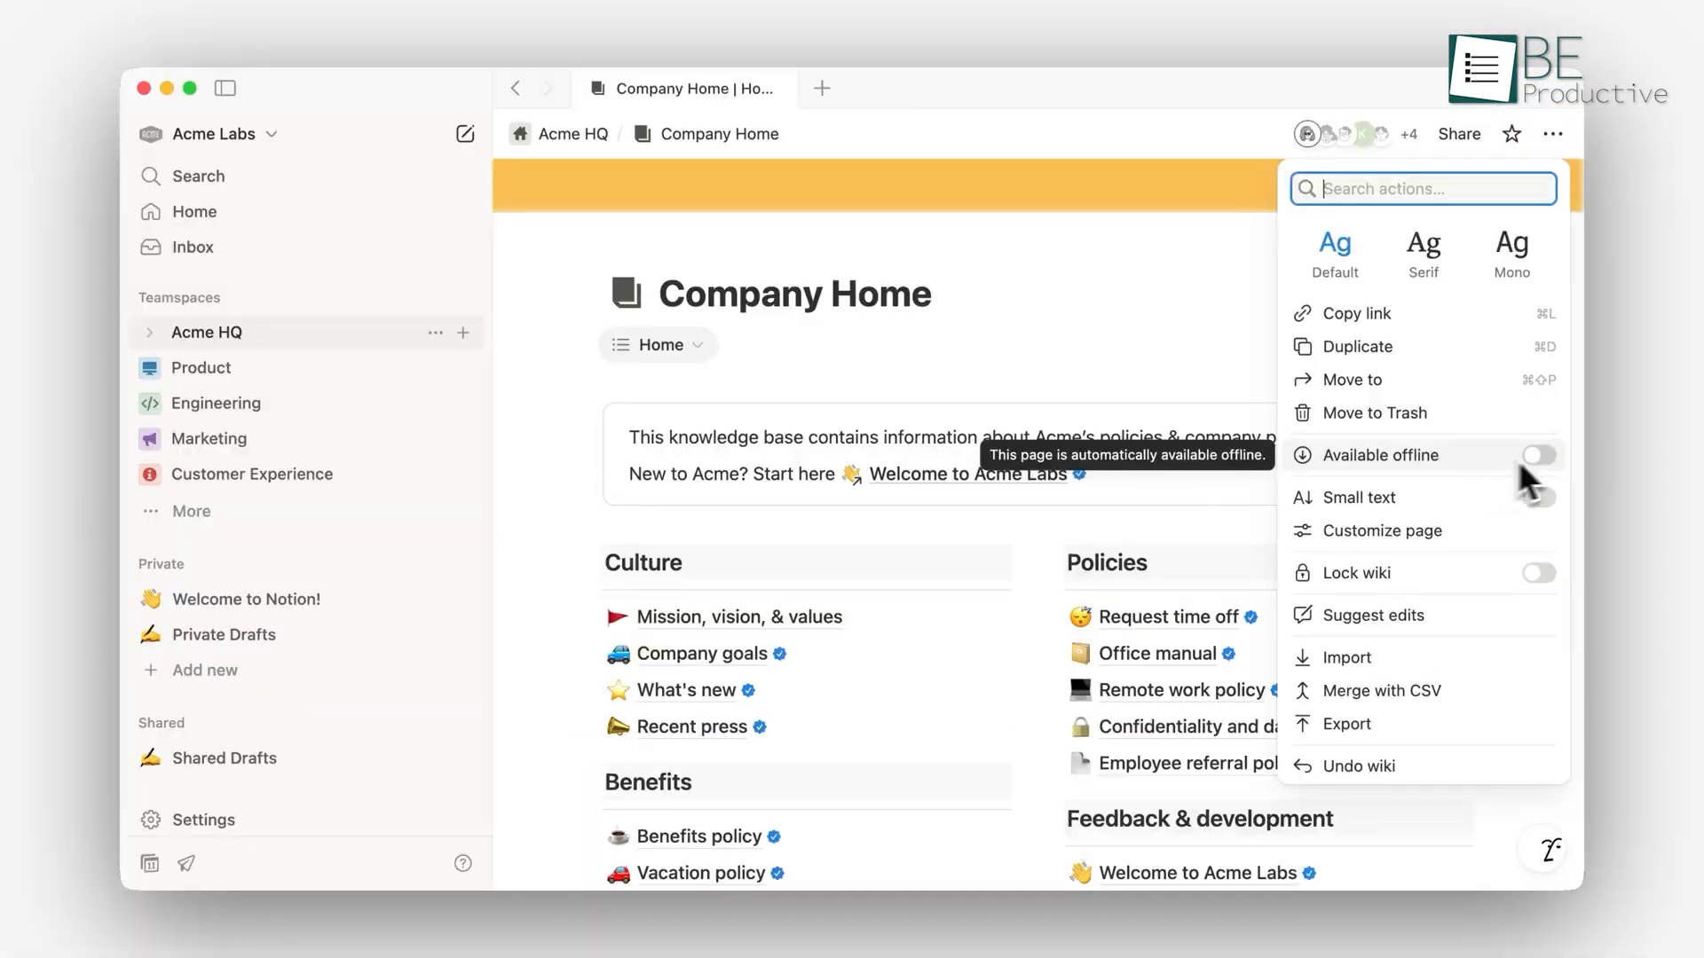
left_click(1537, 455)
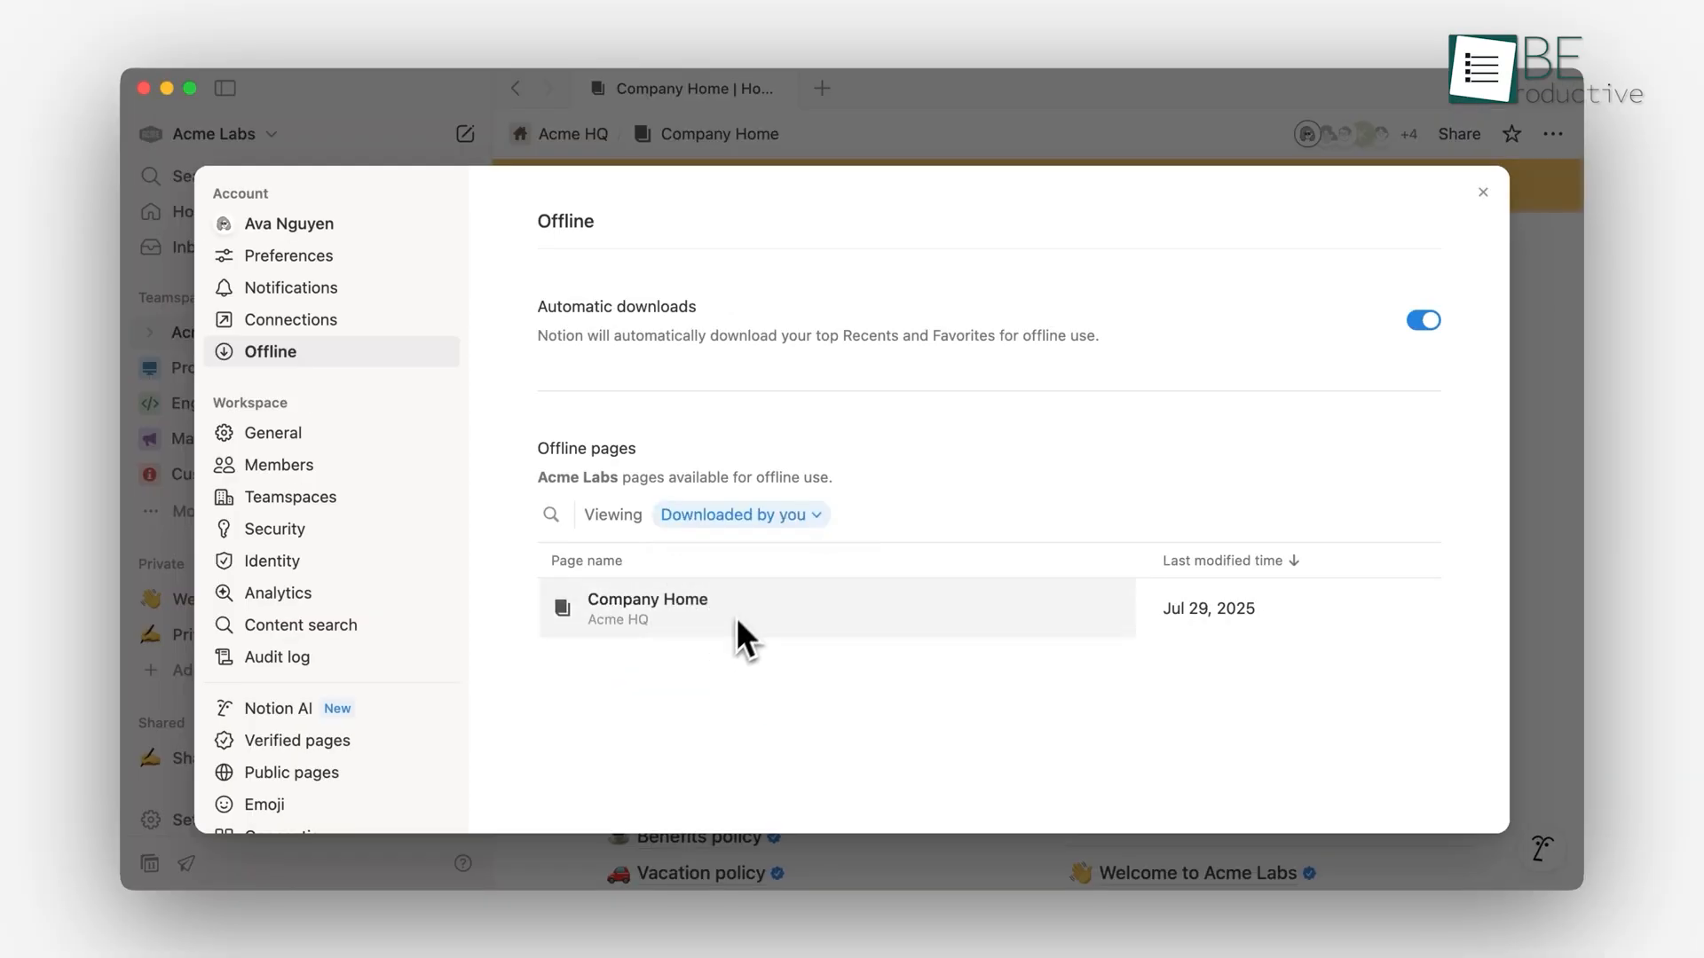
left_click(740, 514)
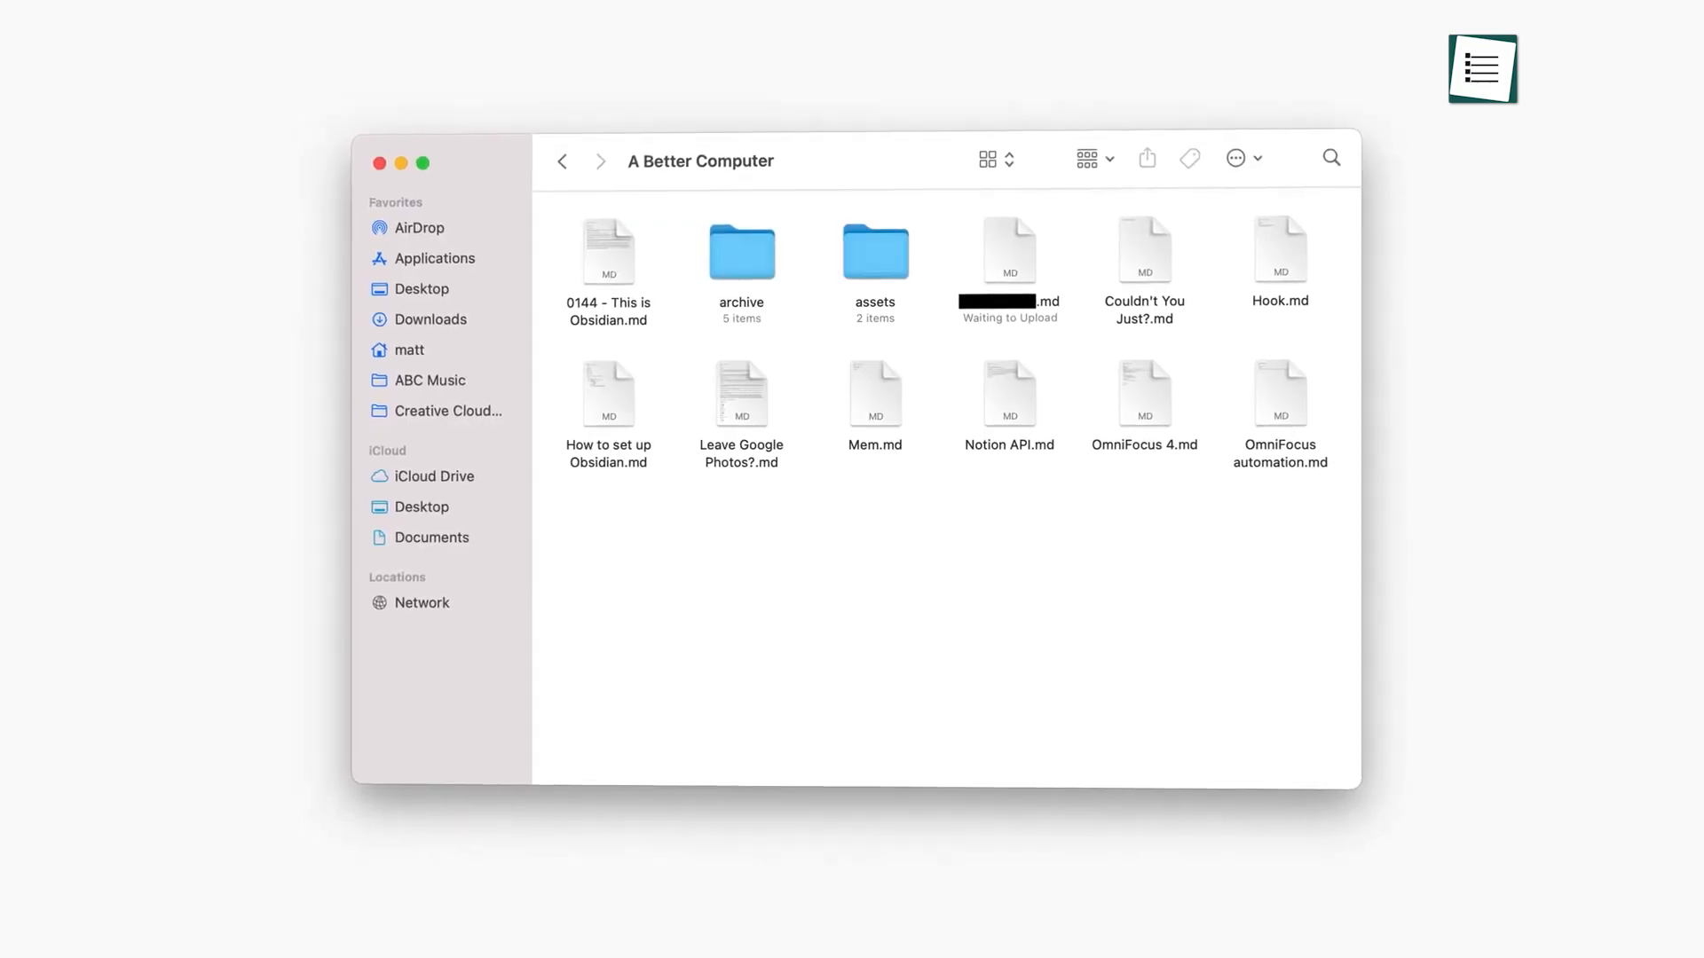
Open one of the Markdown note files in the A Better Computer folder.
double_click(607, 250)
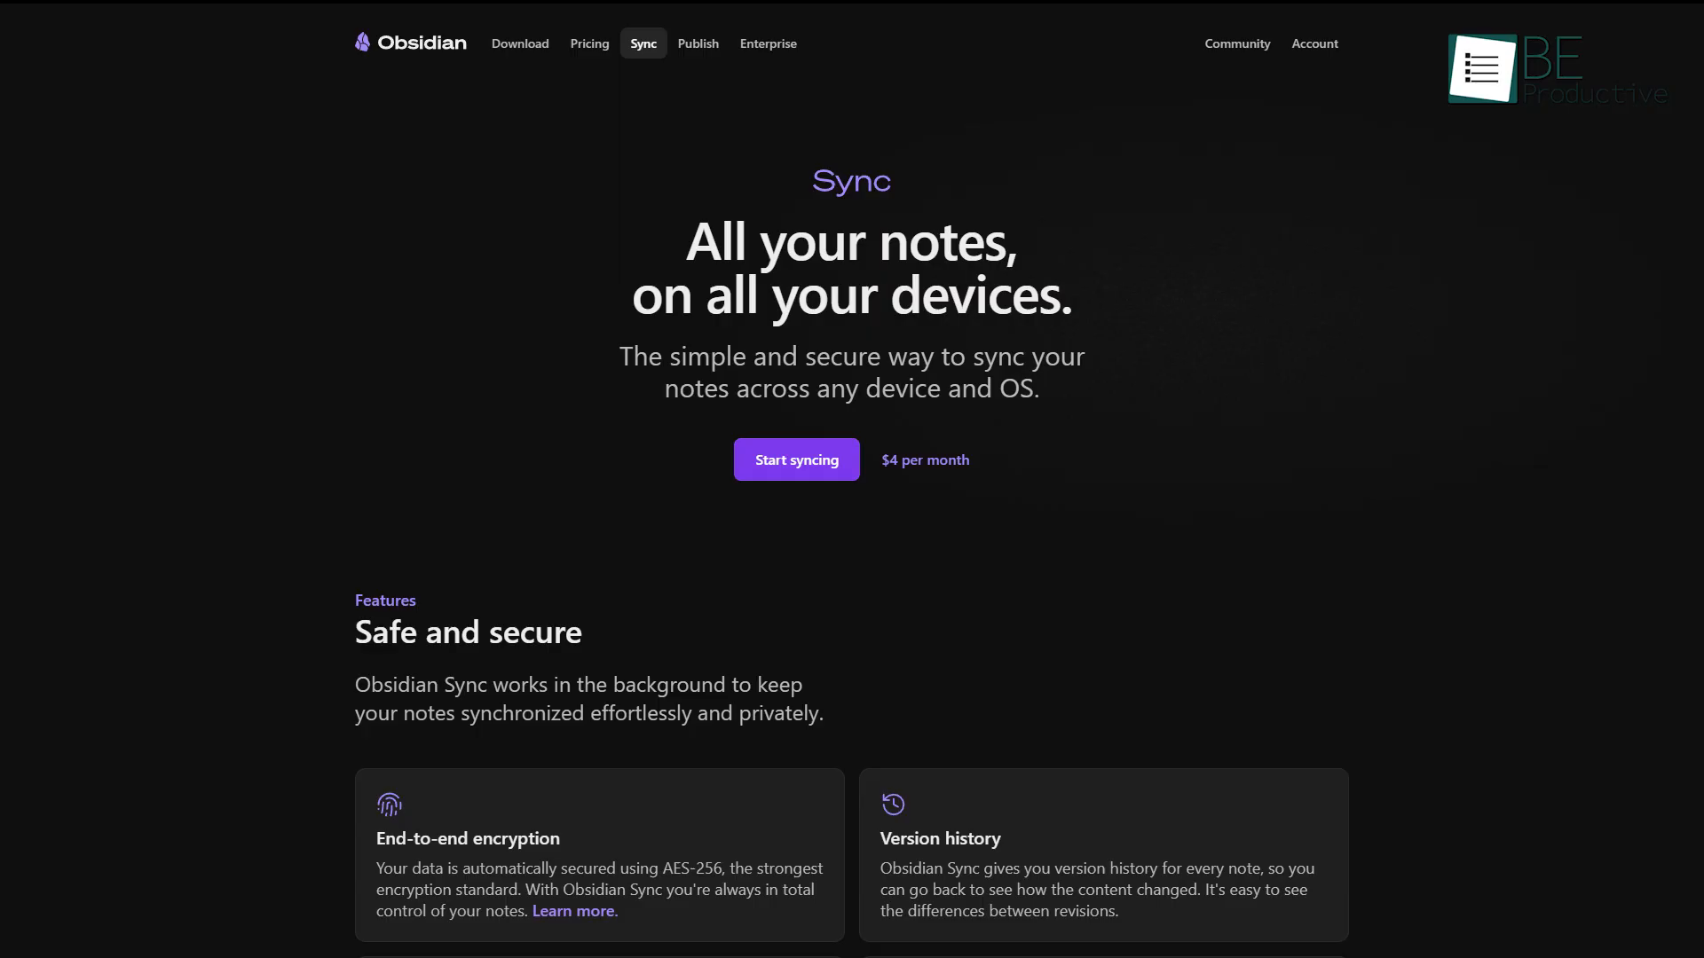
Scroll the Sync page from end-to-end encryption down to fine-grained sync control.
scroll("down", 3)
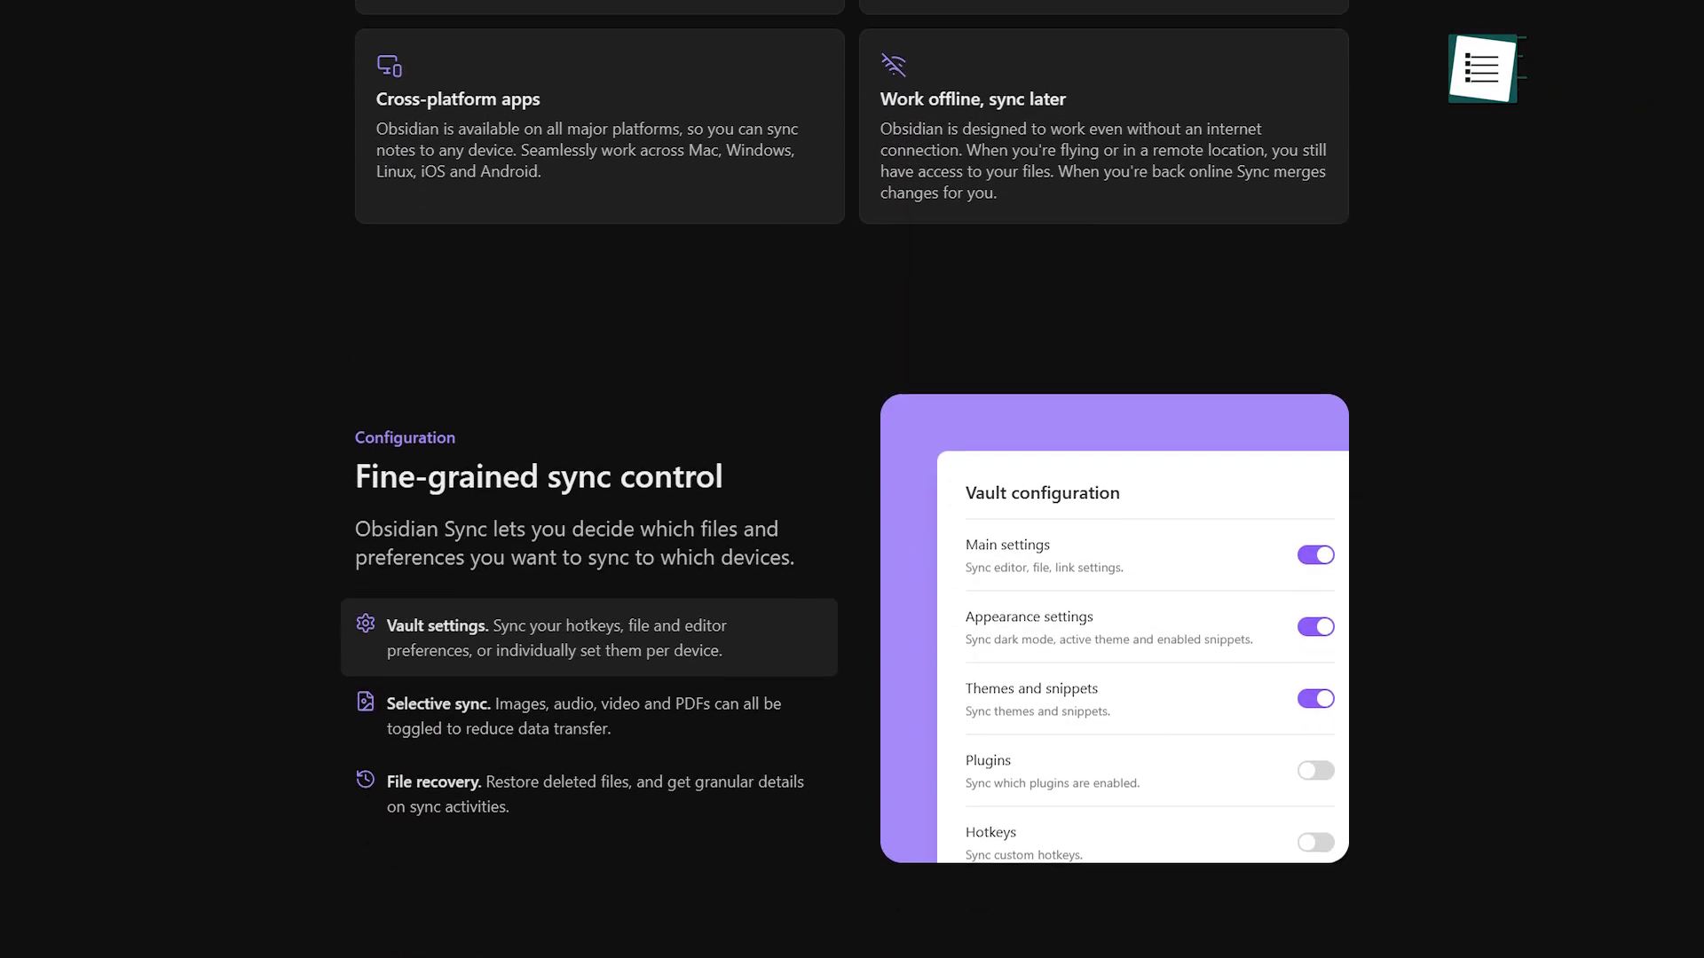
scroll("down", 3)
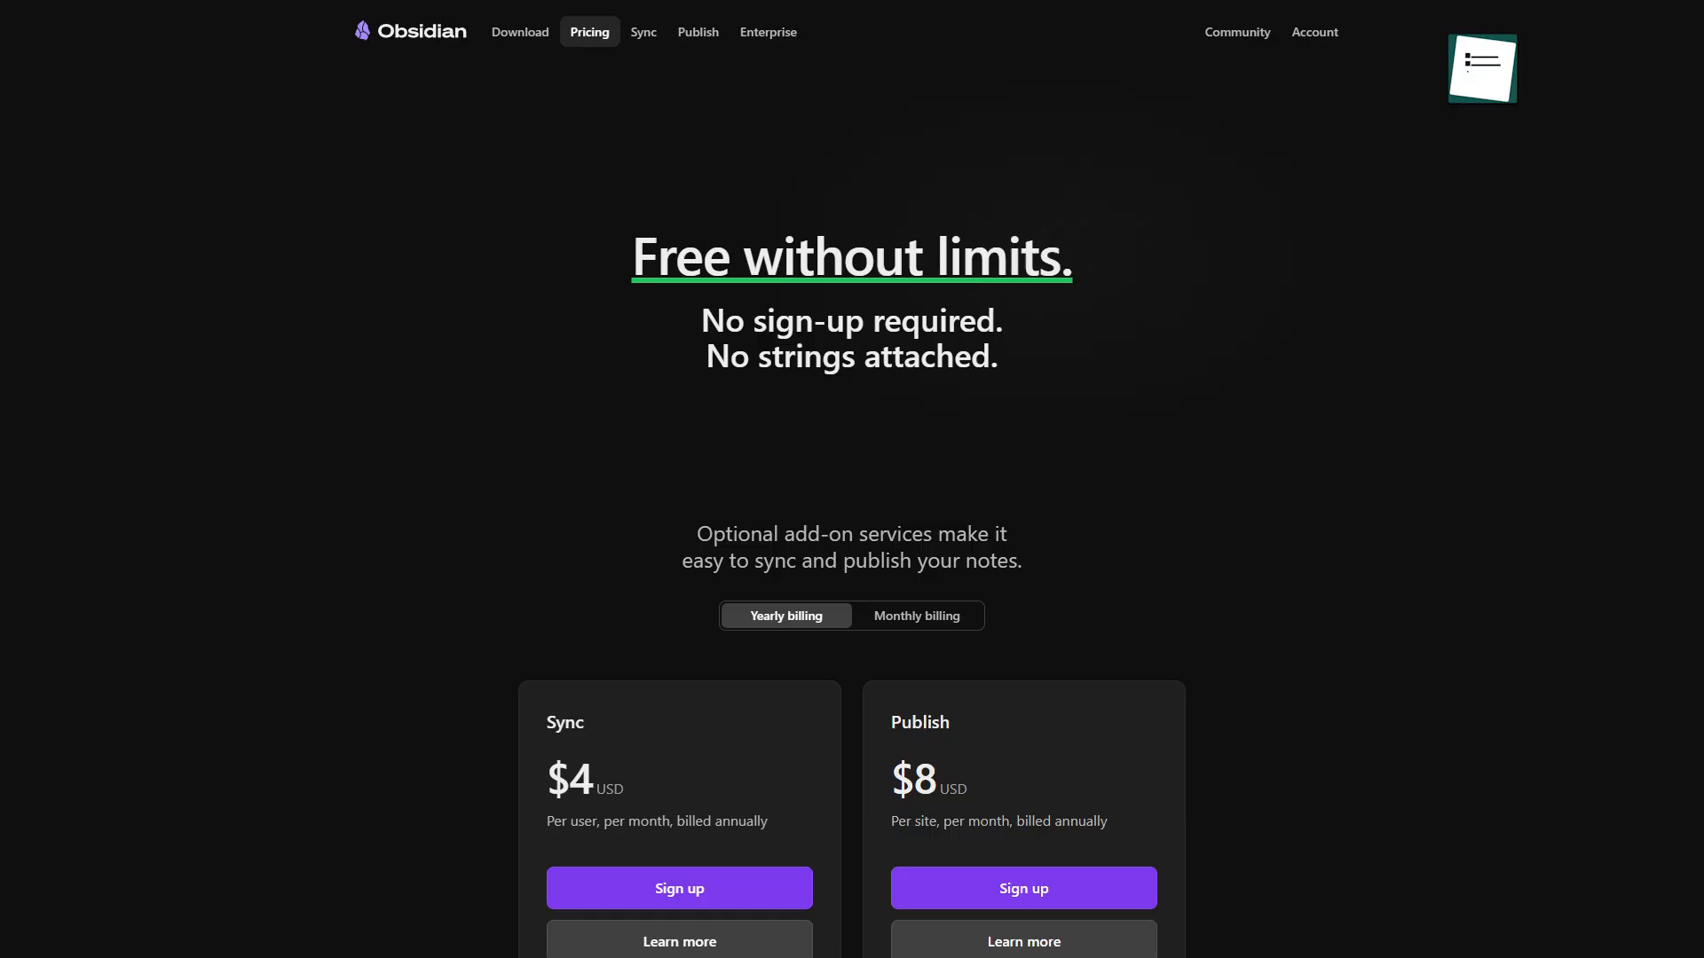
Scroll the Pricing page past Sync $4 and Publish $8 to the Catalyst and Commercial licenses.
scroll("down", 3)
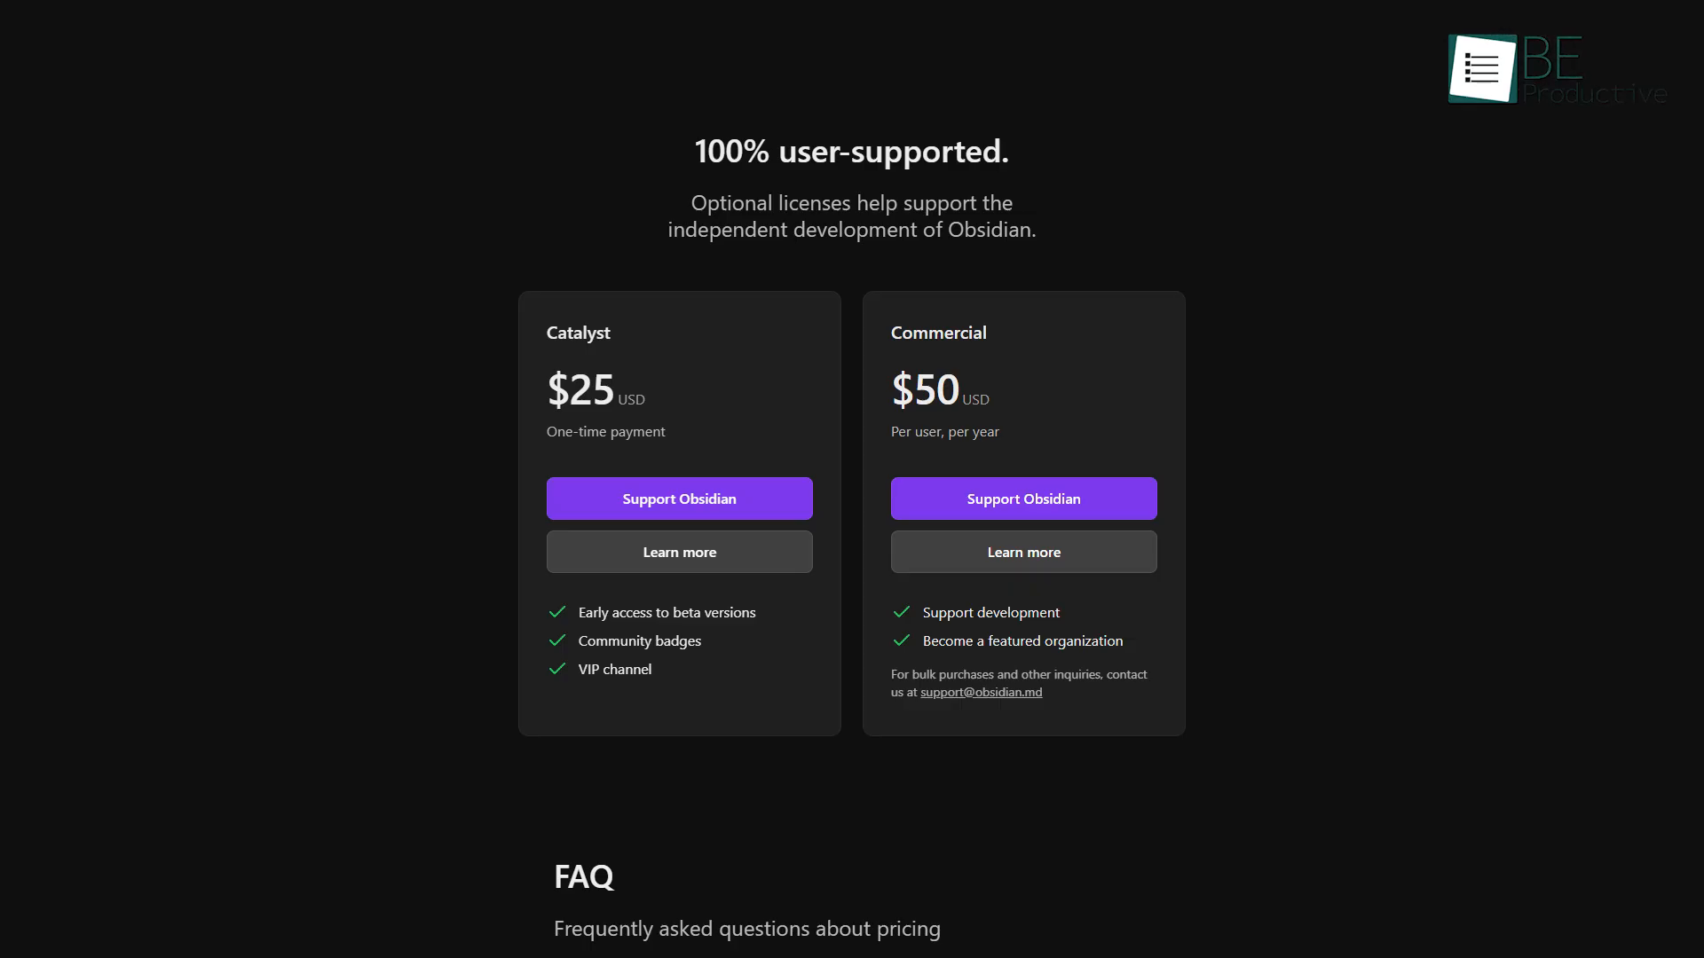
scroll("up", 3)
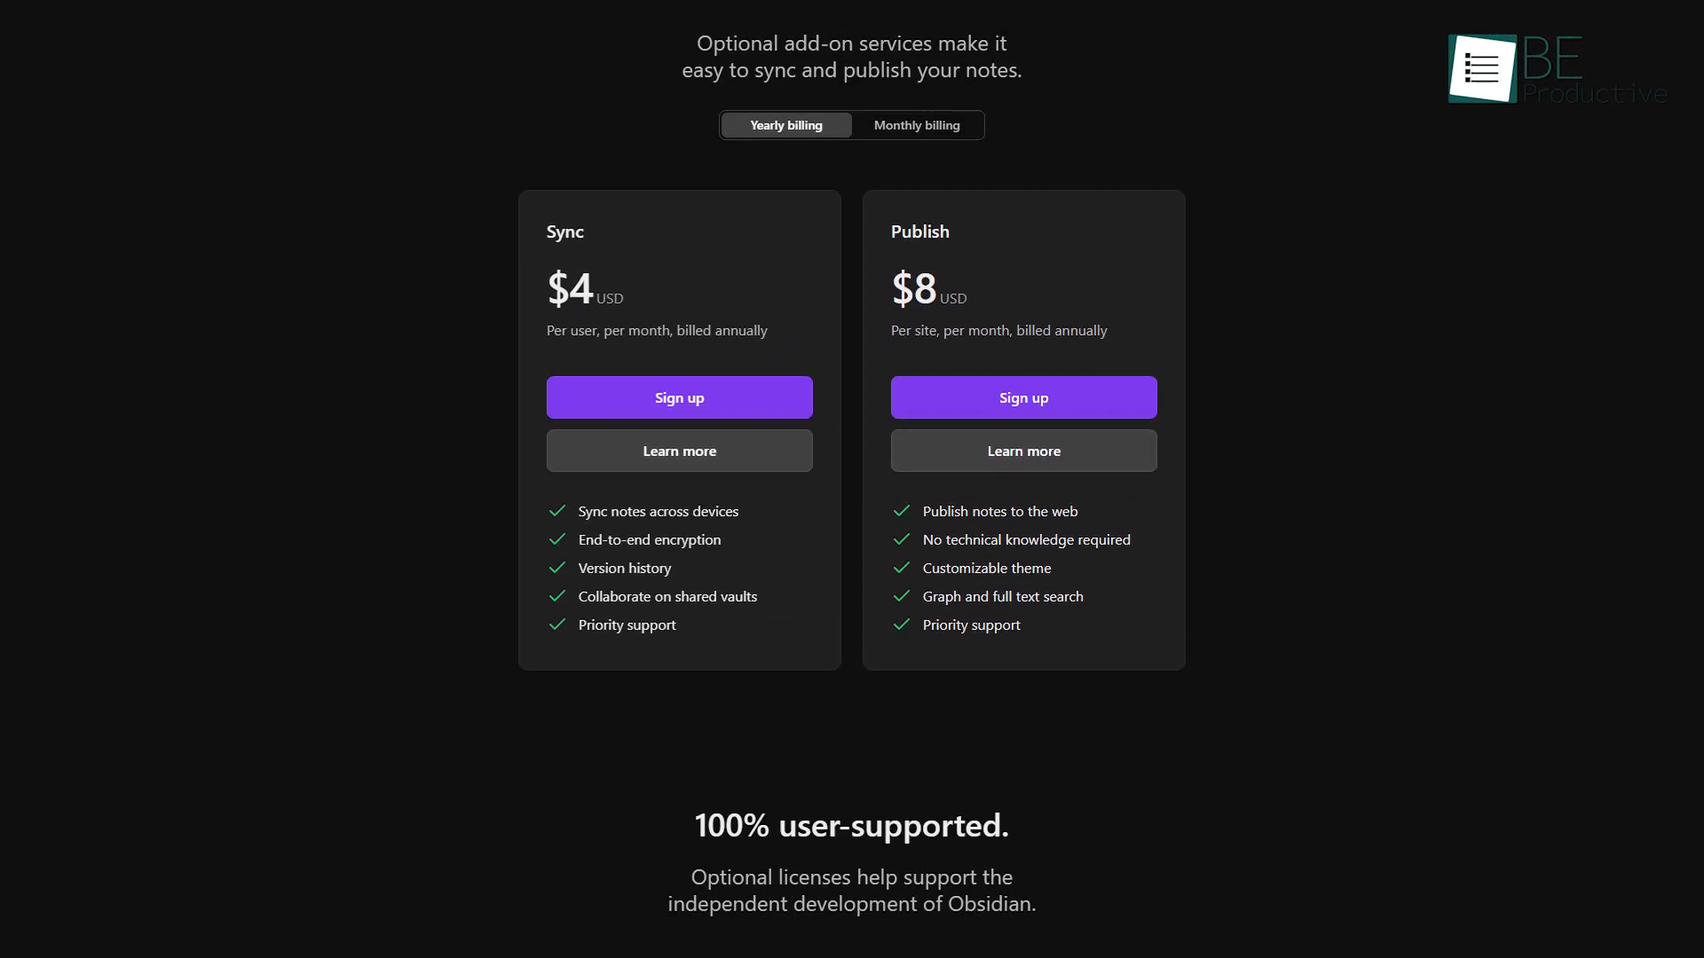
scroll("down", 3)
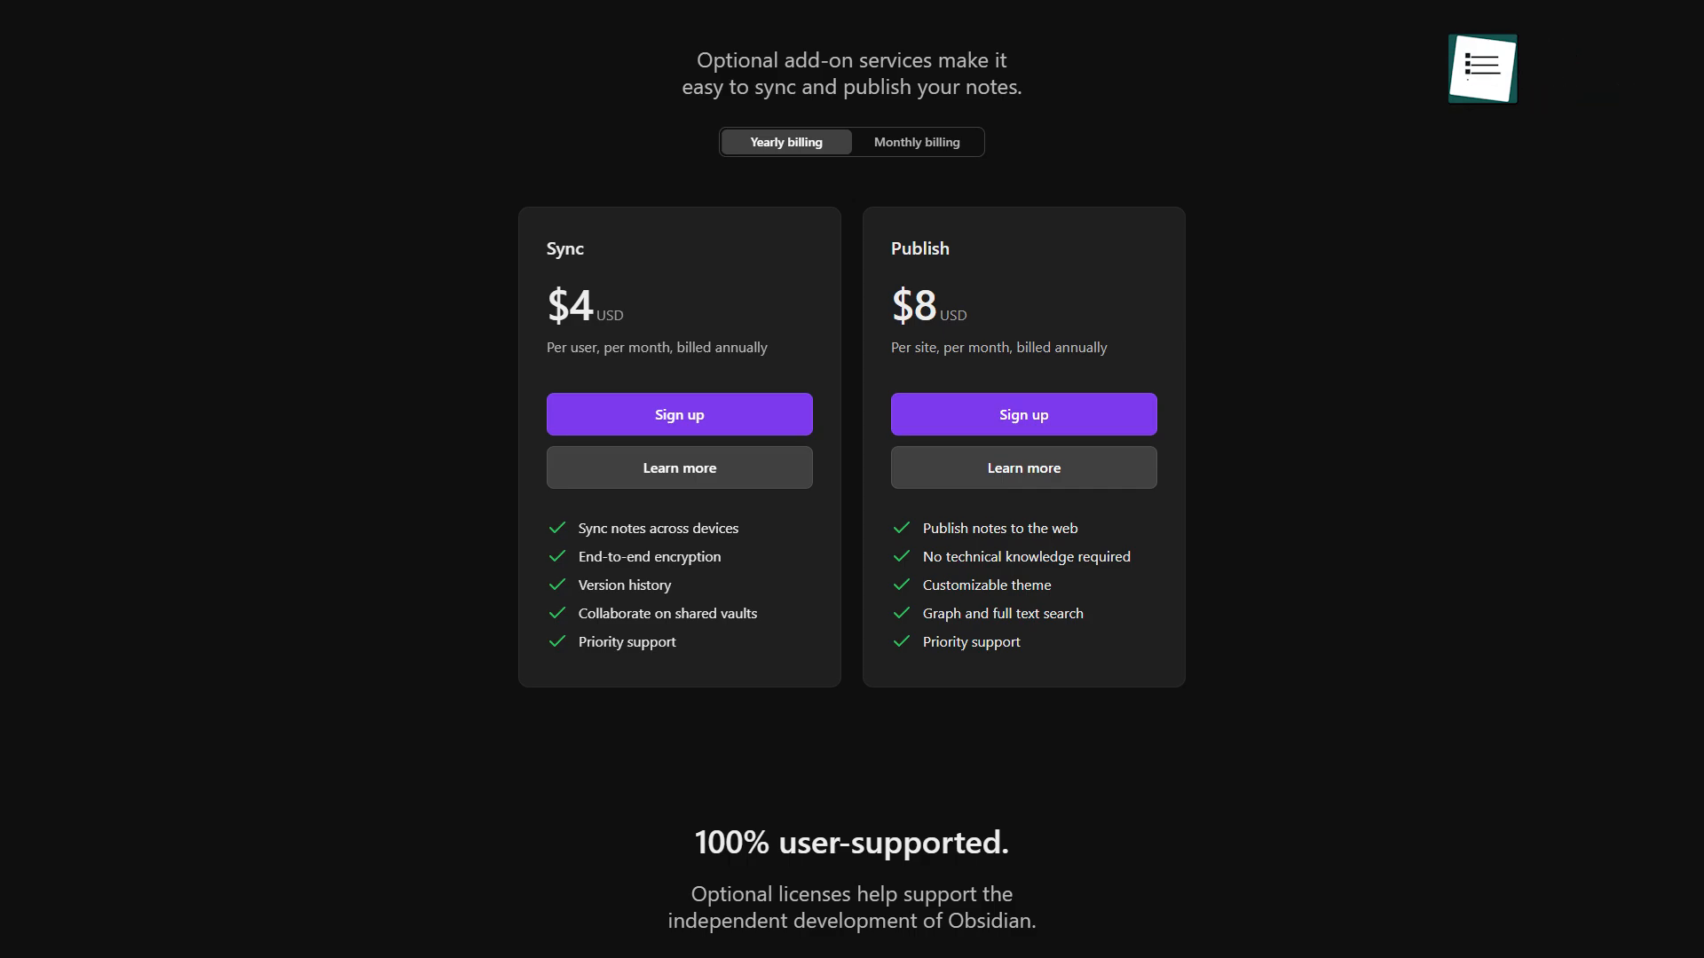
scroll("down", 3)
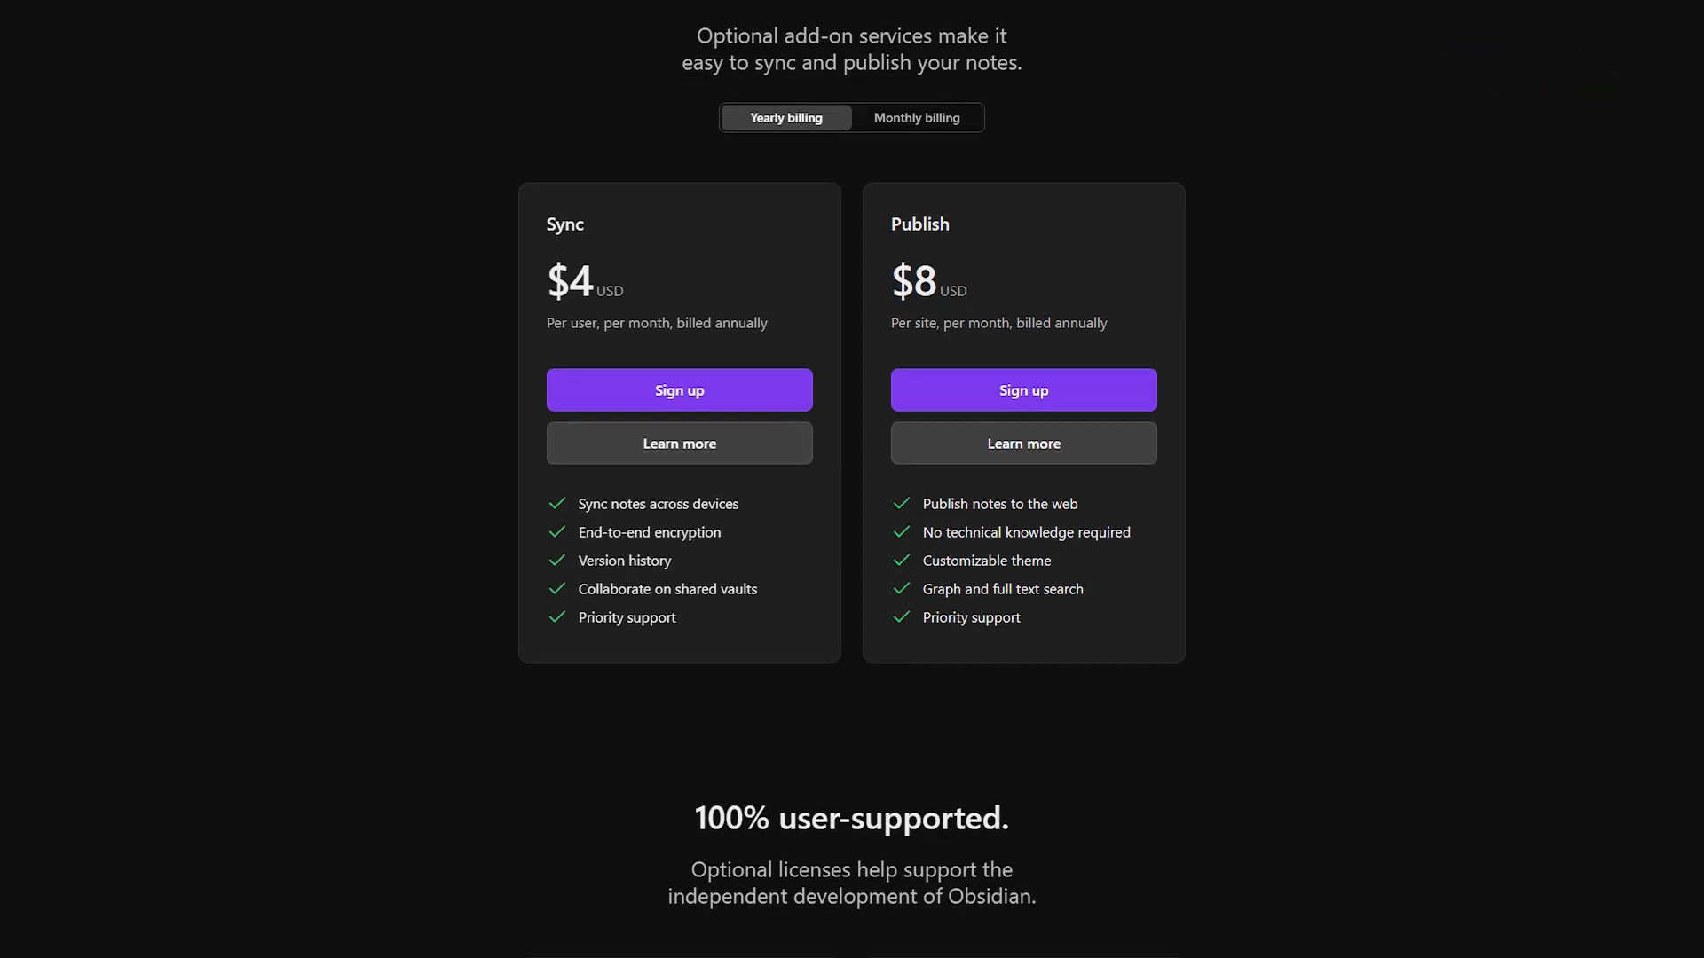
scroll("down", 3)
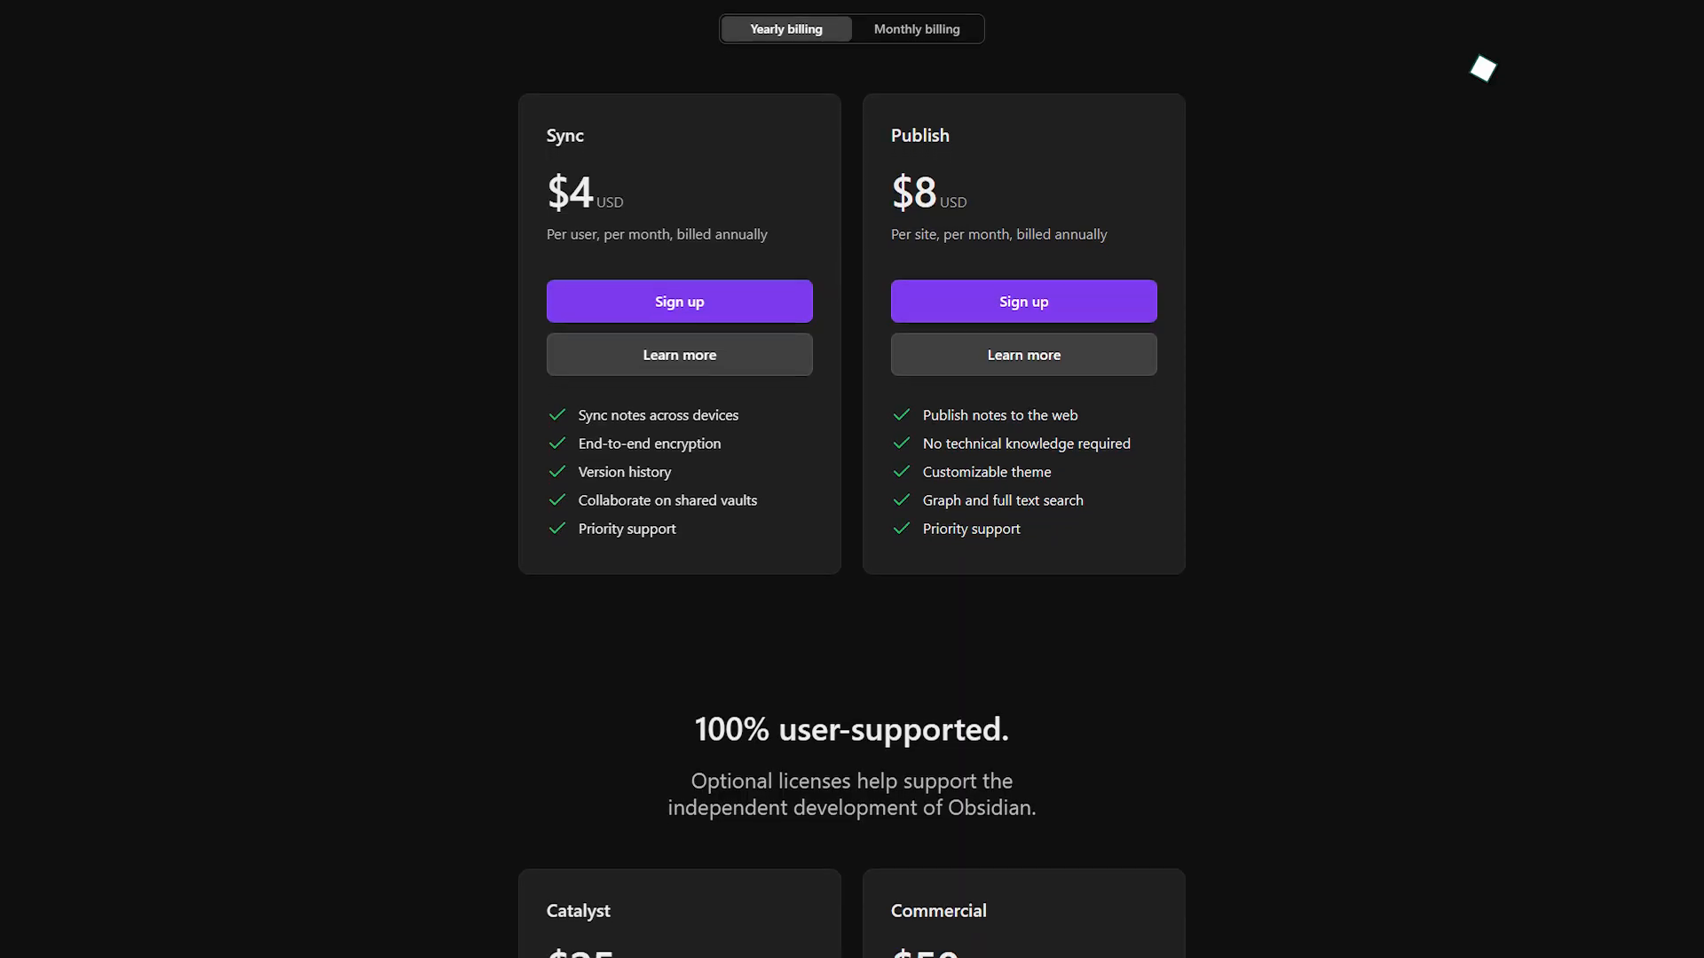
scroll("down", 3)
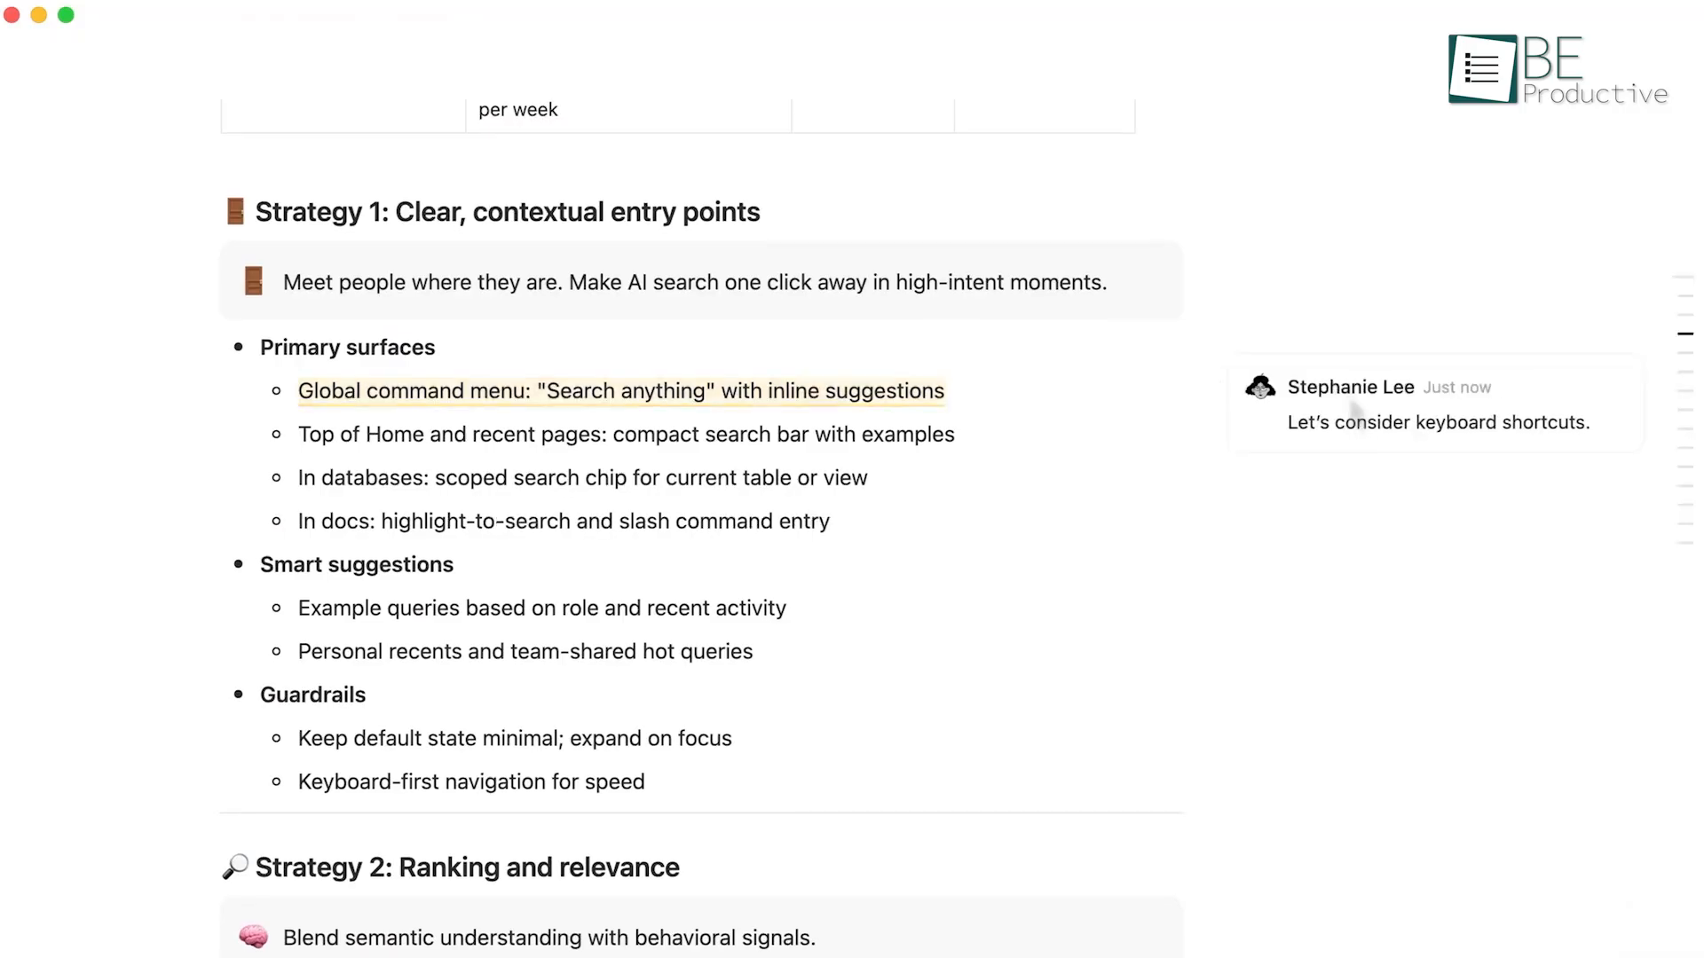
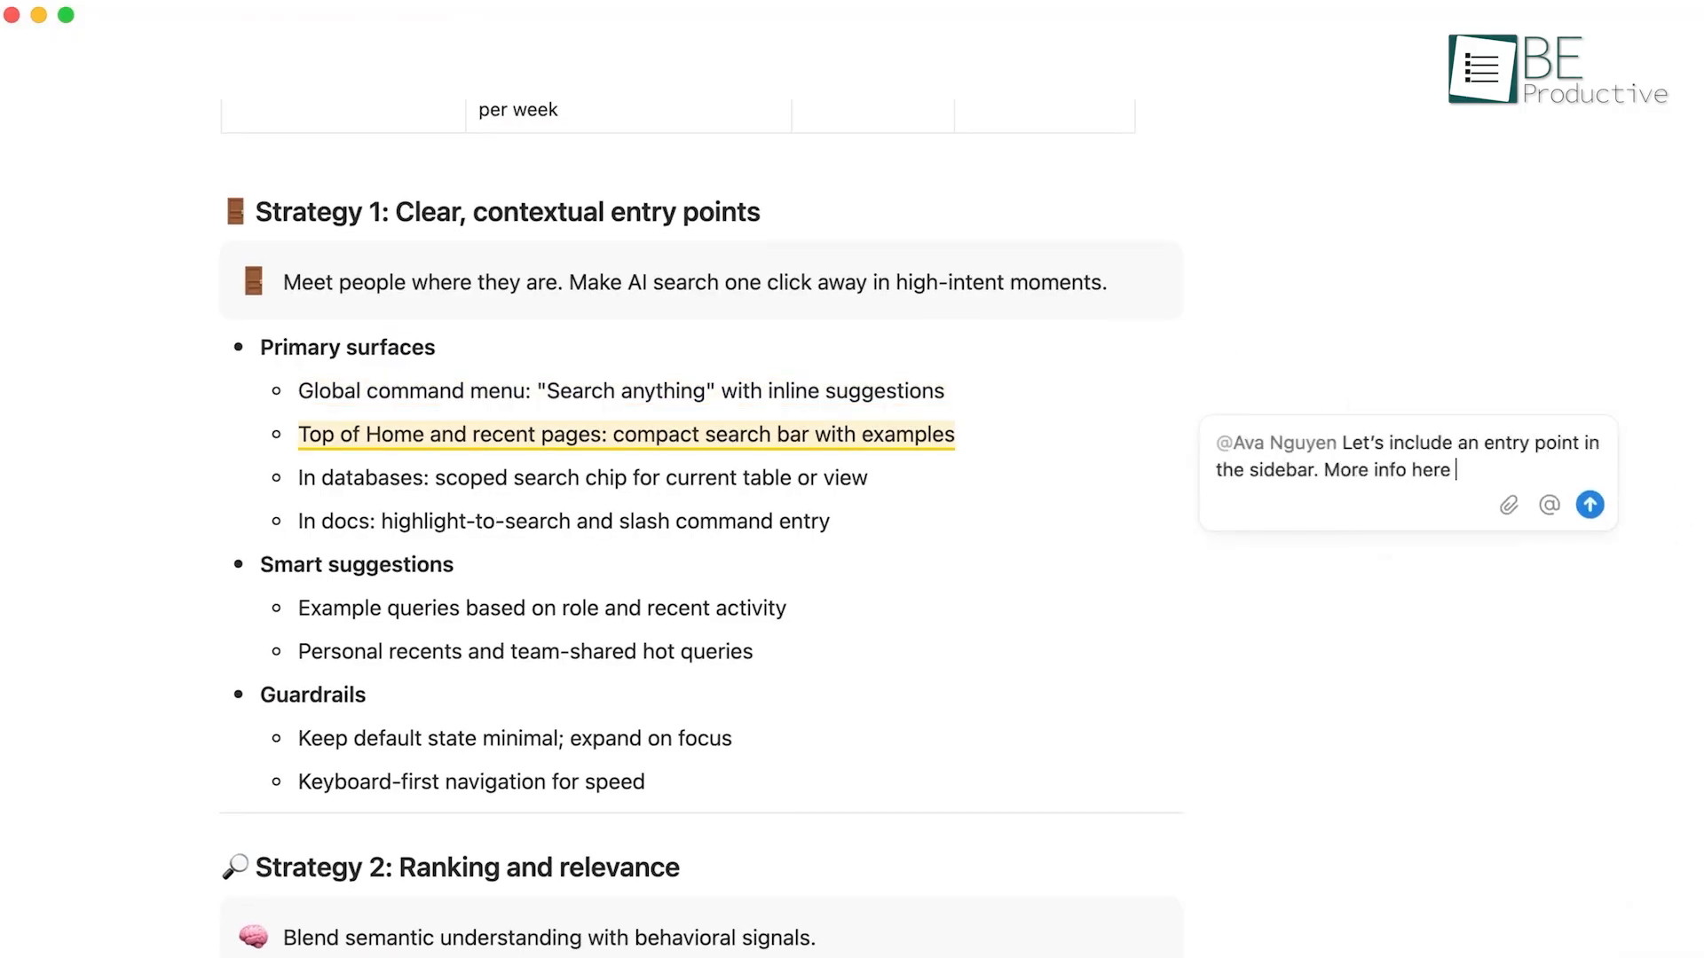
type("@feedback")
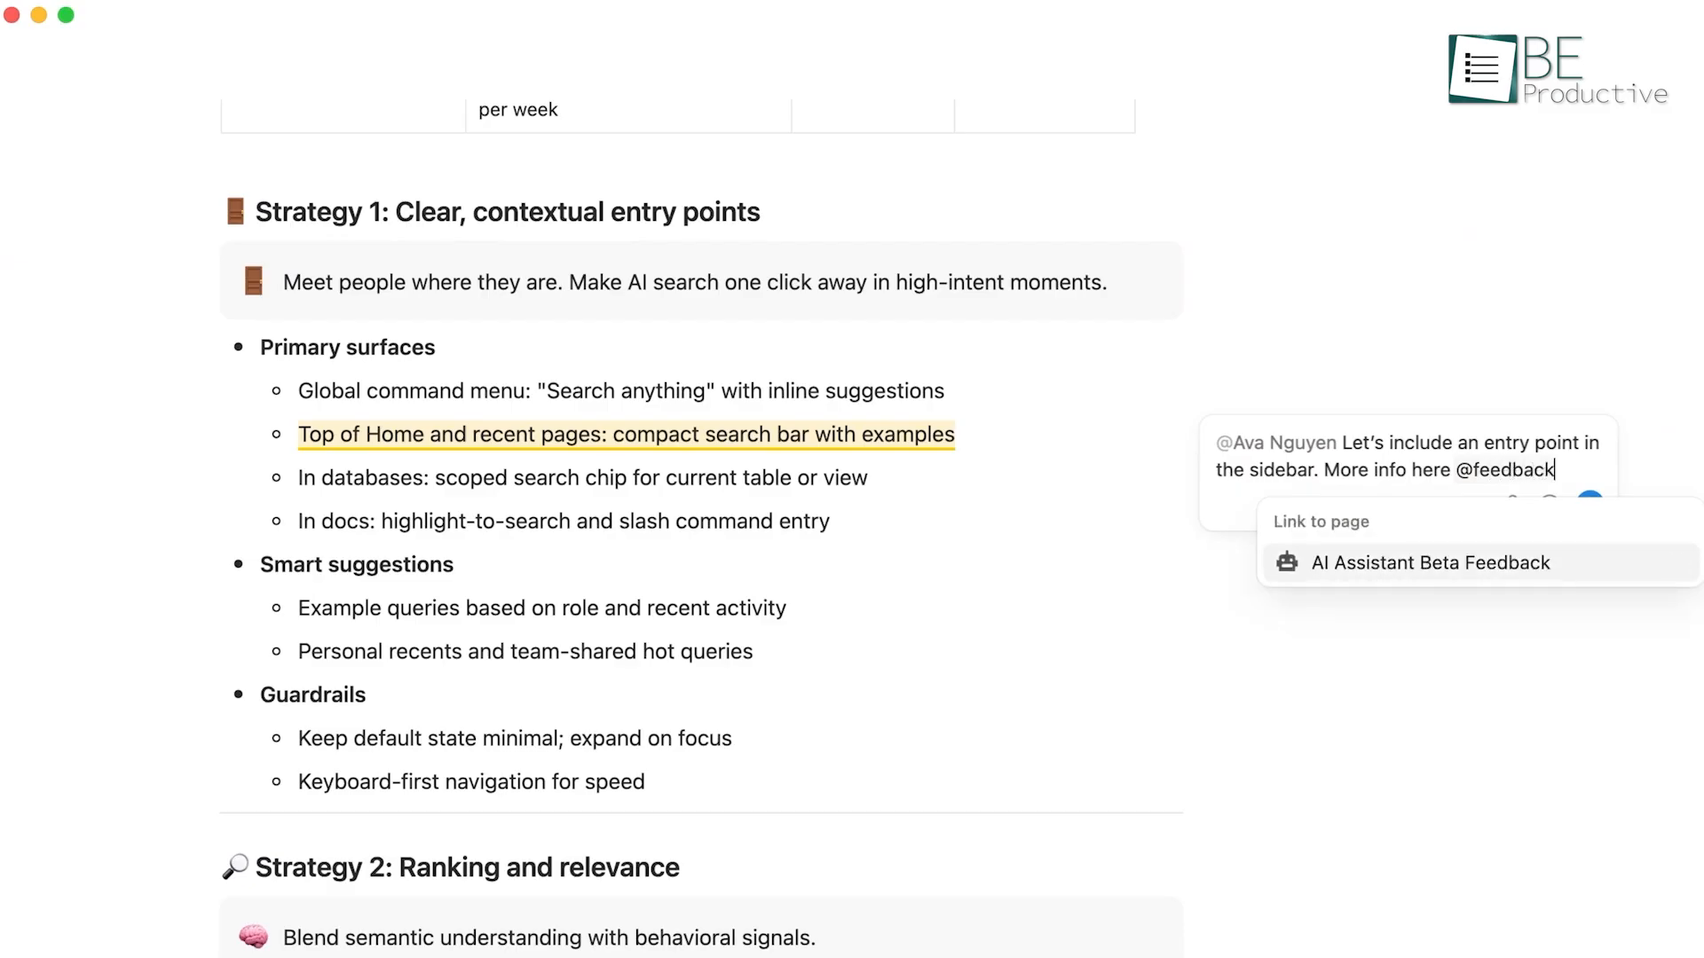
left_click(1429, 562)
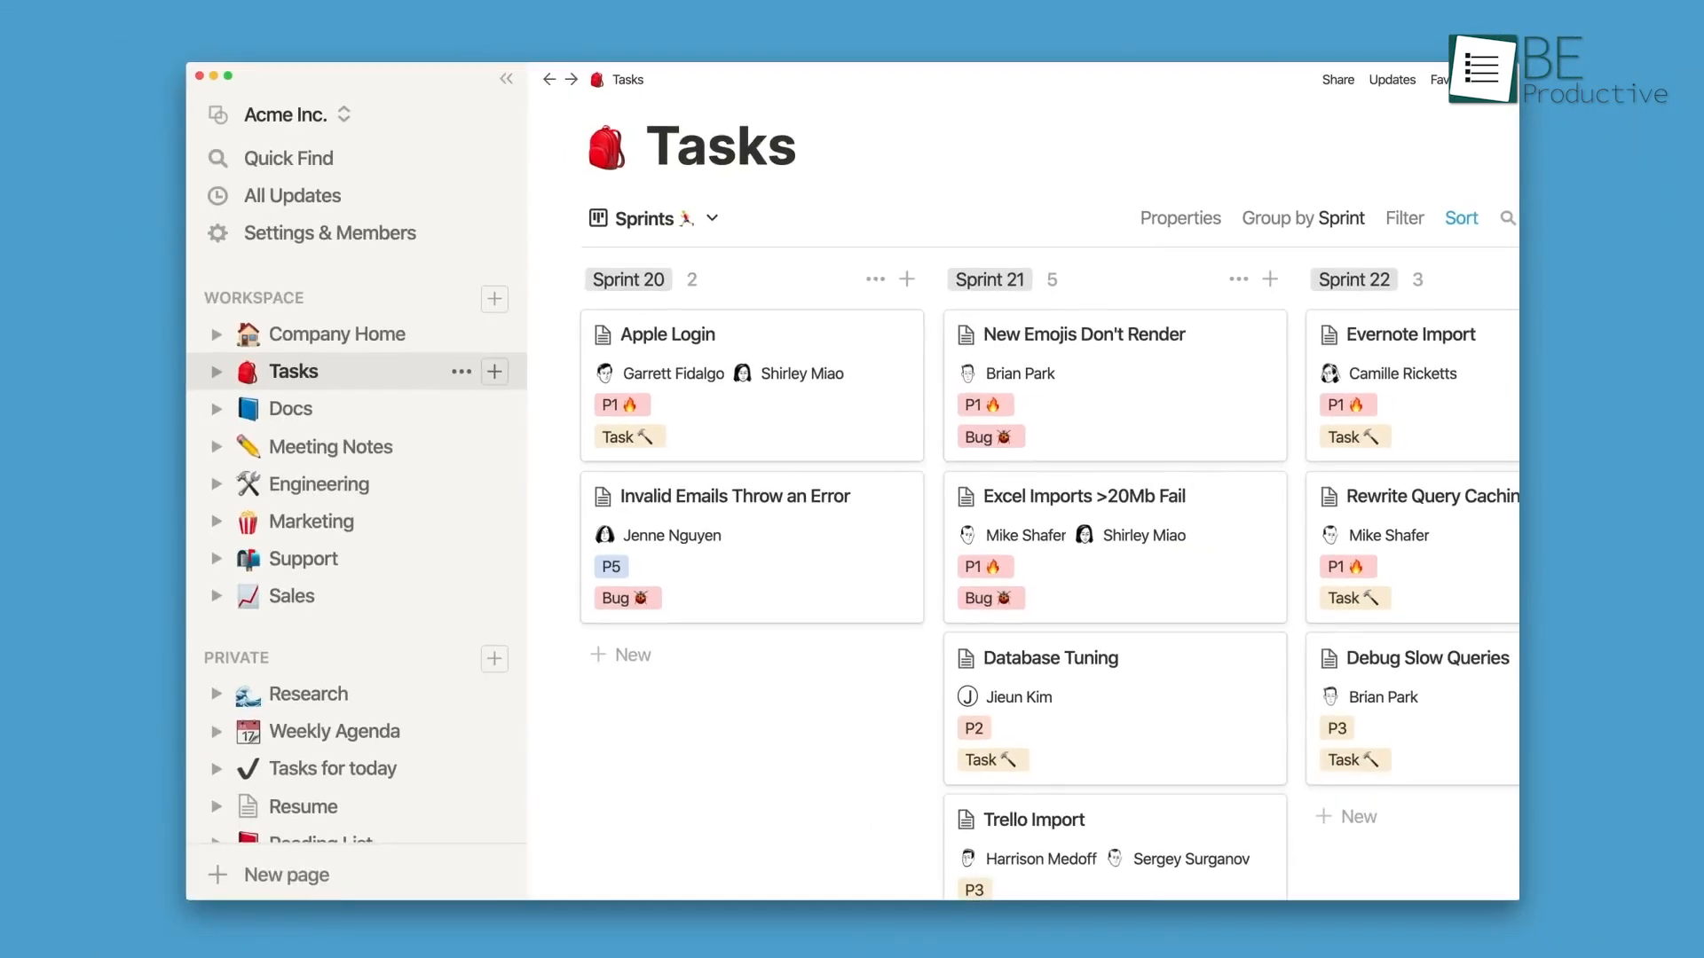
Visit the Sales and Marketing pages, return to Tasks, and open its views list.
left_click(291, 595)
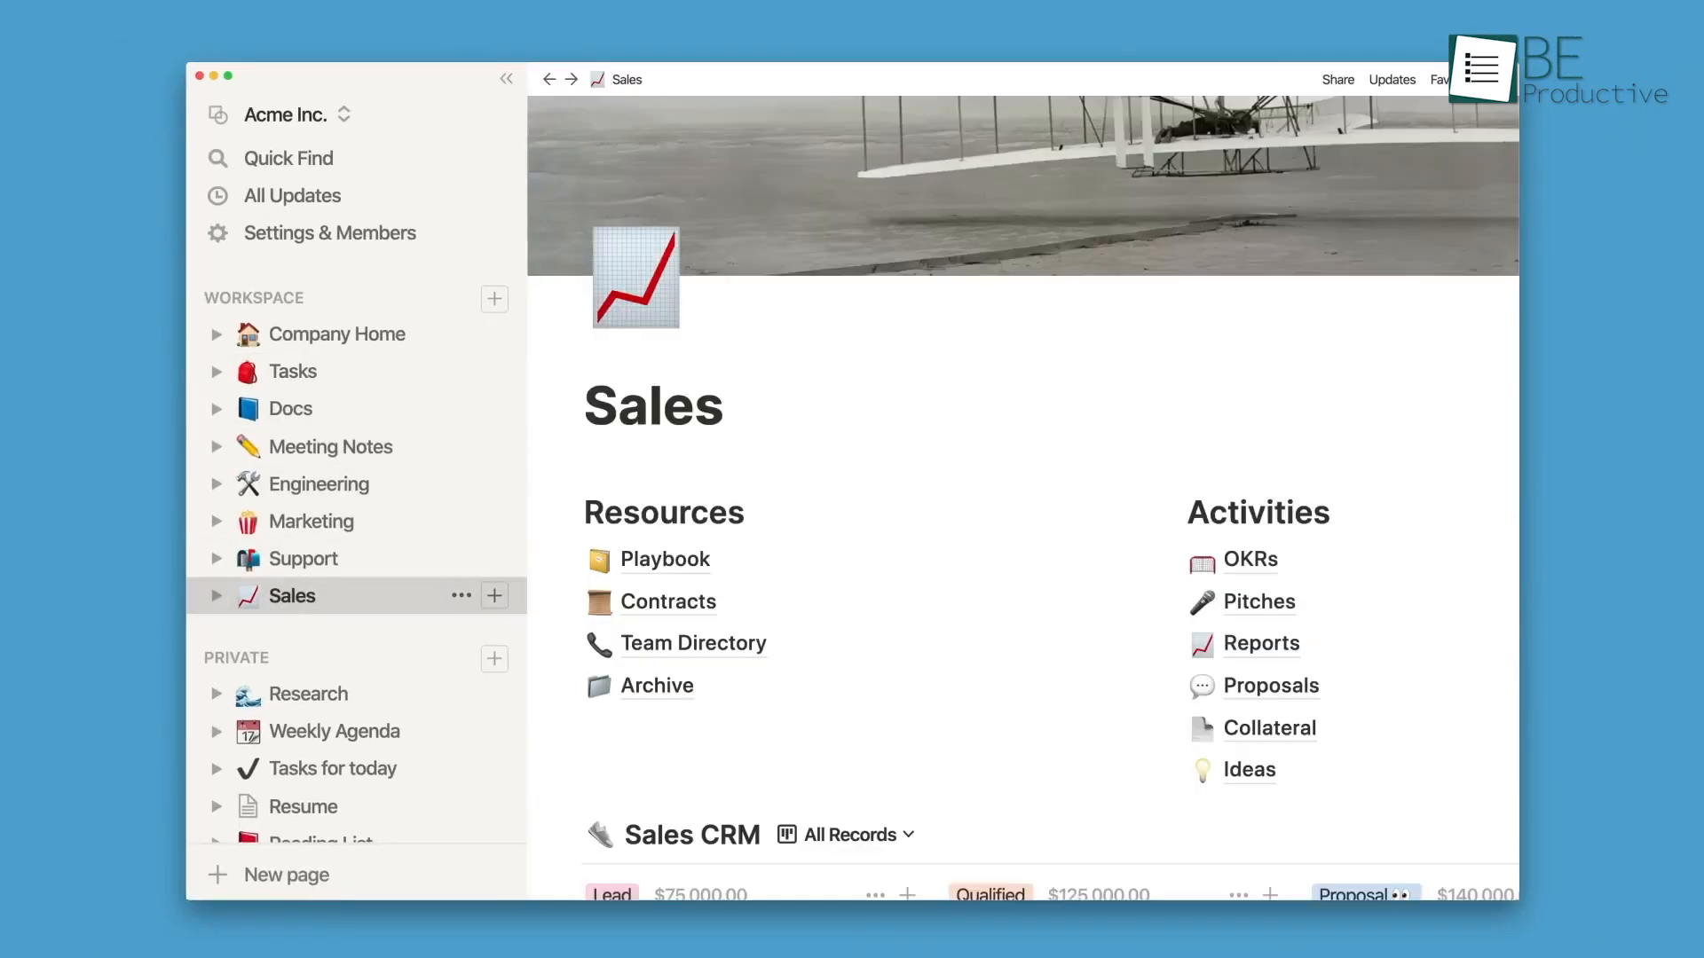
left_click(312, 521)
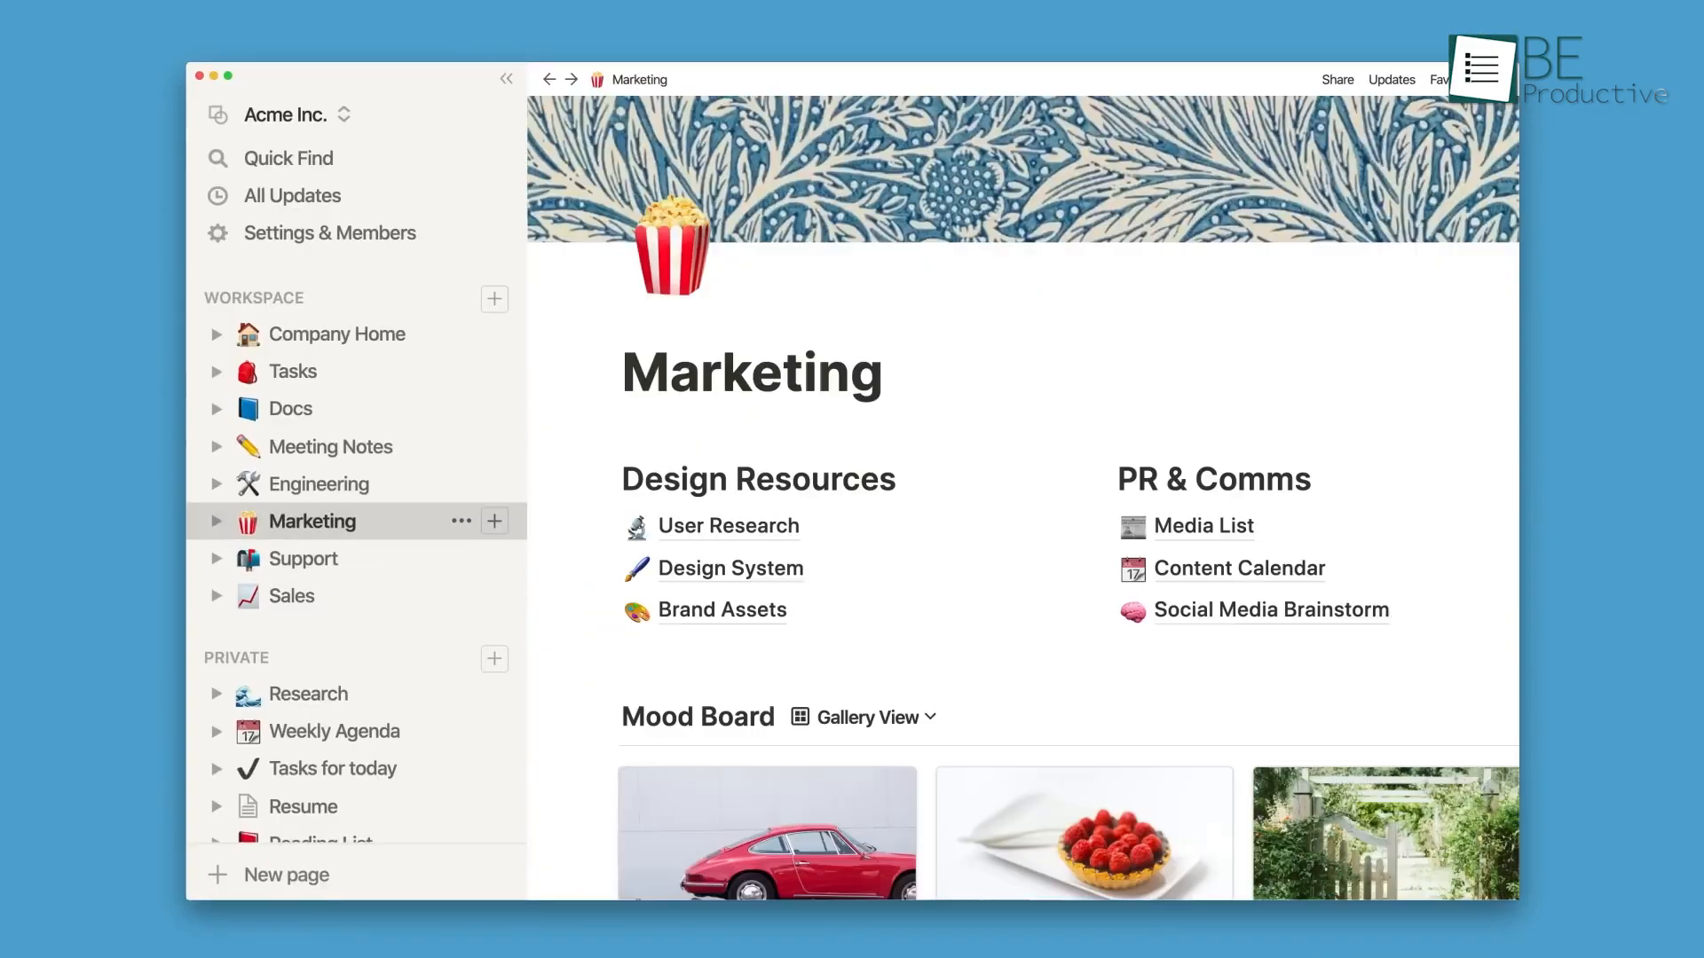
left_click(320, 483)
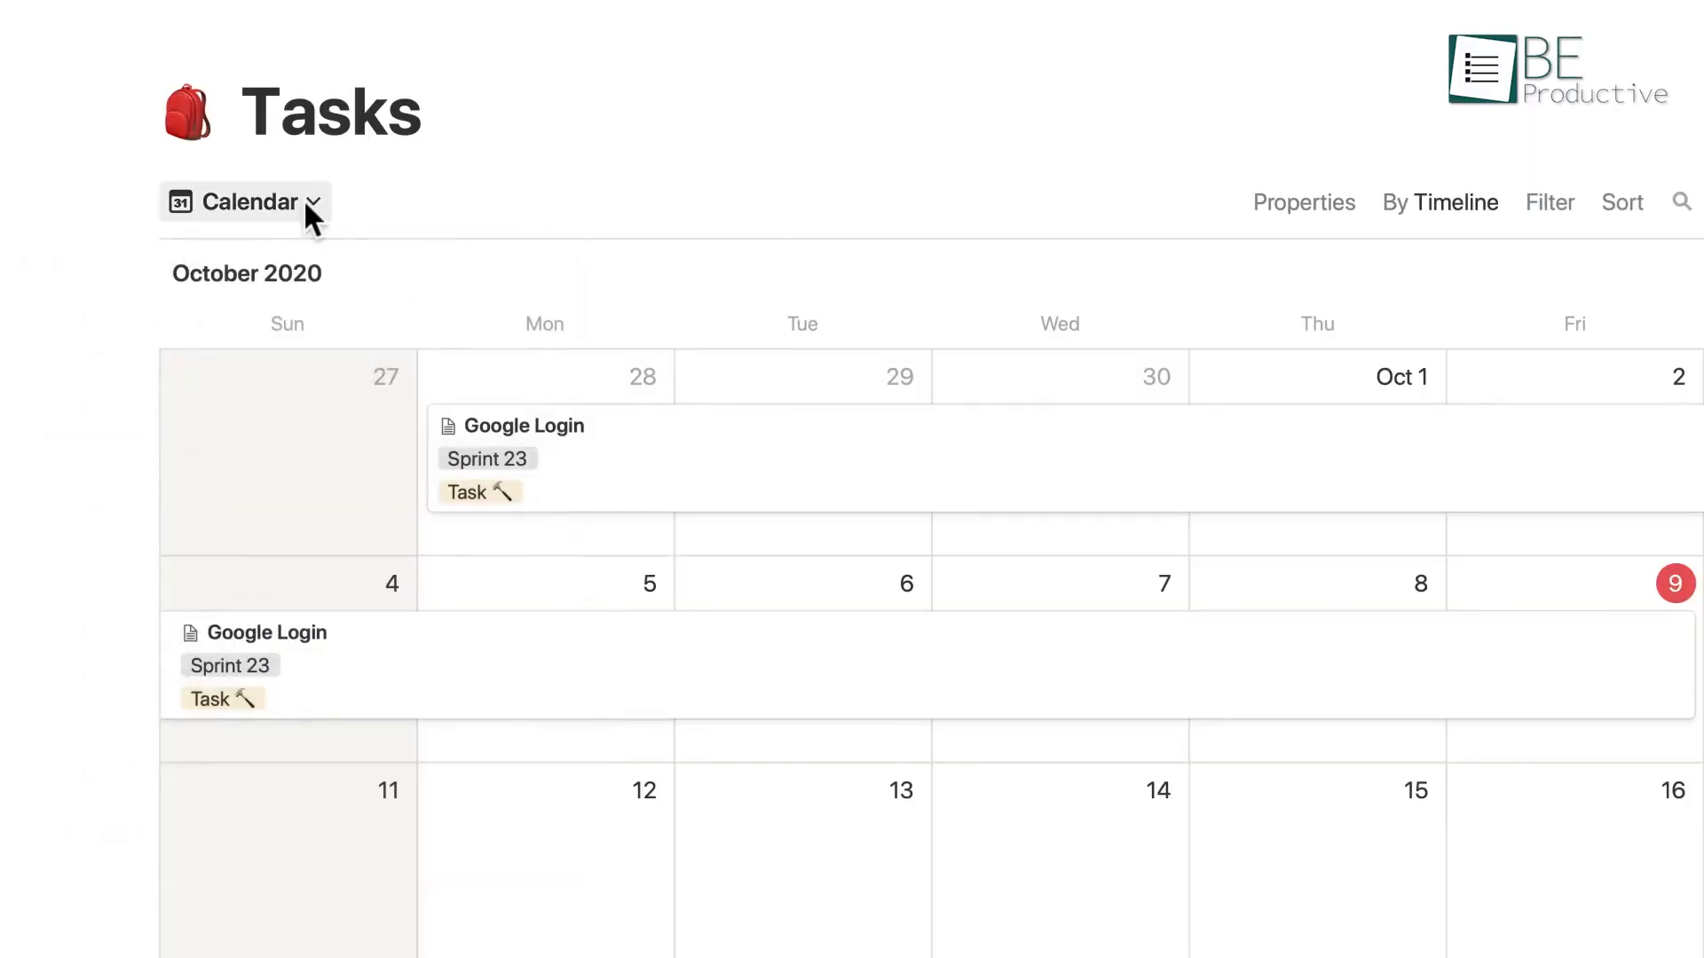
left_click(245, 203)
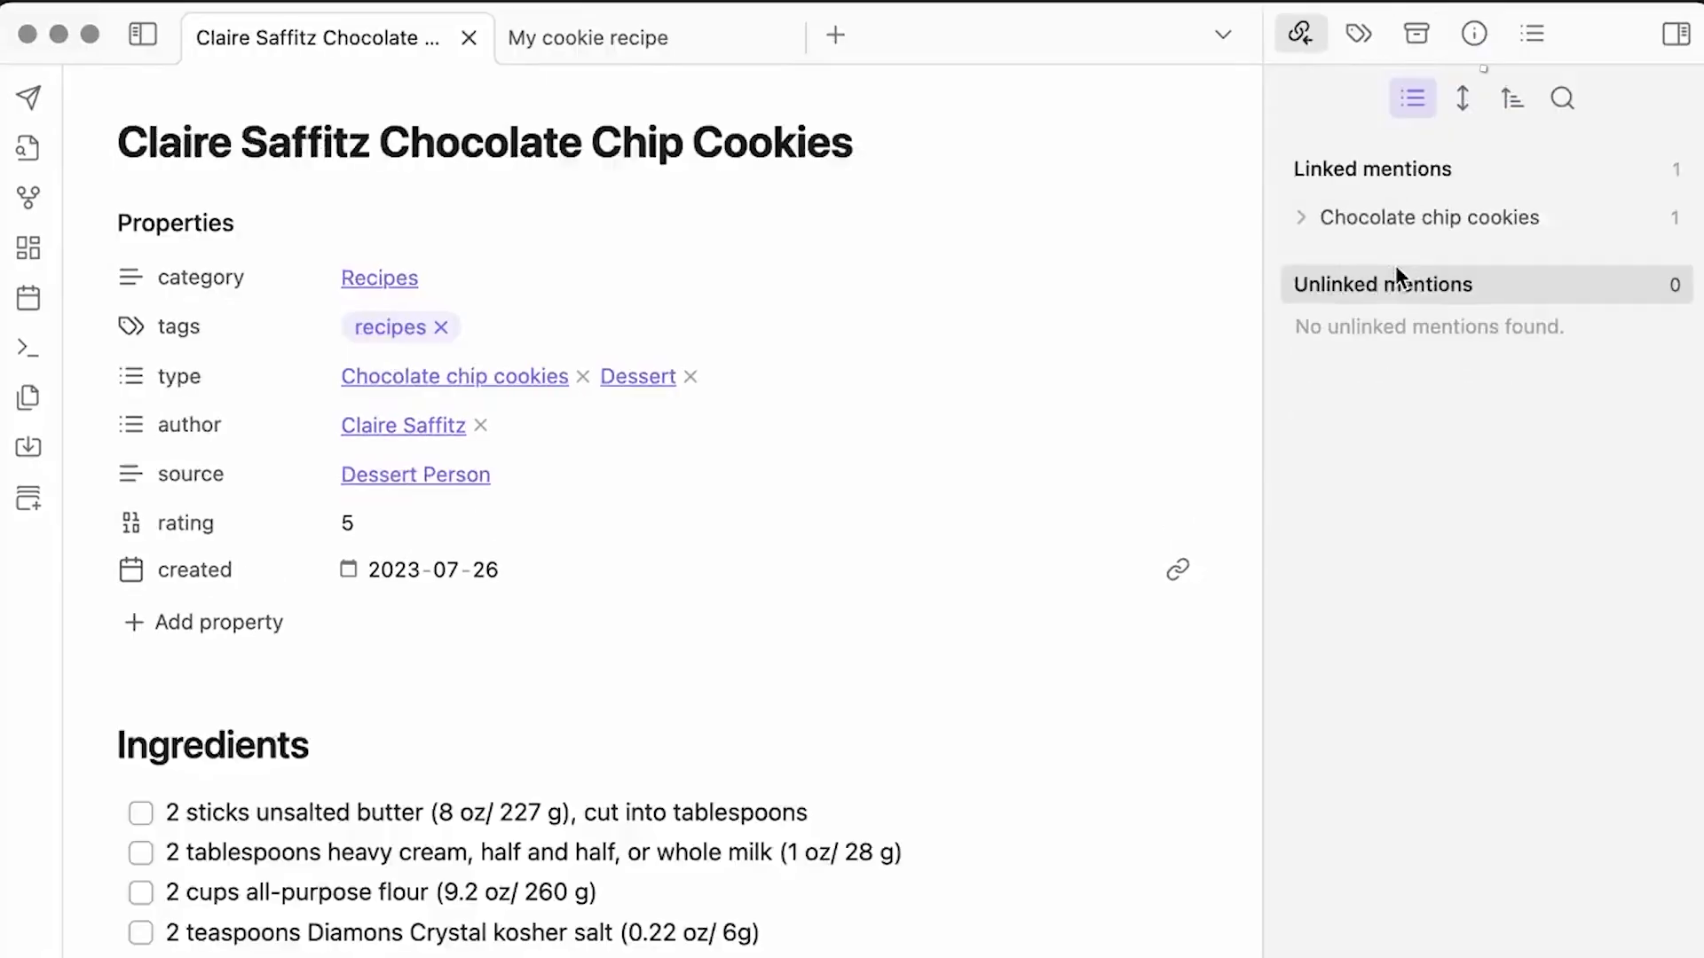
Show the property-type menu for the cookie recipe's category property, currently set to Text.
right_click(204, 277)
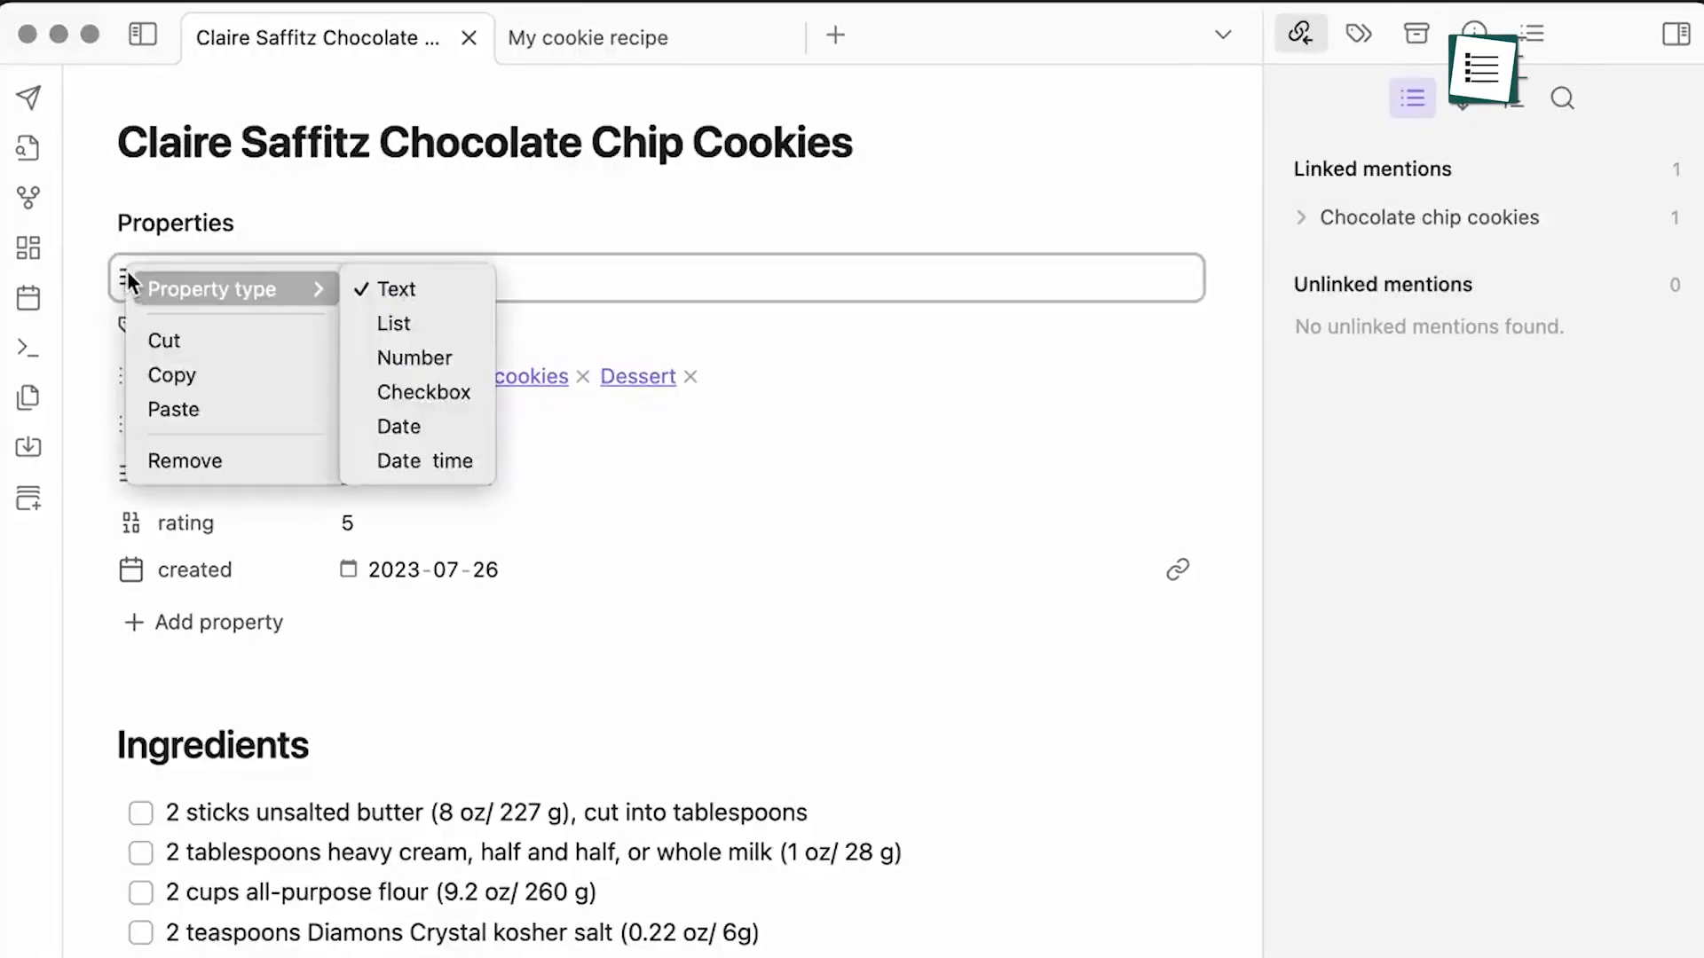